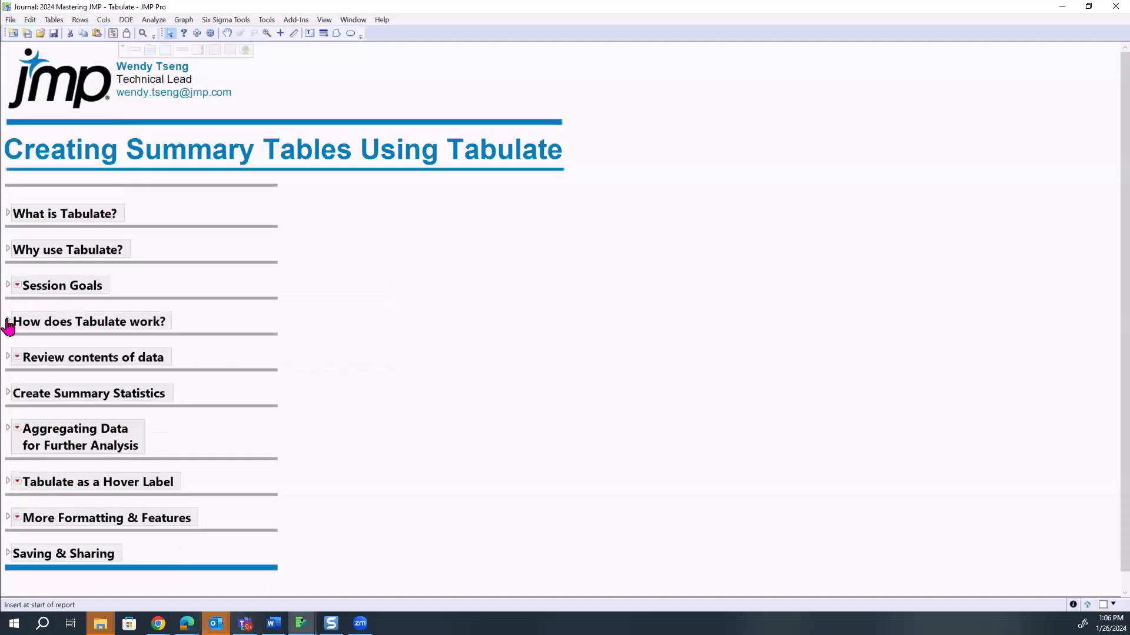
# - Open Big Class Families.jmp from the 'How does Tabulate work?' journal link and maximize it
pyautogui.click(7, 321)
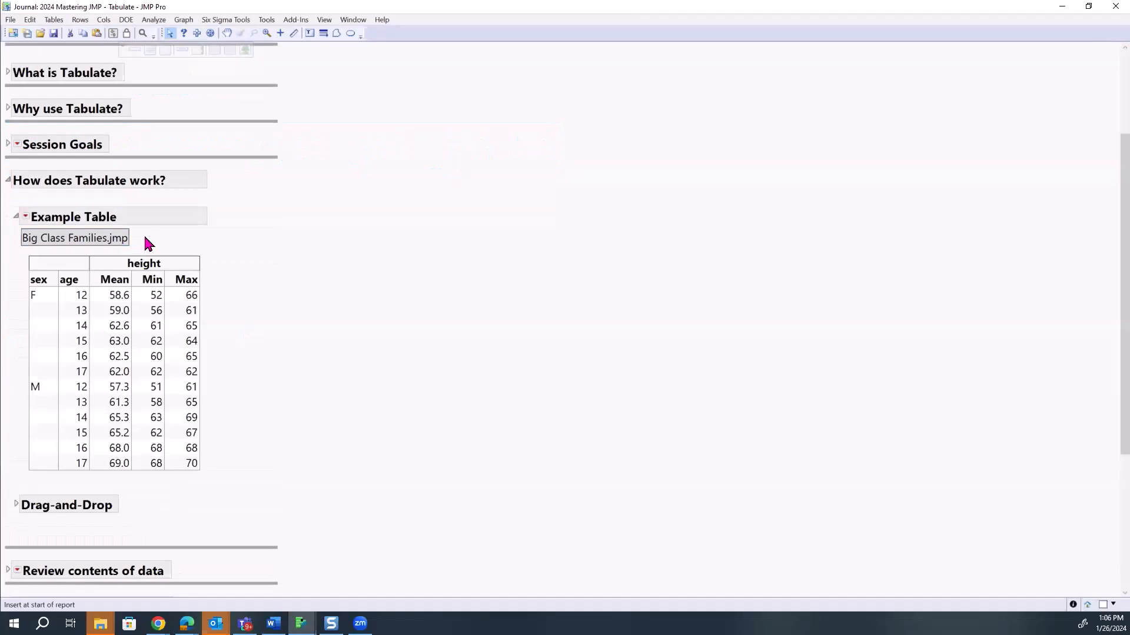
pyautogui.moveTo(382, 20)
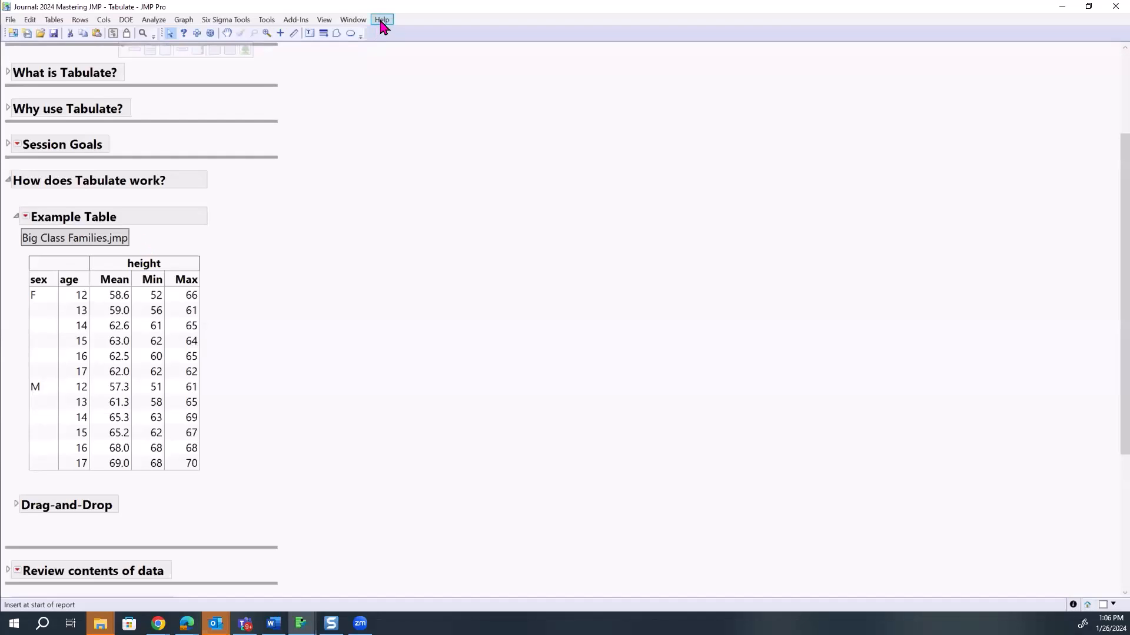
pyautogui.moveTo(300, 245)
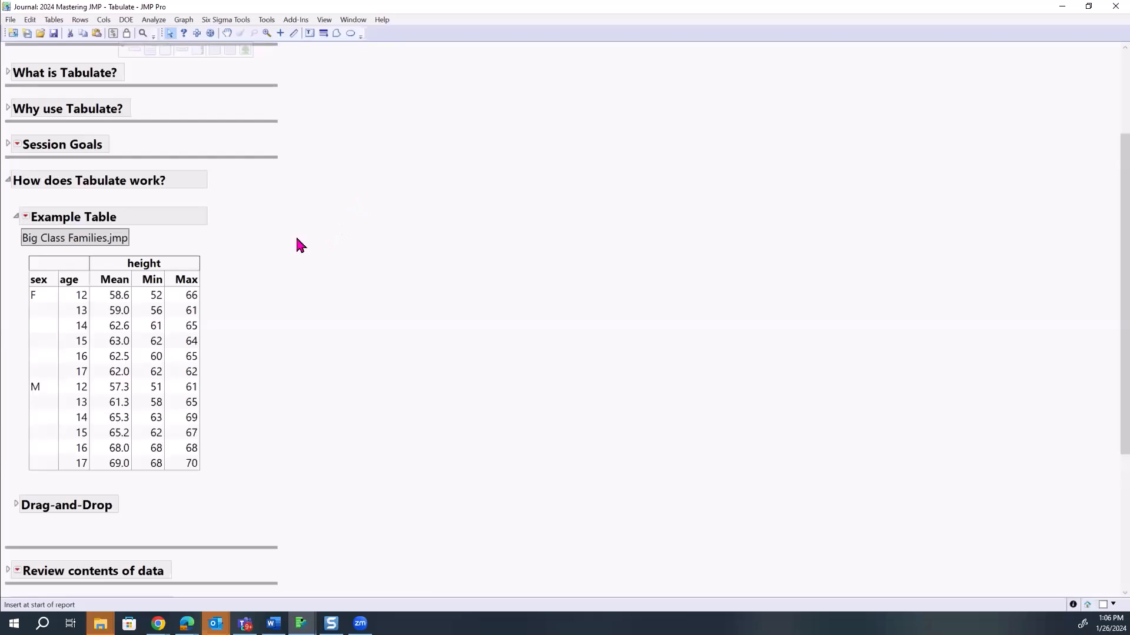
pyautogui.click(75, 238)
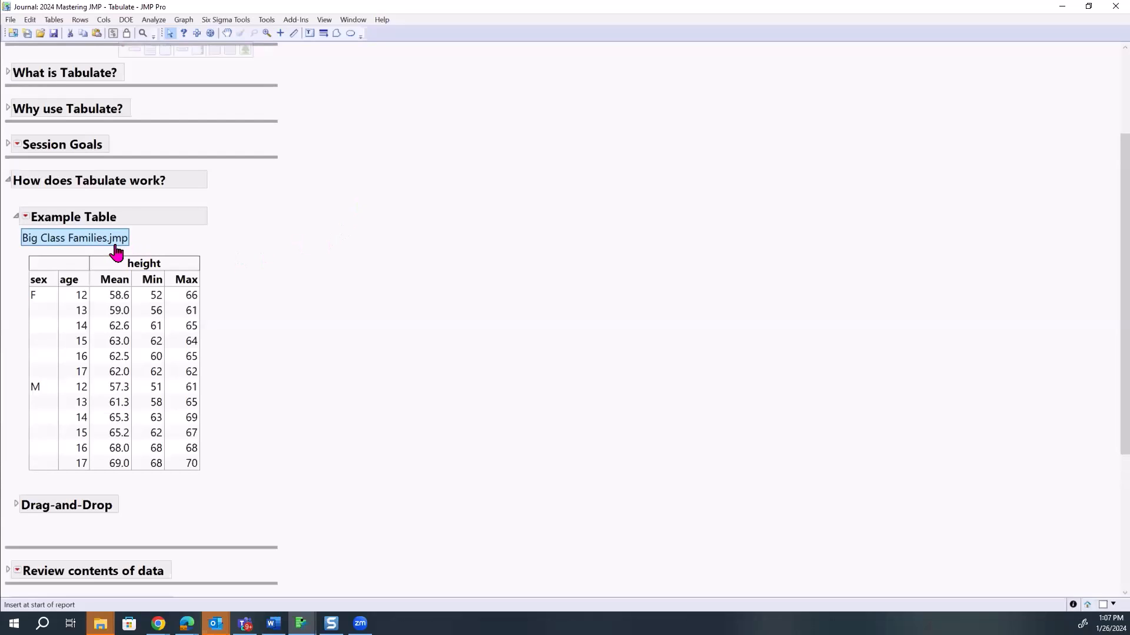
pyautogui.click(75, 238)
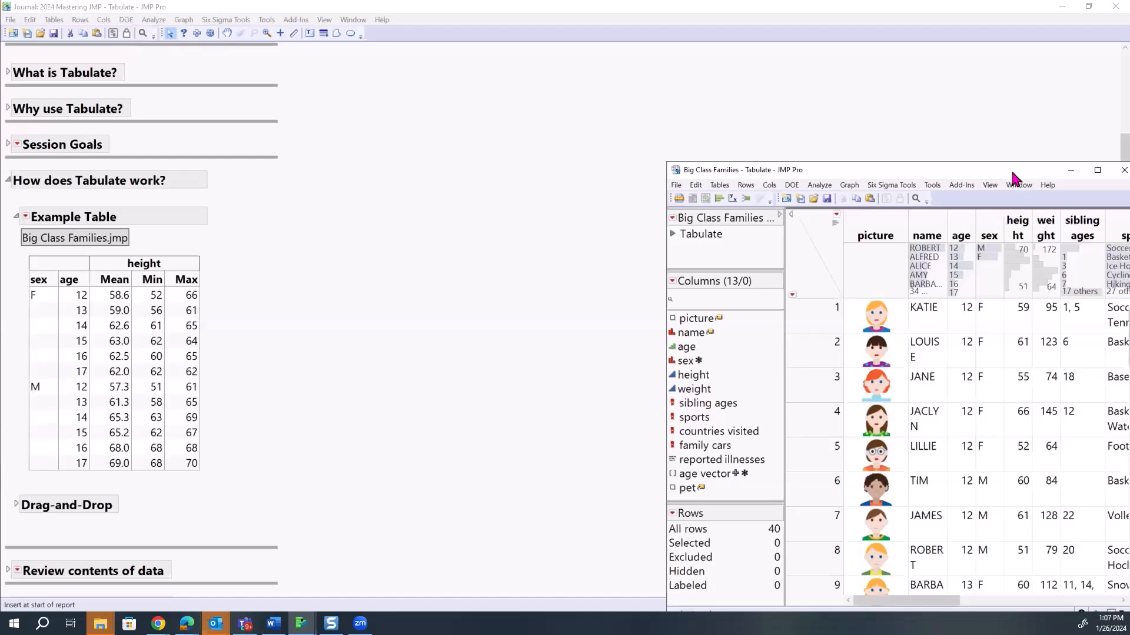
pyautogui.click(1096, 169)
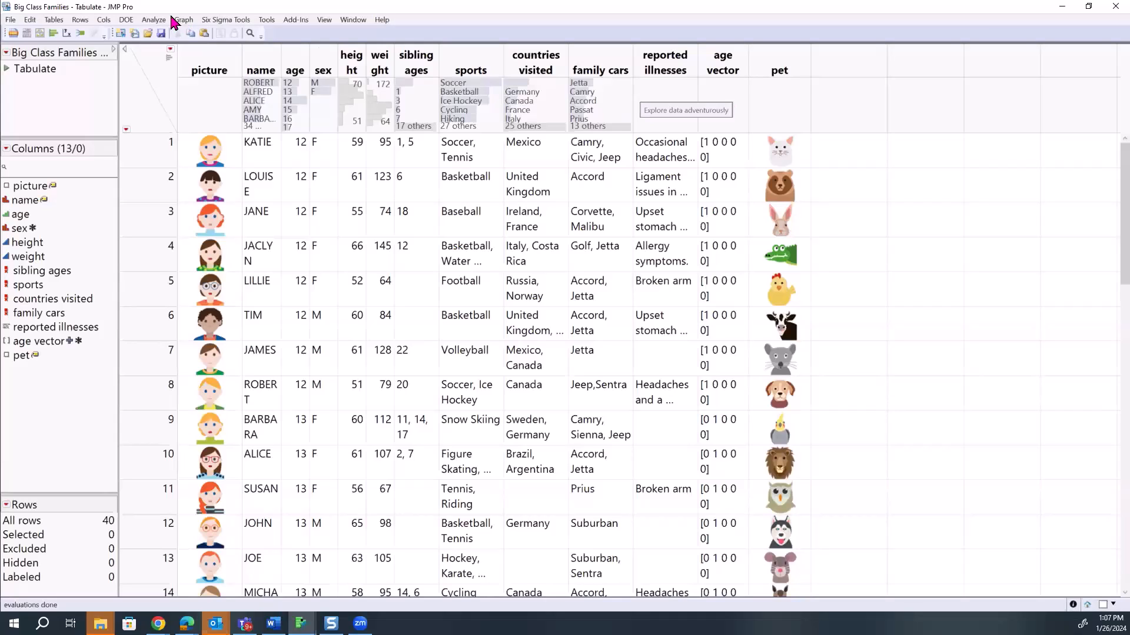
pyautogui.click(153, 20)
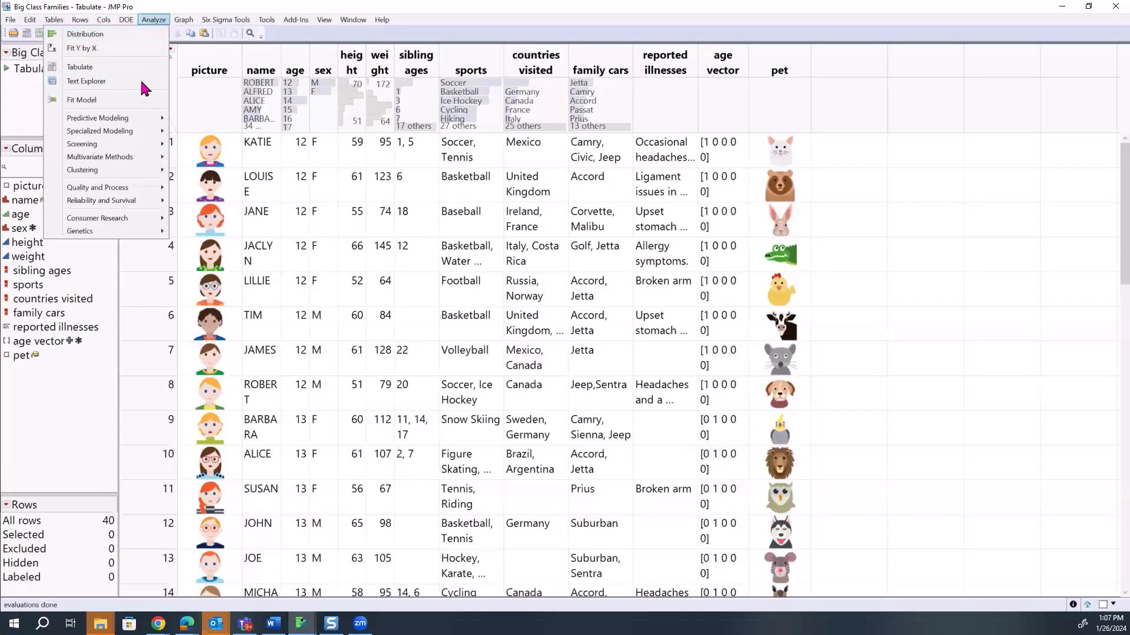
# - Launch Tabulate from Analyze and review the height, weight and name columns in its list
pyautogui.click(79, 66)
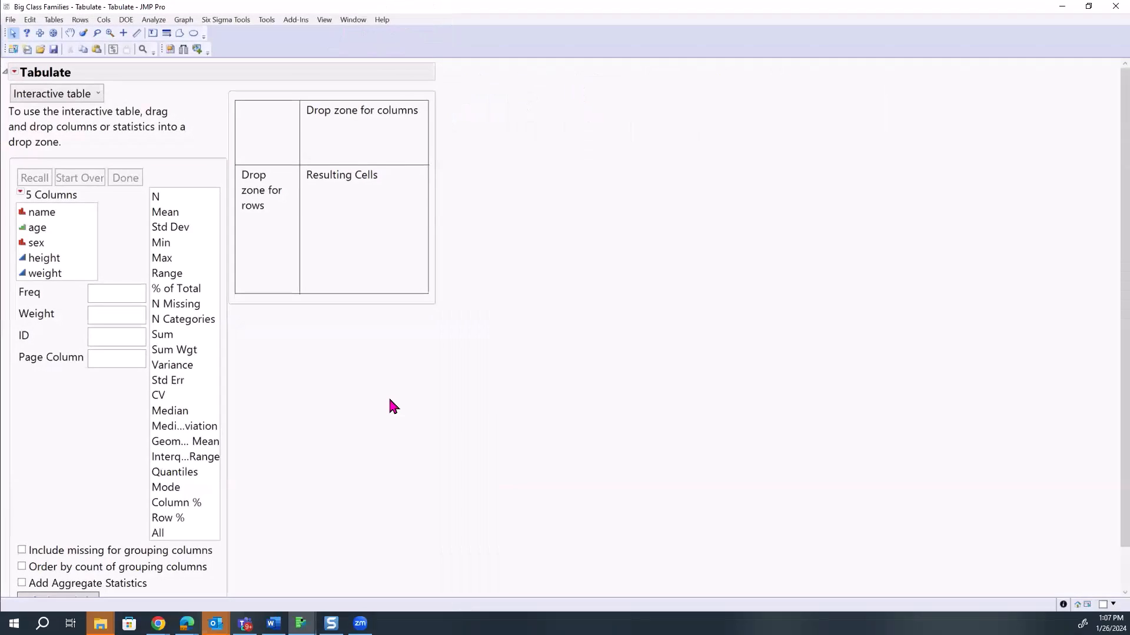
pyautogui.click(43, 258)
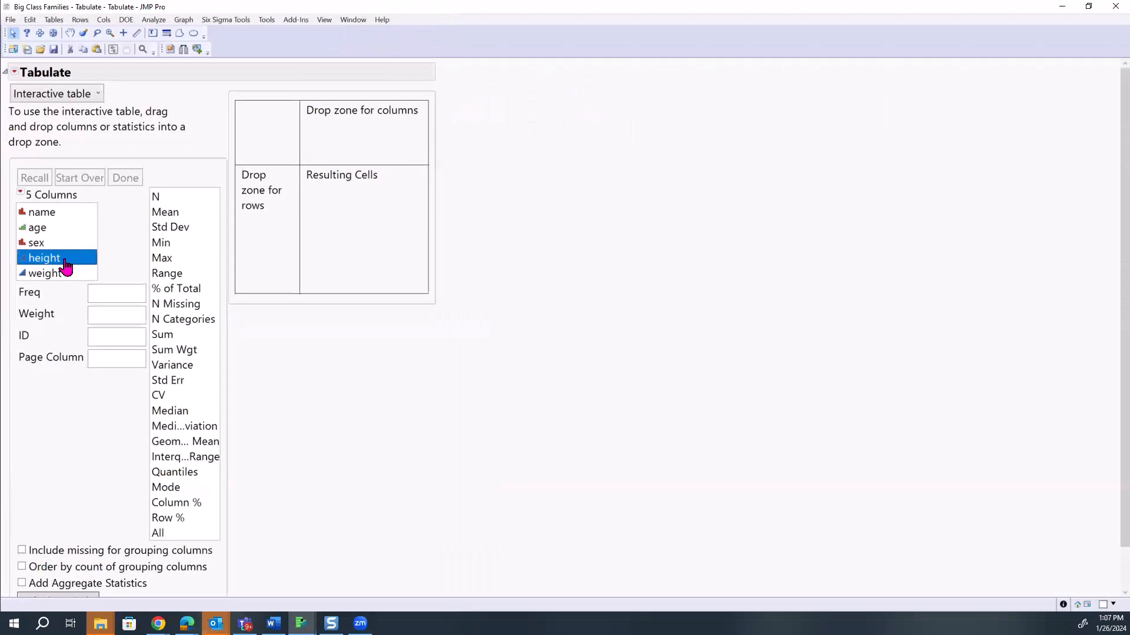
pyautogui.moveTo(387, 241)
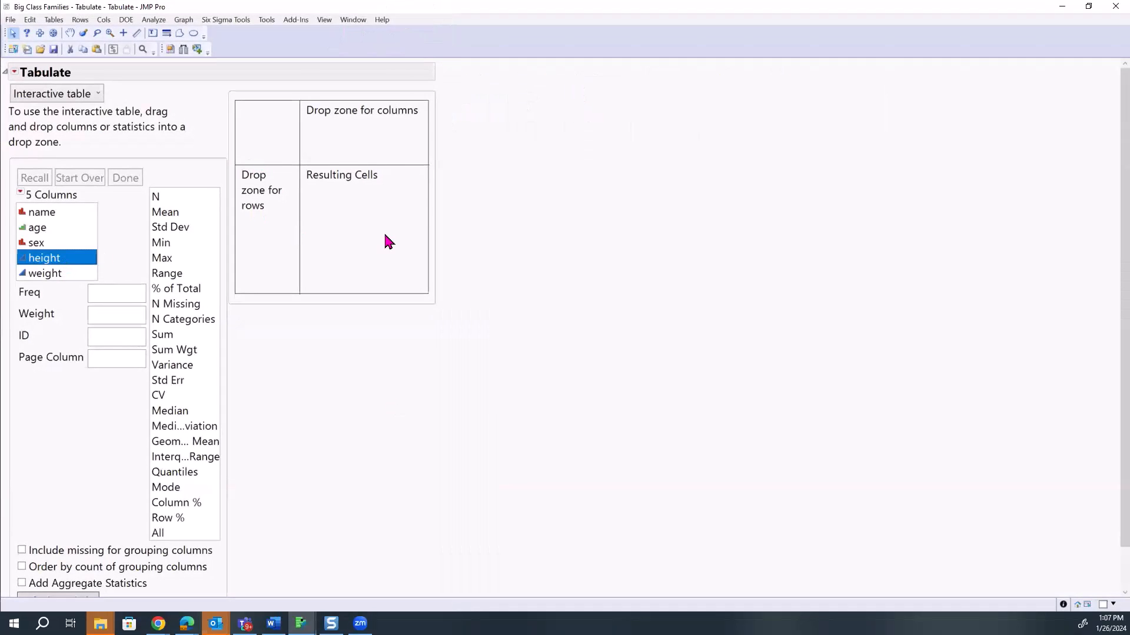
pyautogui.moveTo(210, 267)
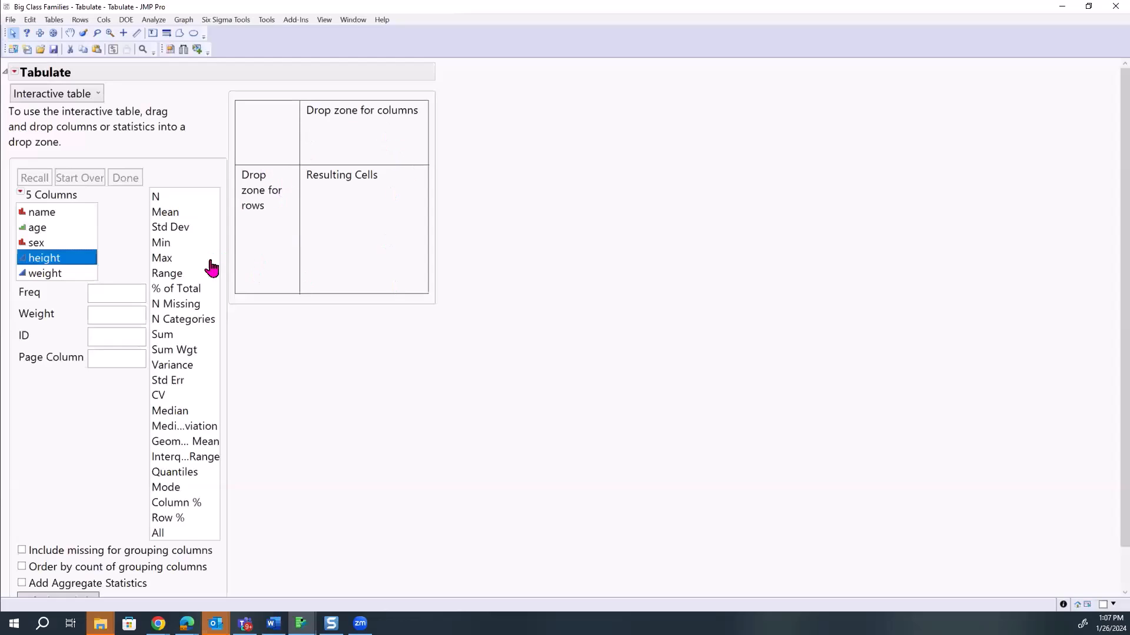
pyautogui.moveTo(71, 265)
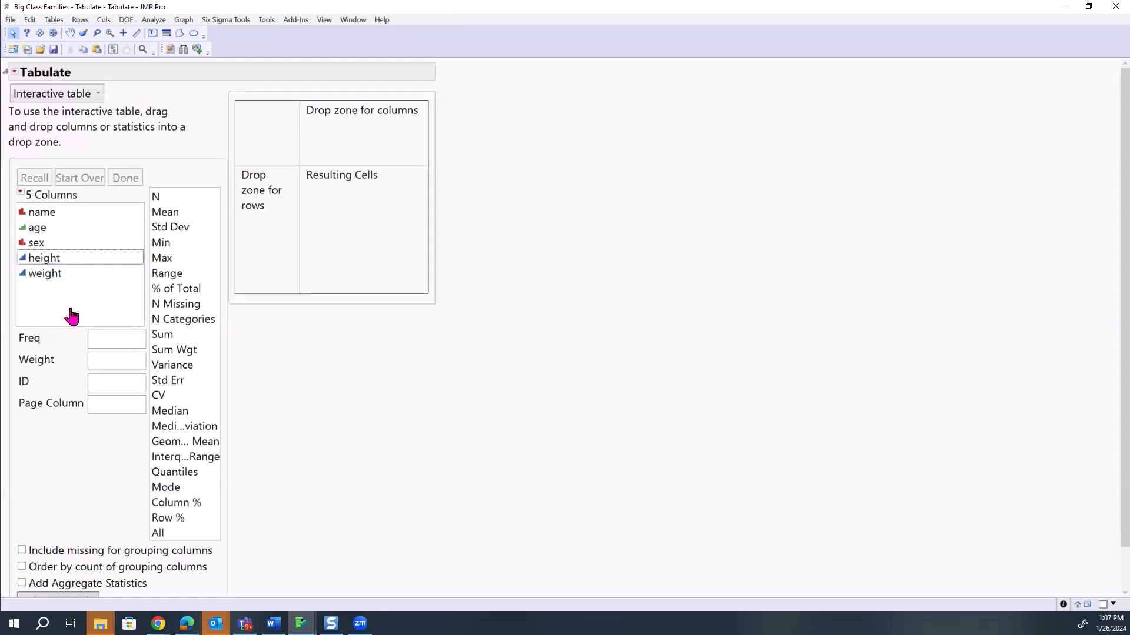
pyautogui.moveTo(102, 290)
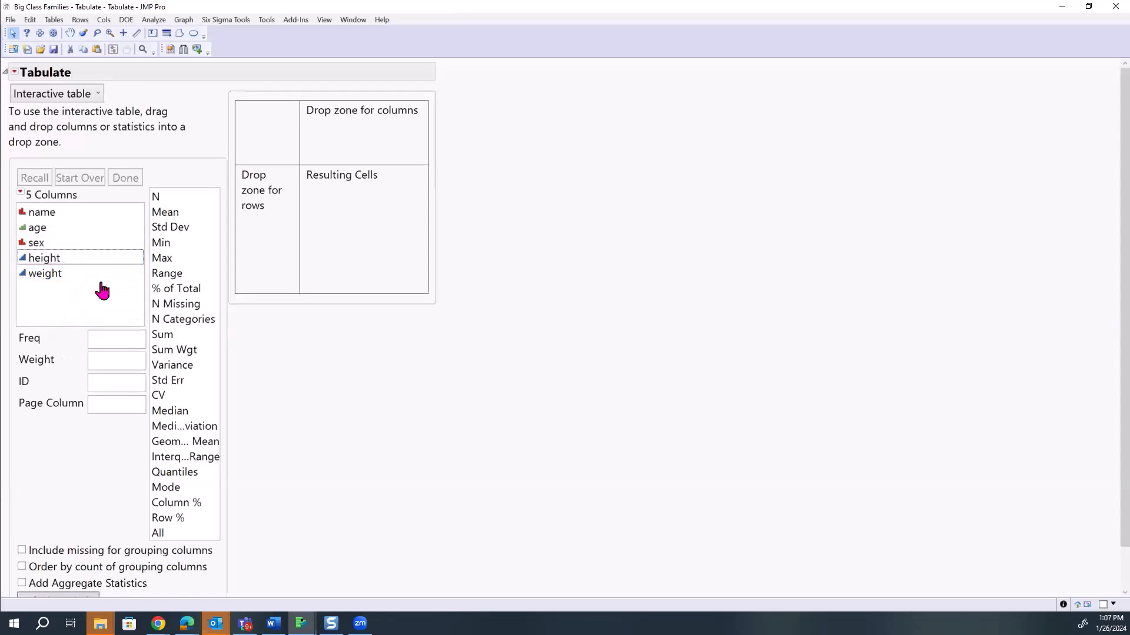
pyautogui.moveTo(107, 294)
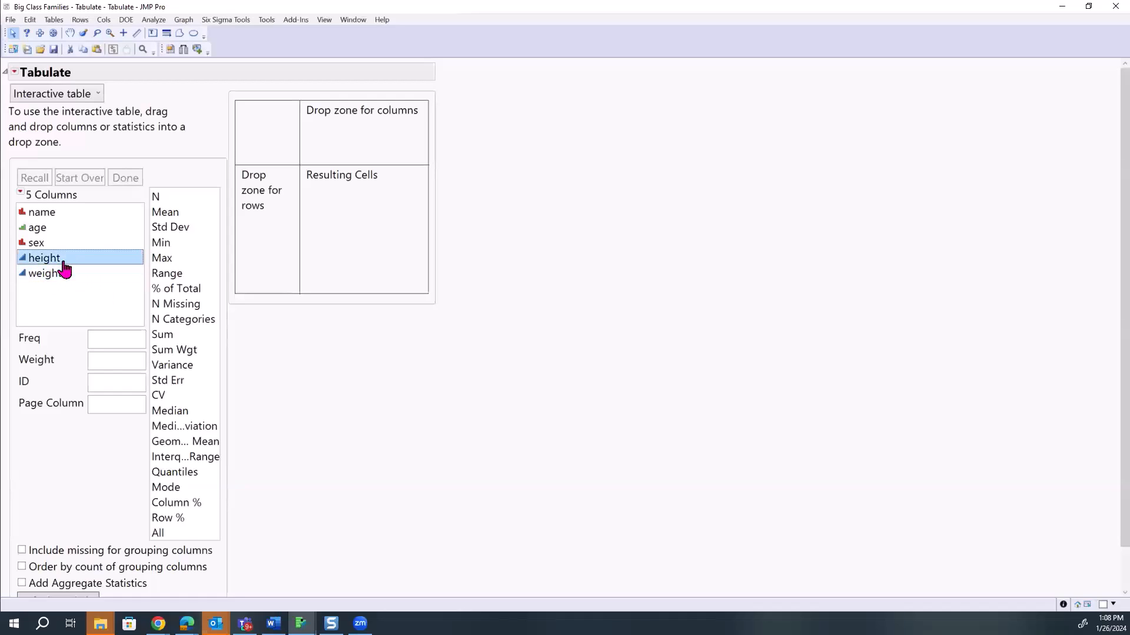
pyautogui.click(45, 273)
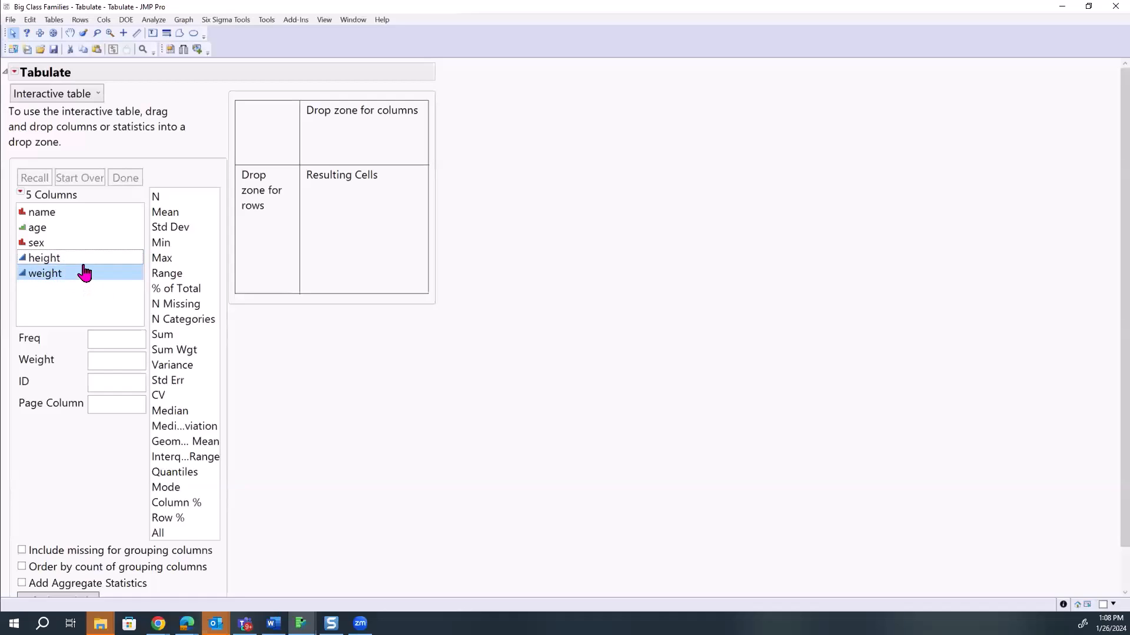
pyautogui.click(43, 257)
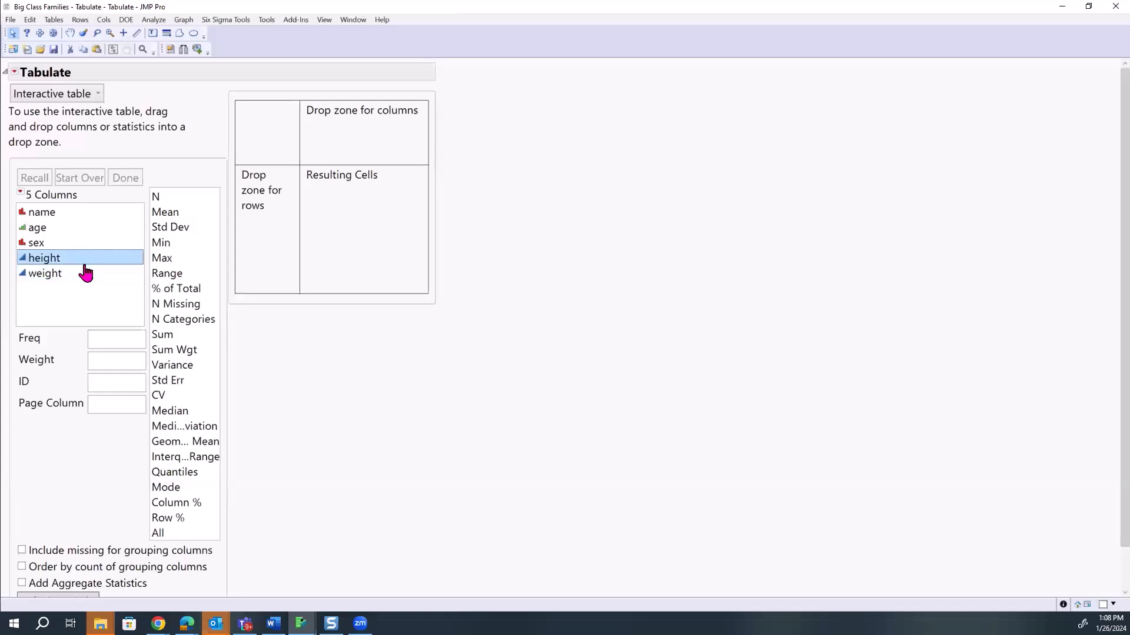
pyautogui.click(42, 211)
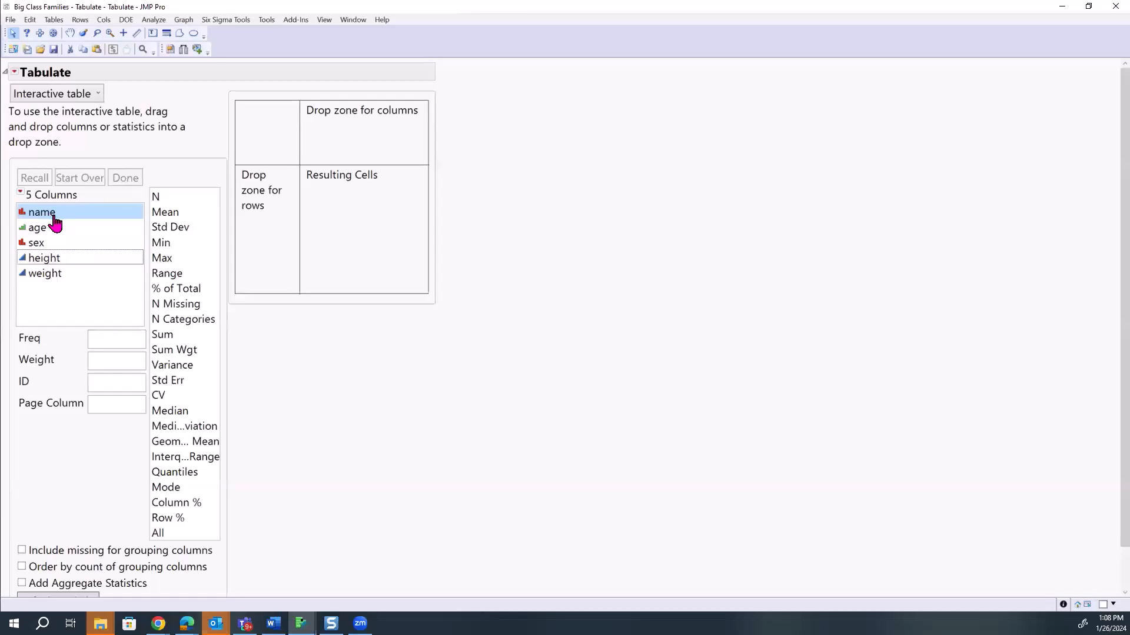
pyautogui.click(37, 243)
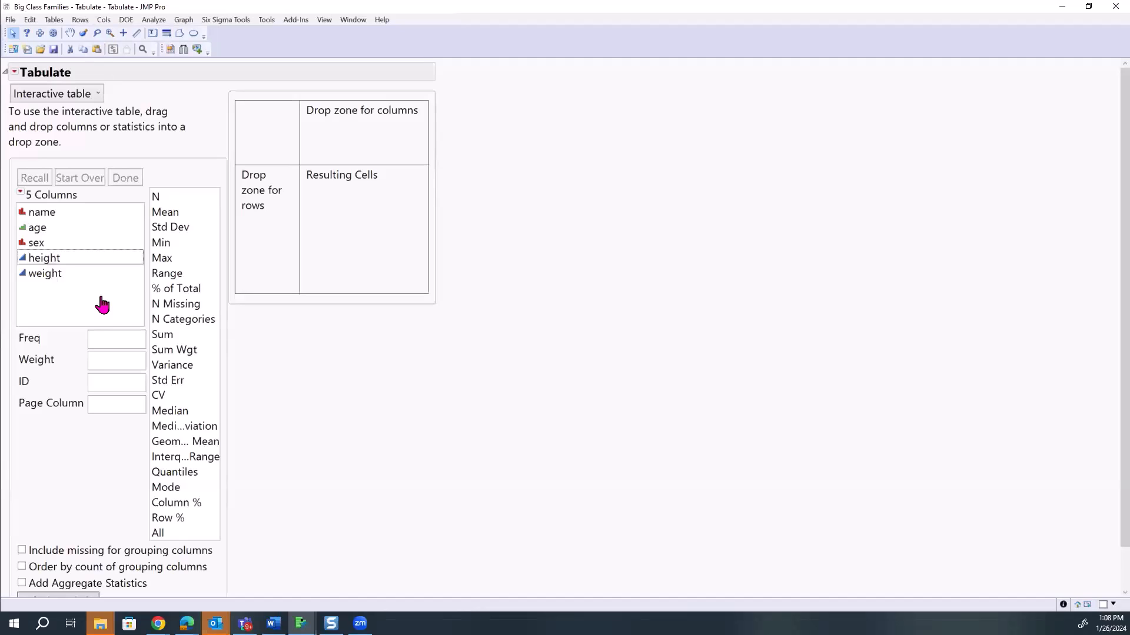
pyautogui.click(44, 258)
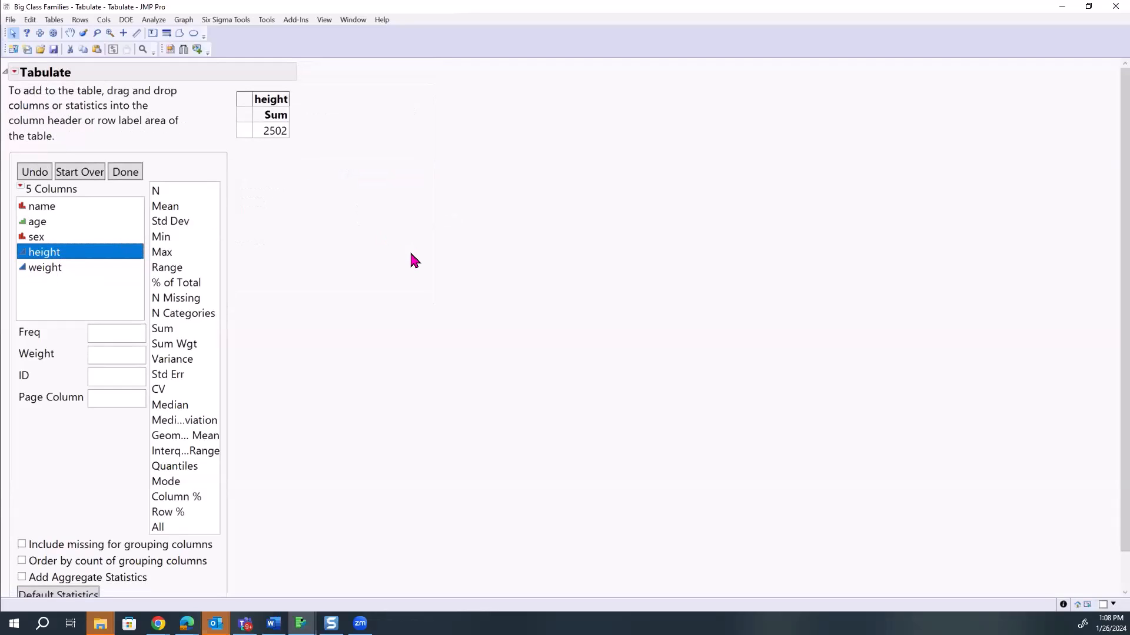
pyautogui.moveTo(287, 152)
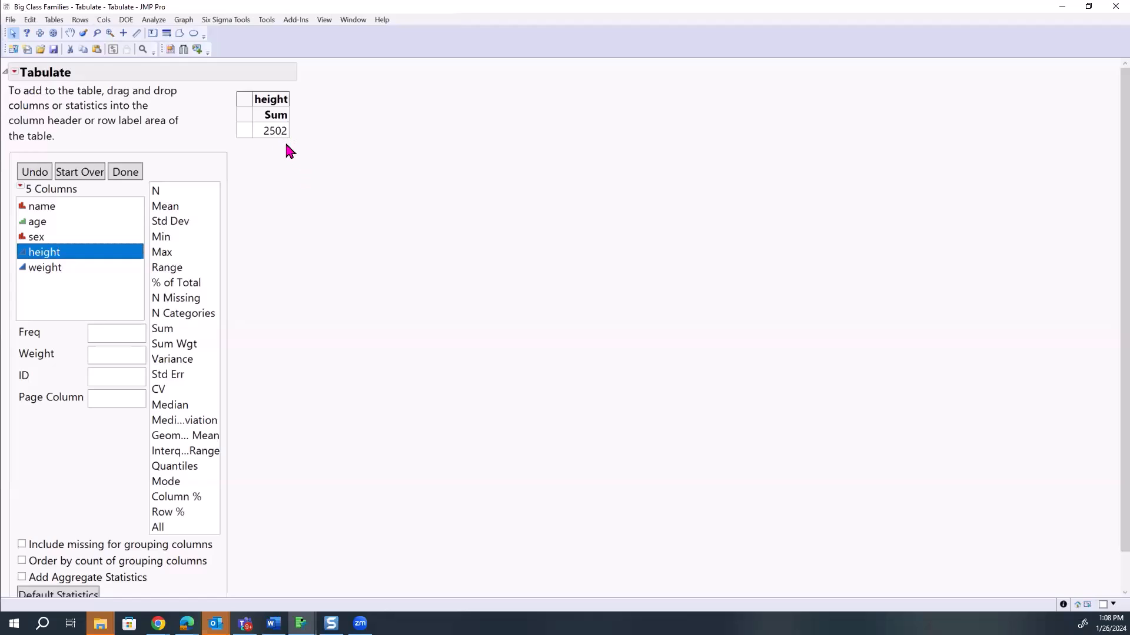
pyautogui.moveTo(291, 133)
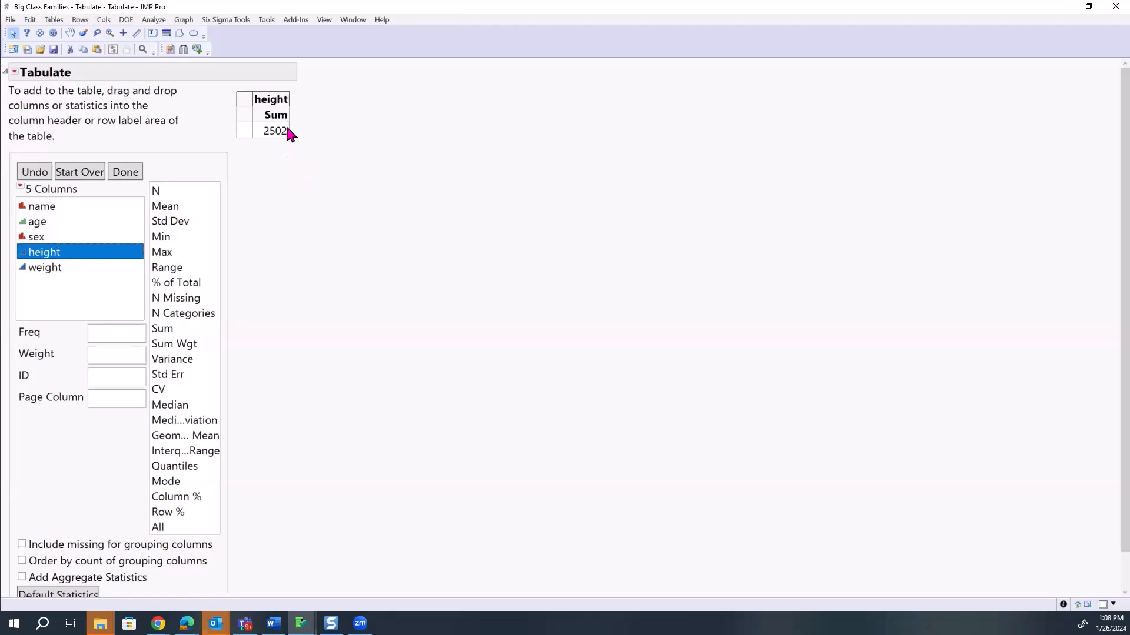
pyautogui.moveTo(95, 155)
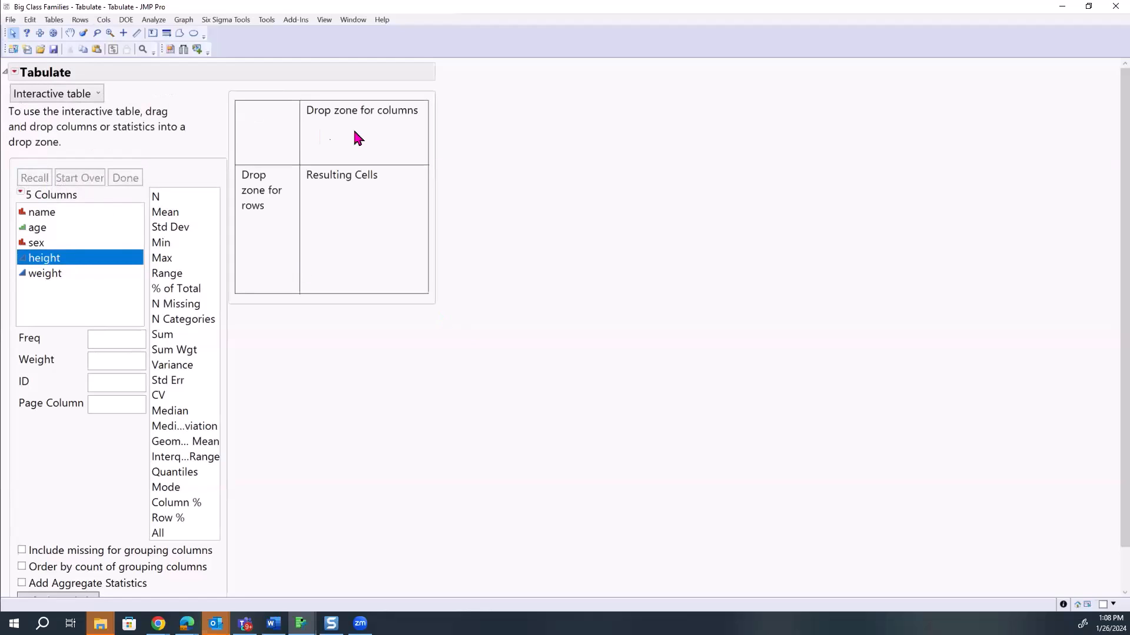
pyautogui.moveTo(286, 330)
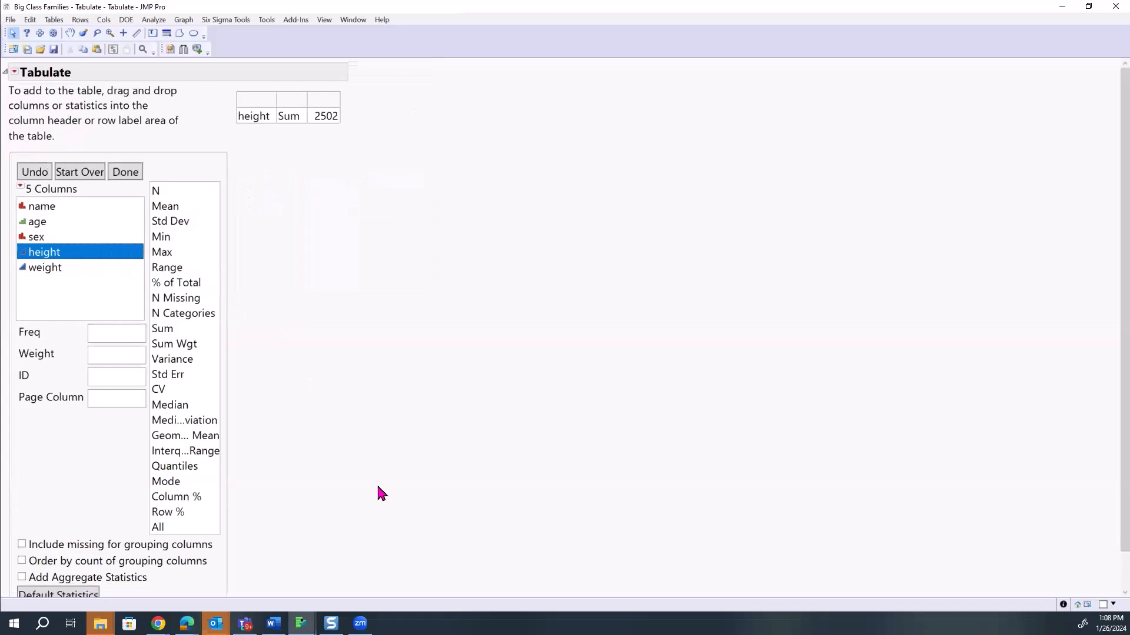
pyautogui.moveTo(326, 135)
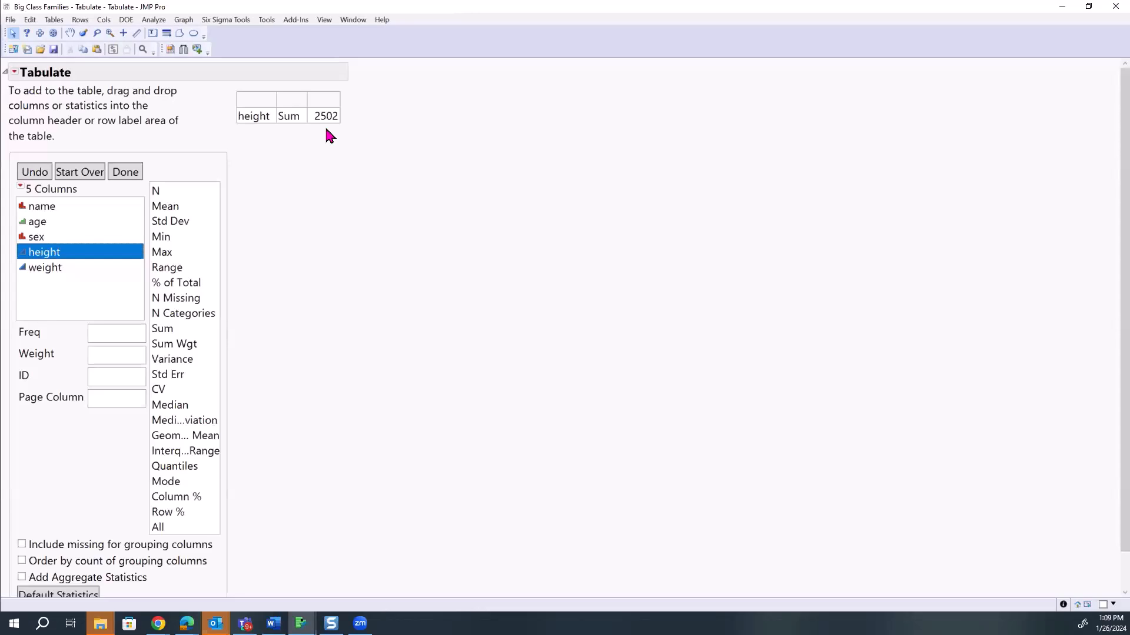
pyautogui.moveTo(303, 124)
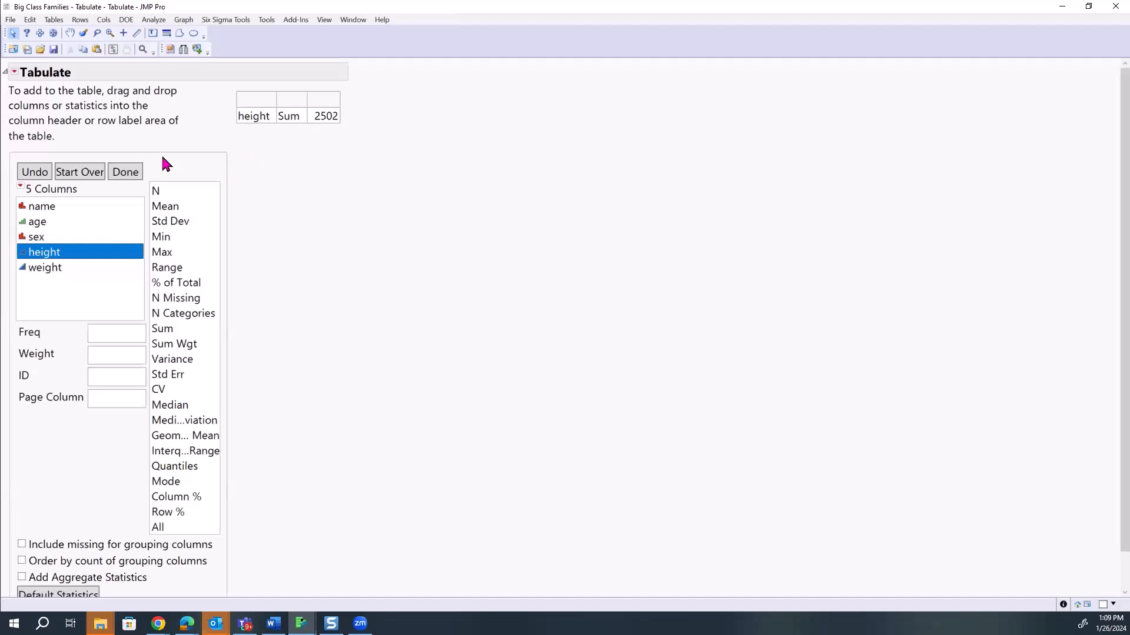
pyautogui.moveTo(141, 156)
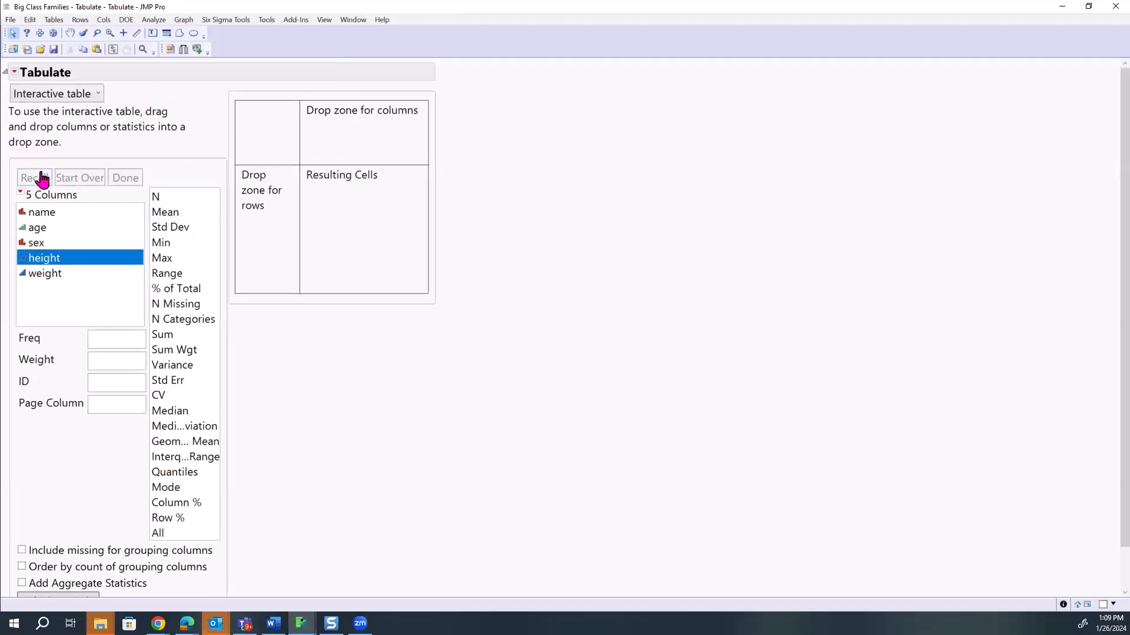
pyautogui.moveTo(326, 345)
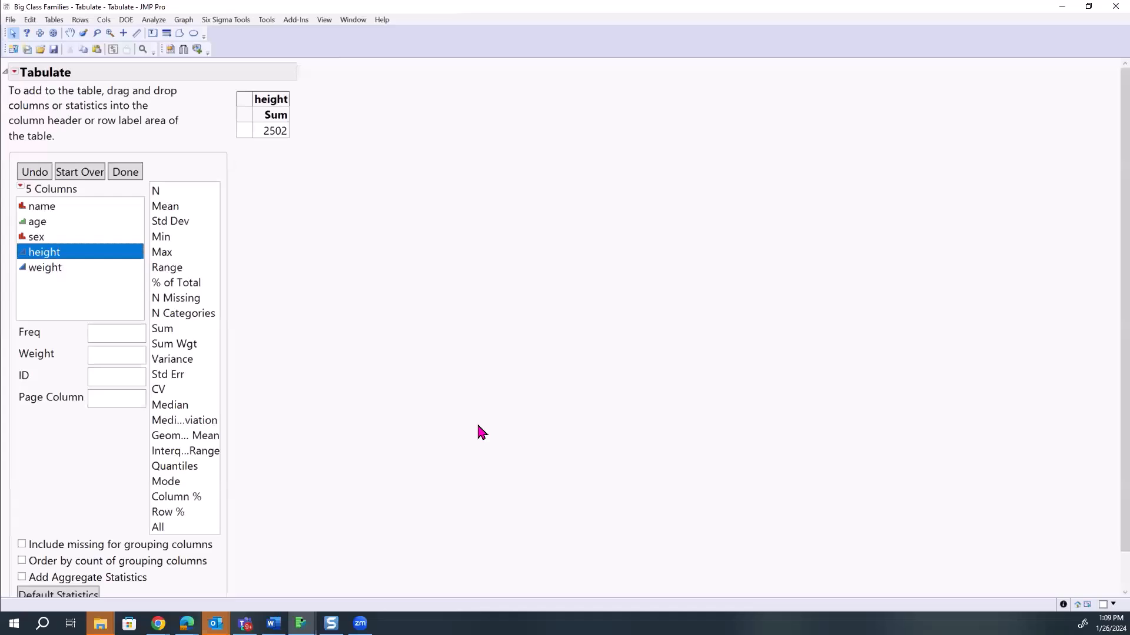
pyautogui.moveTo(353, 290)
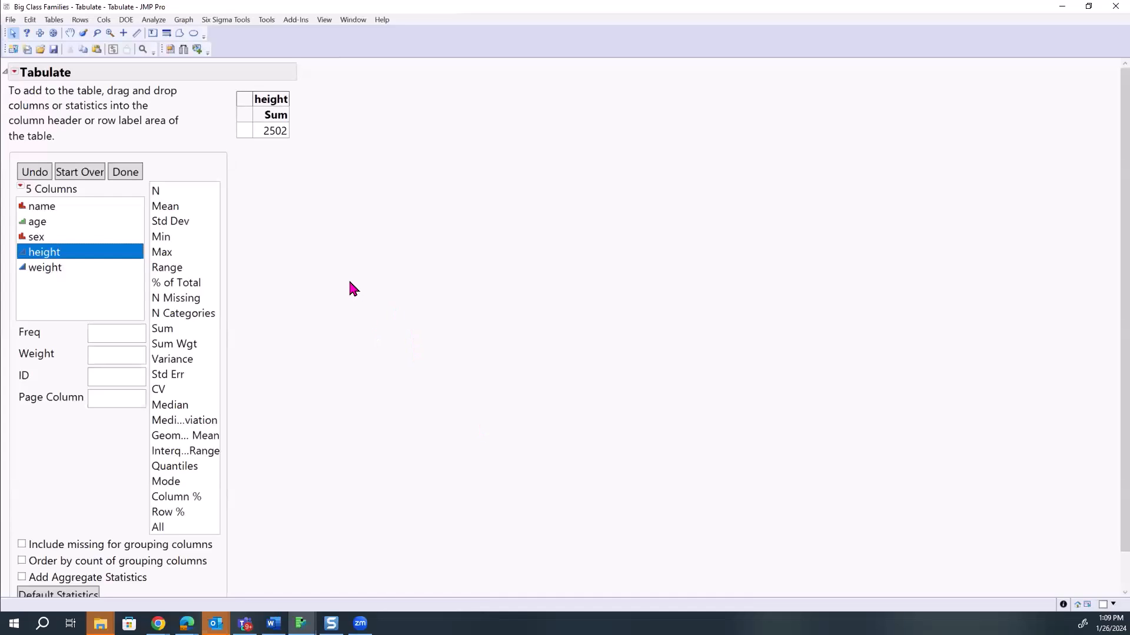
pyautogui.moveTo(229, 222)
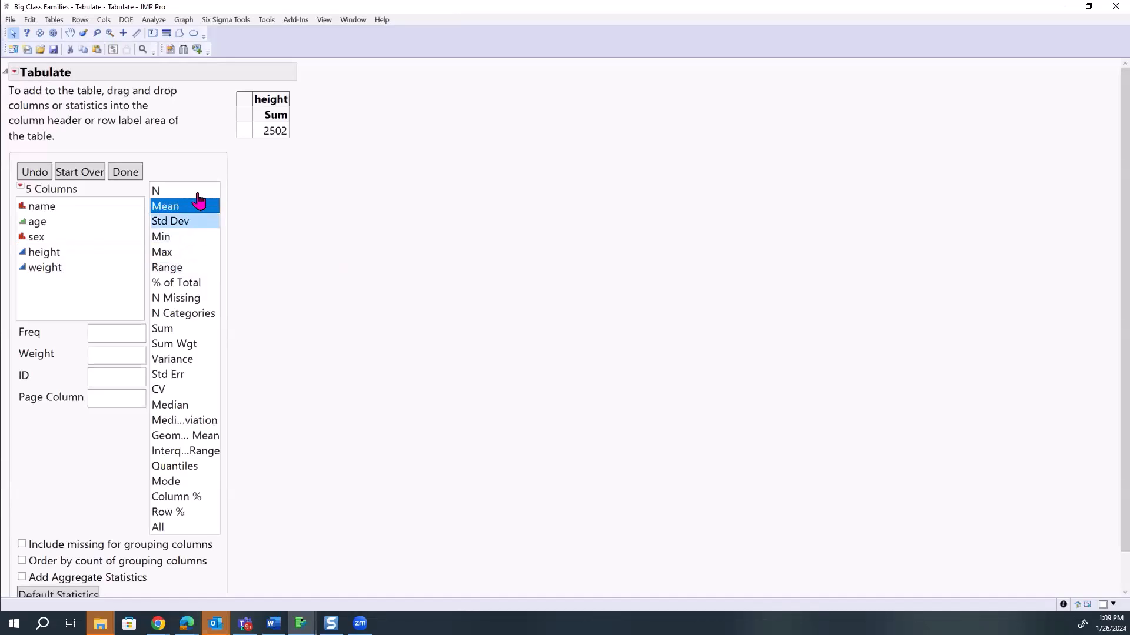
pyautogui.moveTo(205, 251)
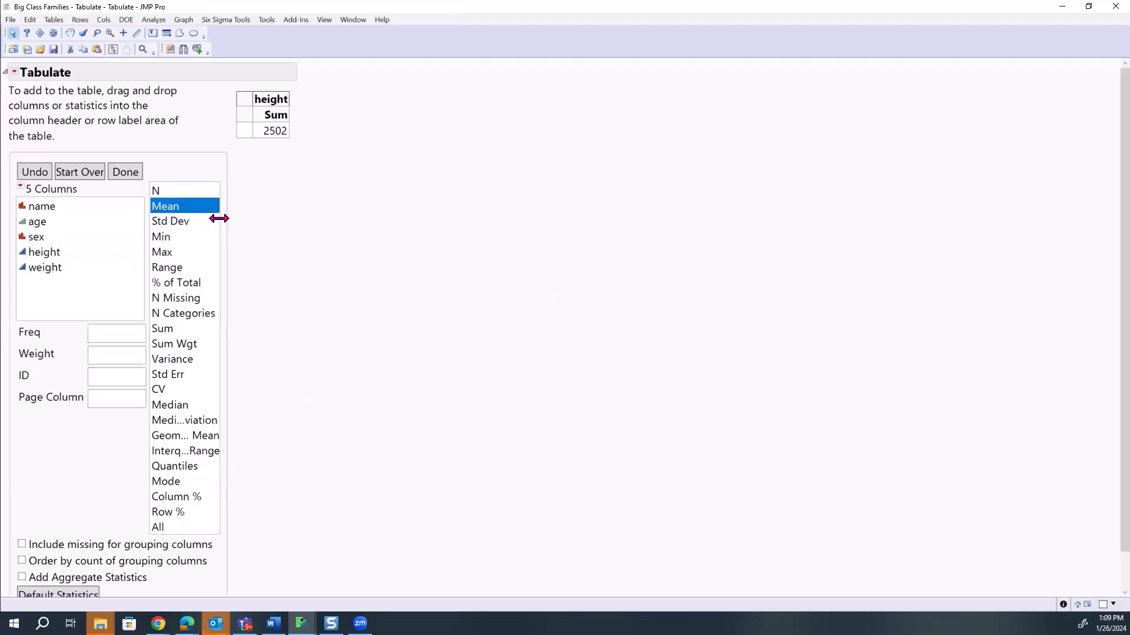
pyautogui.moveTo(236, 173)
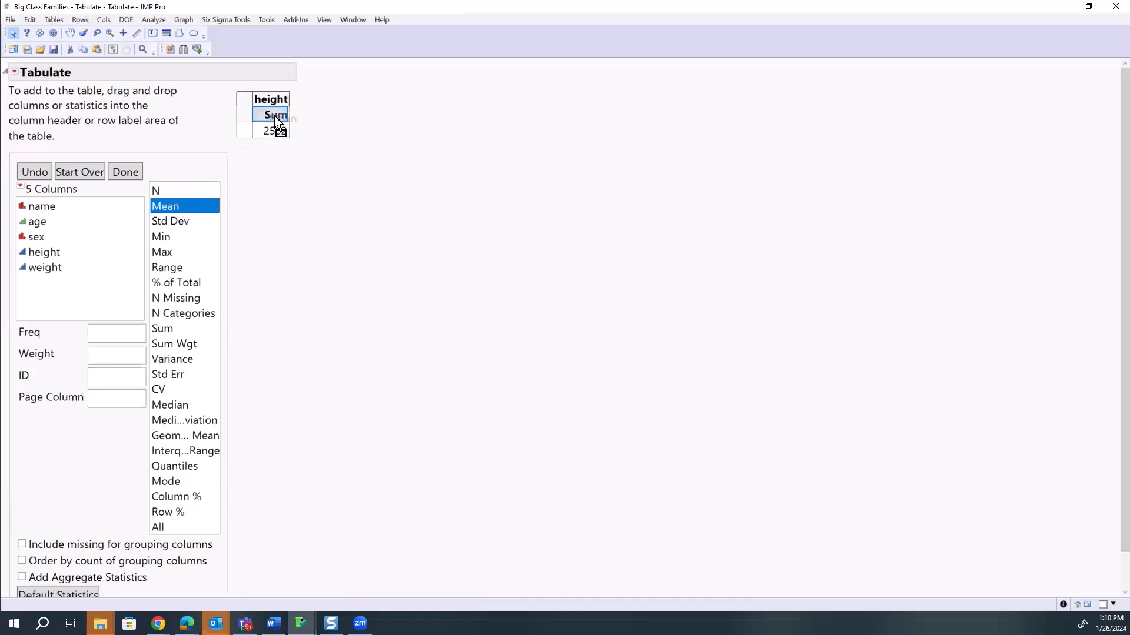
# - Swap height's Sum for Mean (62.6), then undo the faulty Min column added after it
pyautogui.click(164, 206)
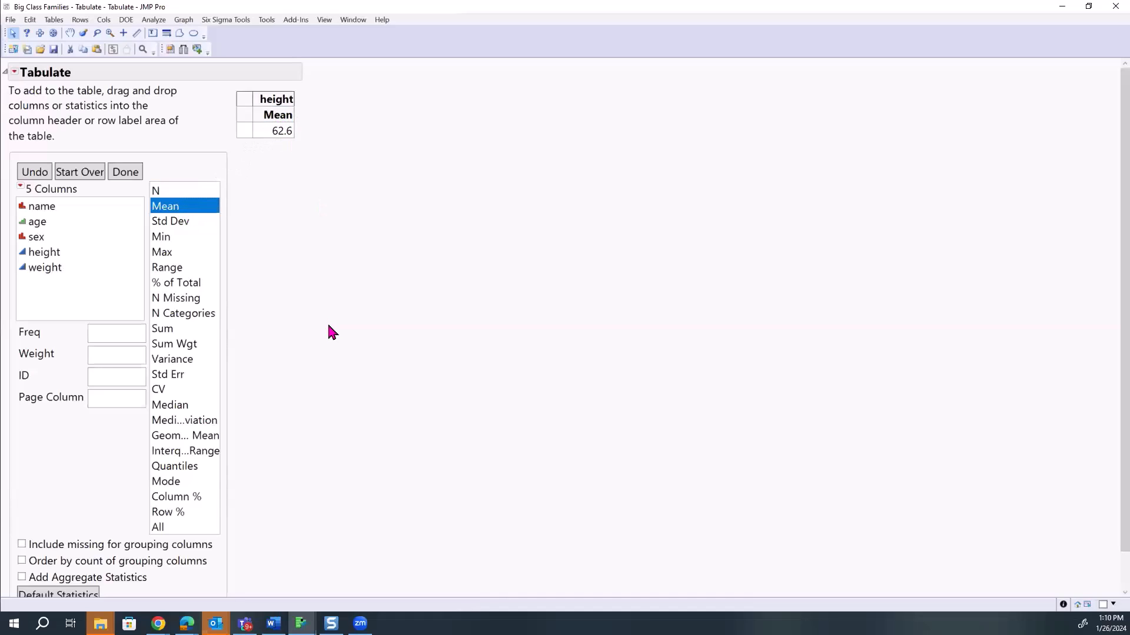
pyautogui.moveTo(342, 310)
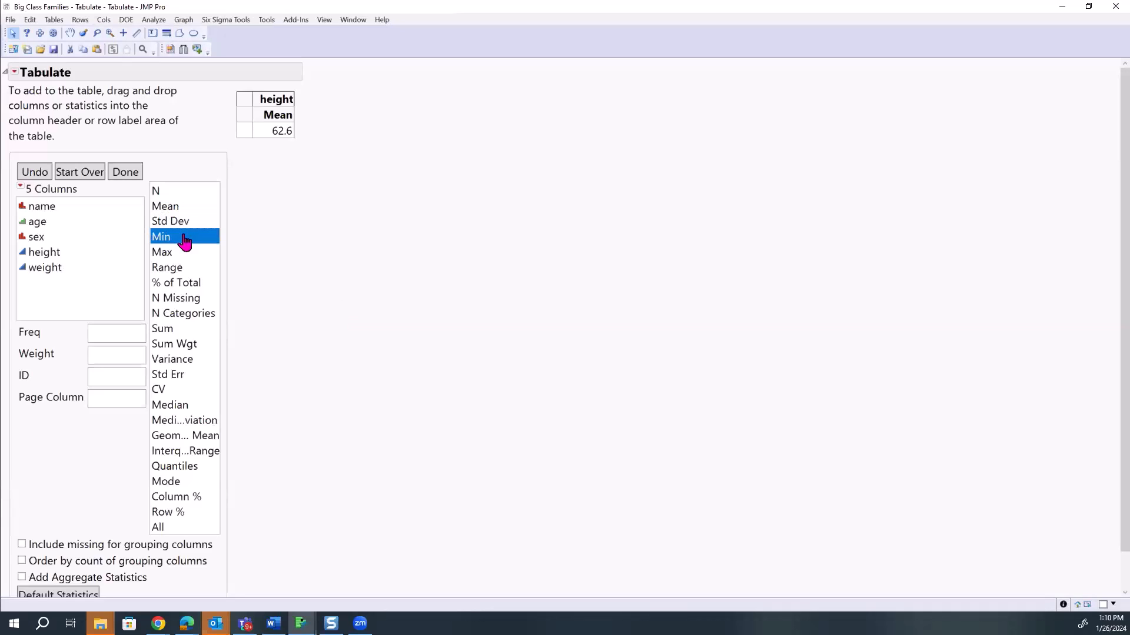
pyautogui.moveTo(177, 243)
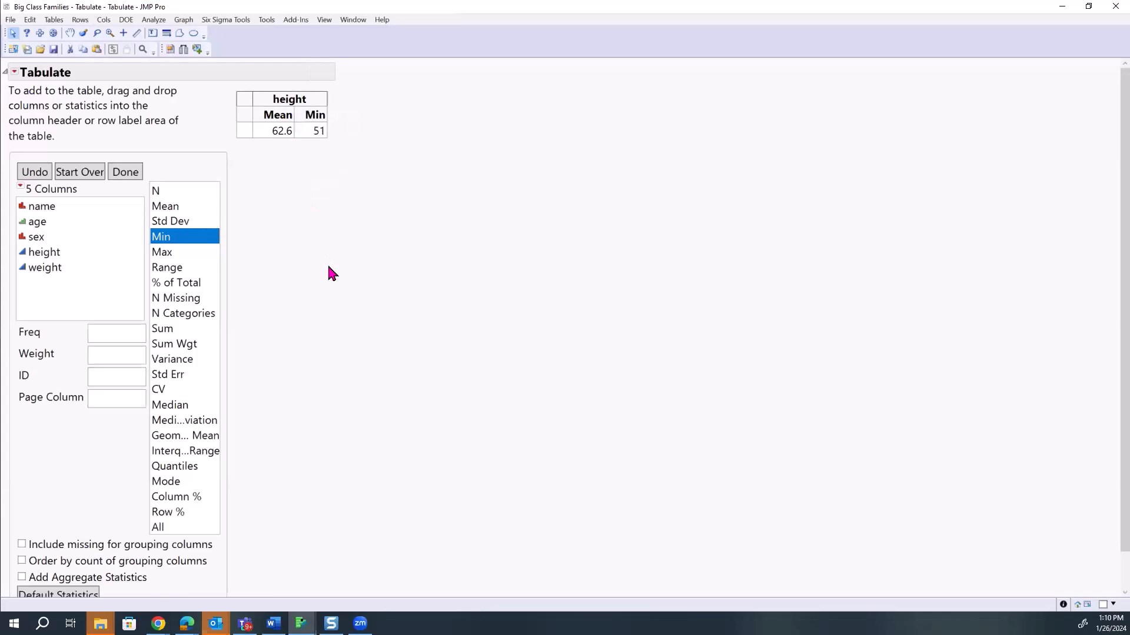
pyautogui.click(34, 172)
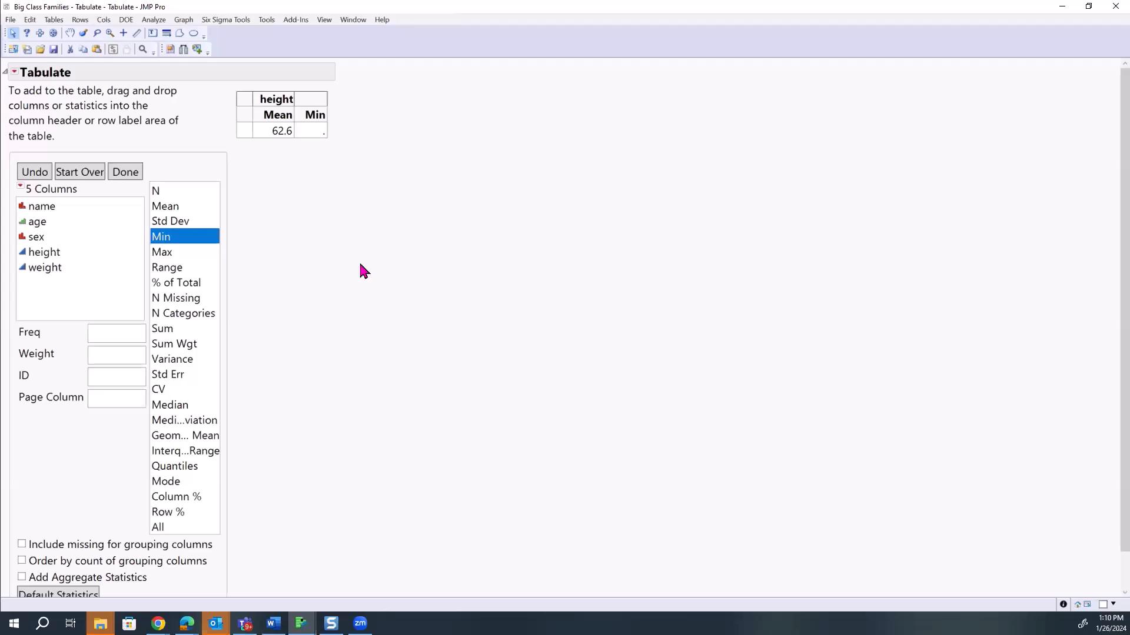
pyautogui.click(34, 171)
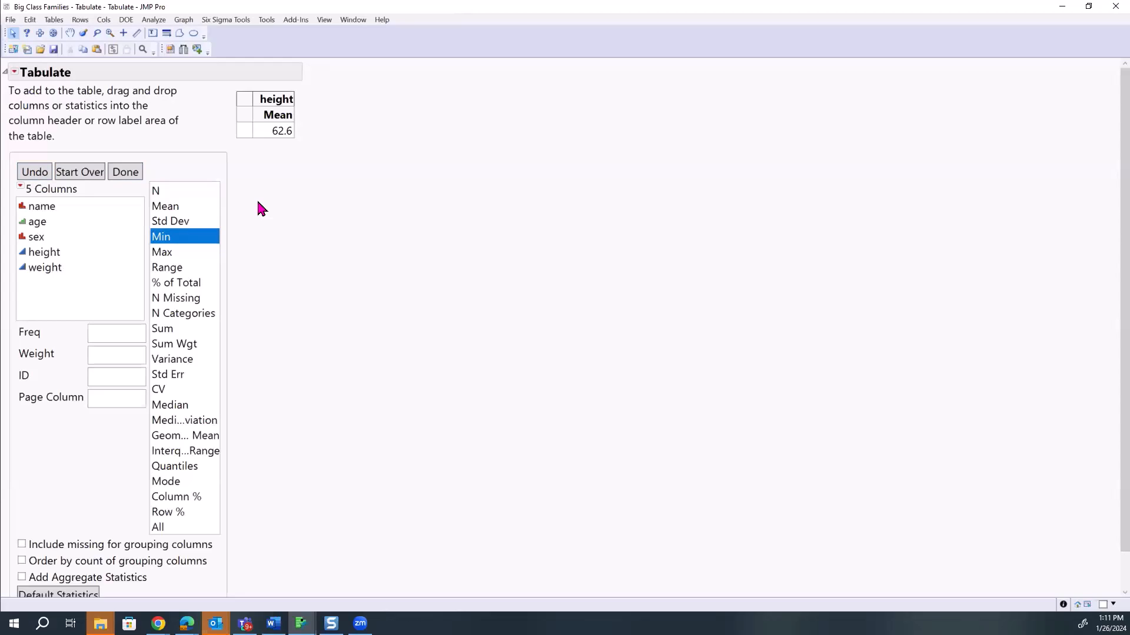
# - Select the Min statistic to place beside height's Mean
pyautogui.click(44, 252)
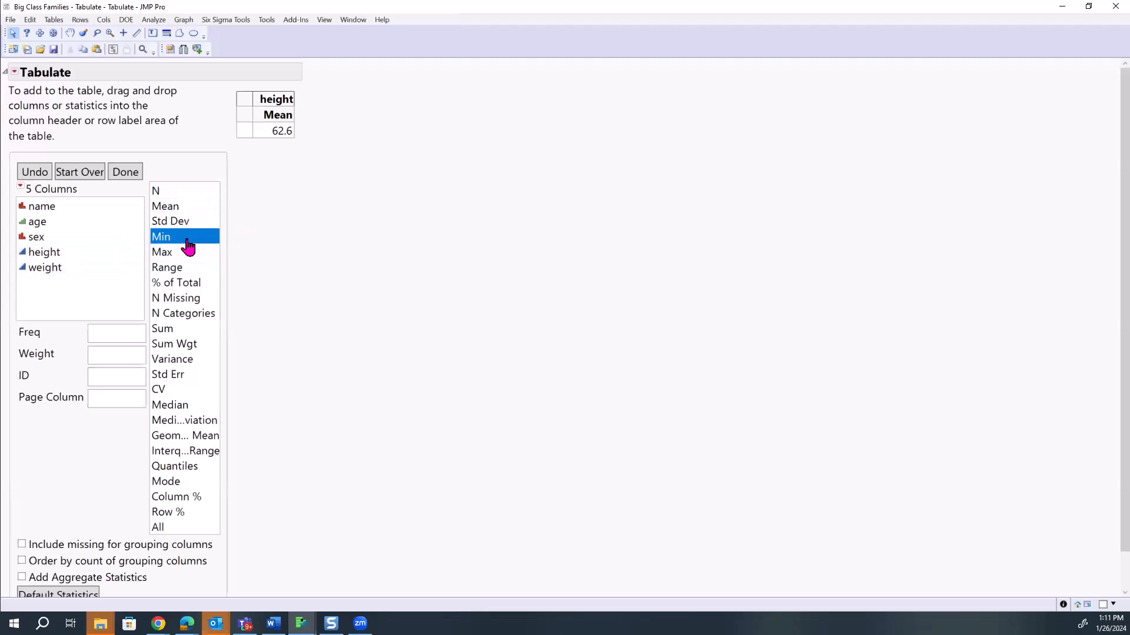
pyautogui.moveTo(285, 122)
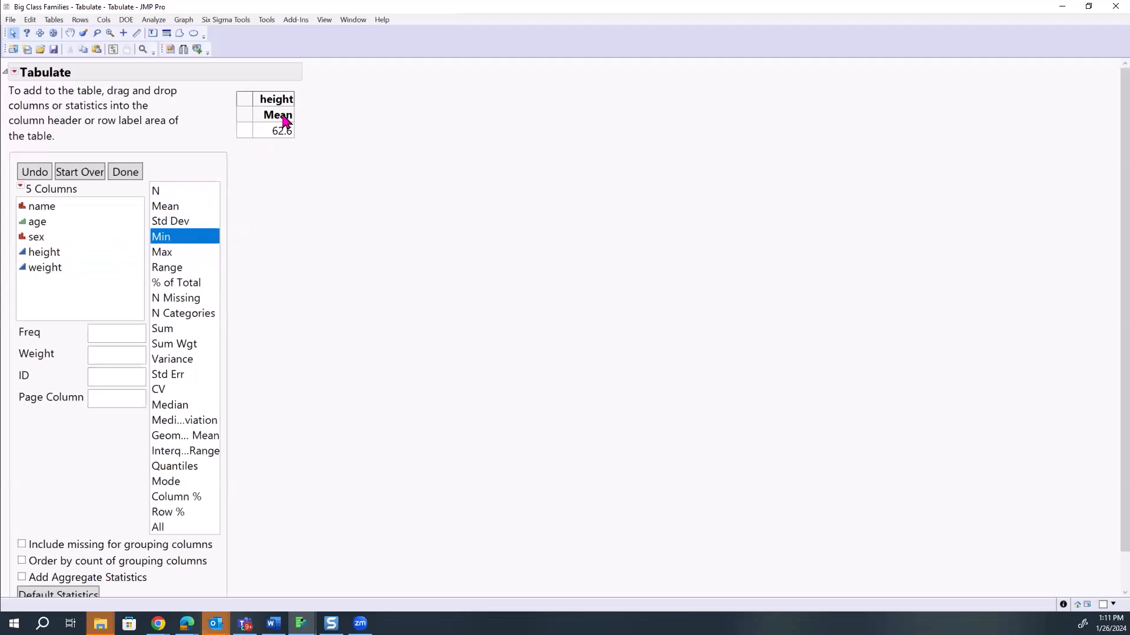
pyautogui.moveTo(176, 247)
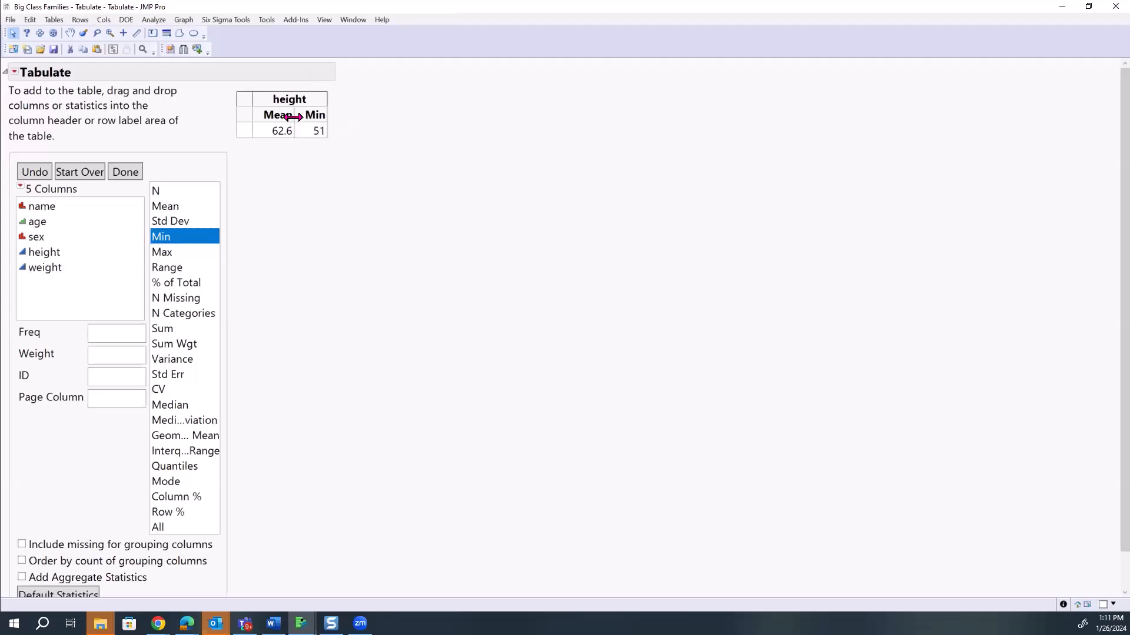
pyautogui.moveTo(213, 242)
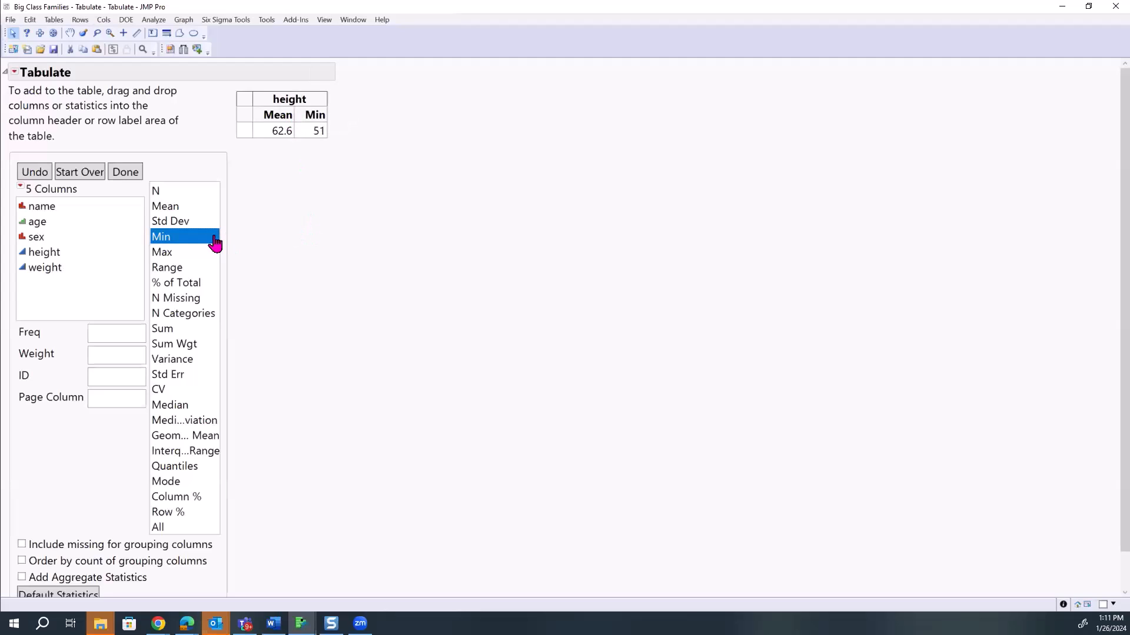
pyautogui.moveTo(259, 226)
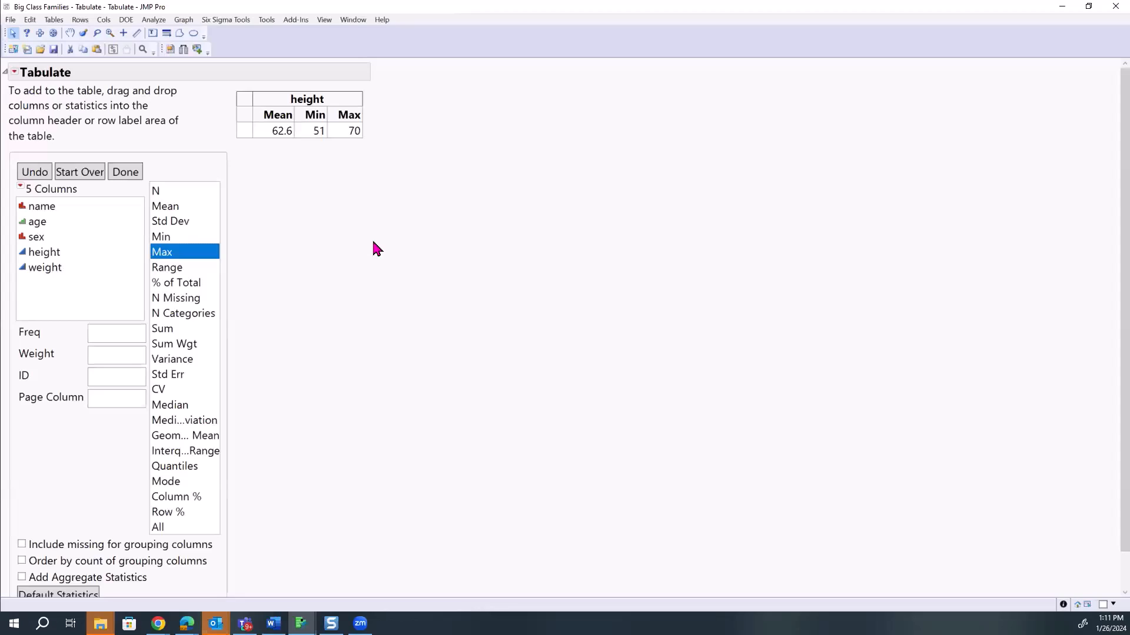
pyautogui.moveTo(395, 305)
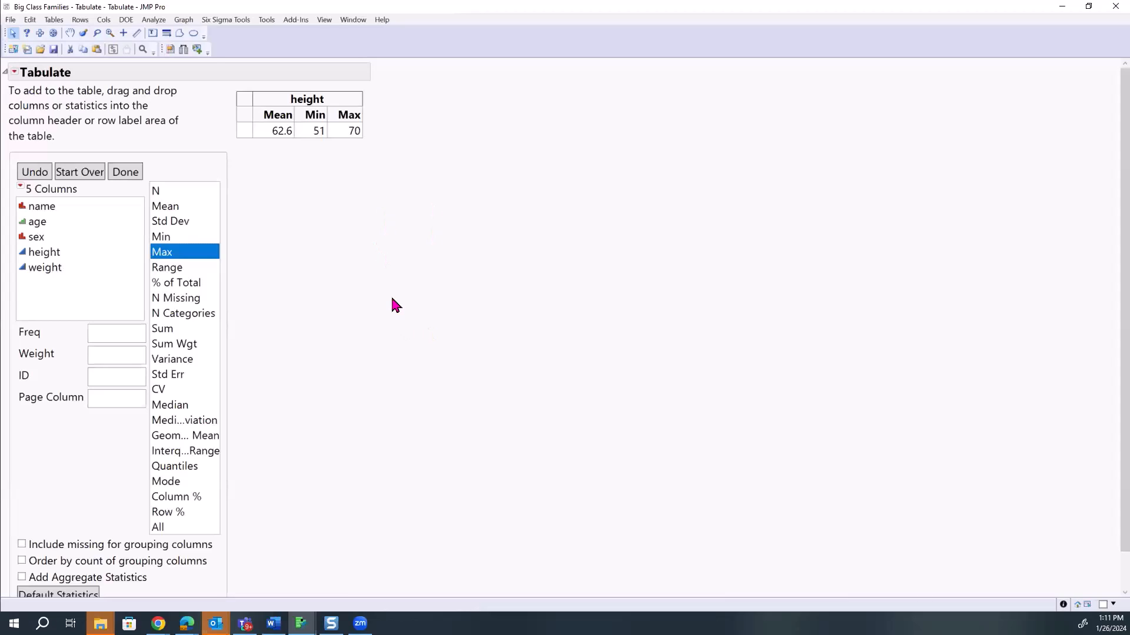
pyautogui.moveTo(374, 278)
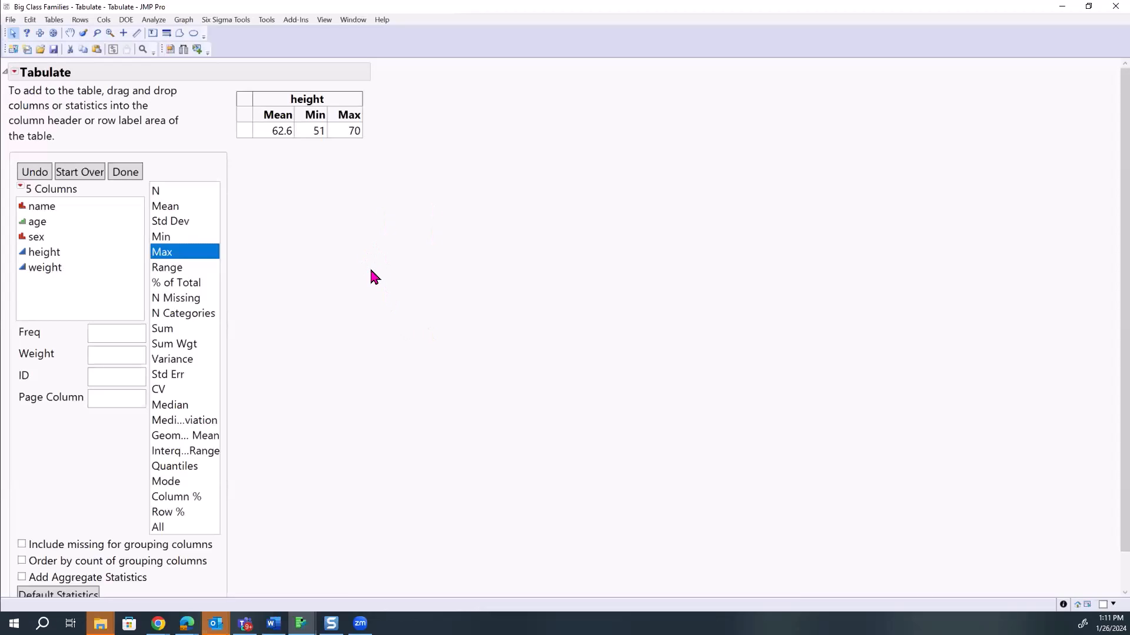
pyautogui.moveTo(315, 186)
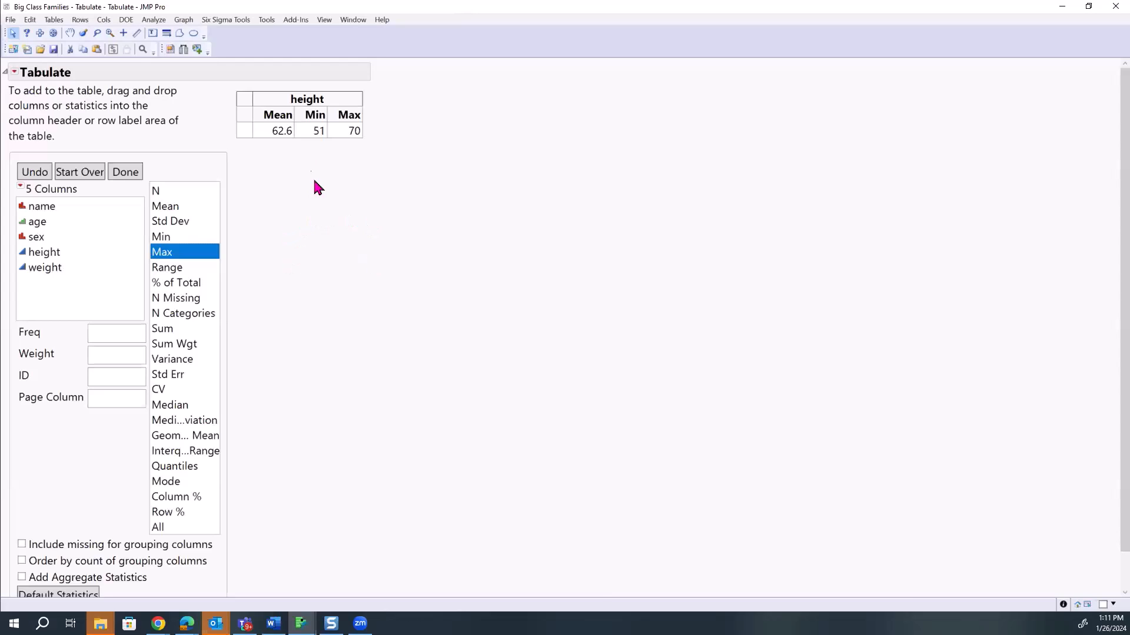
pyautogui.moveTo(288, 123)
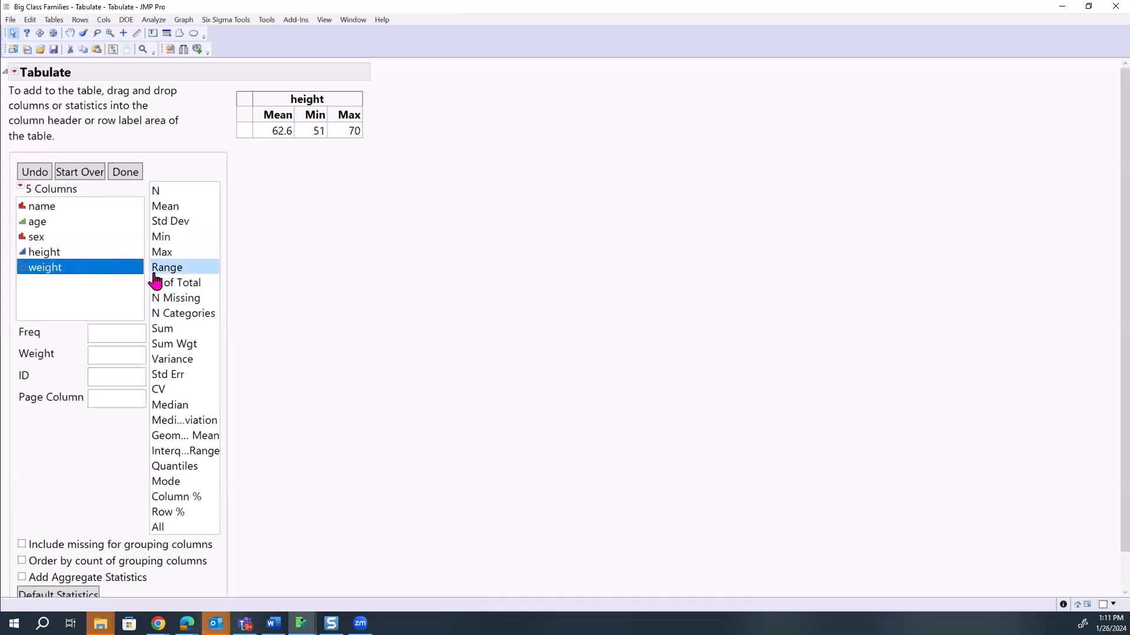
pyautogui.moveTo(69, 271)
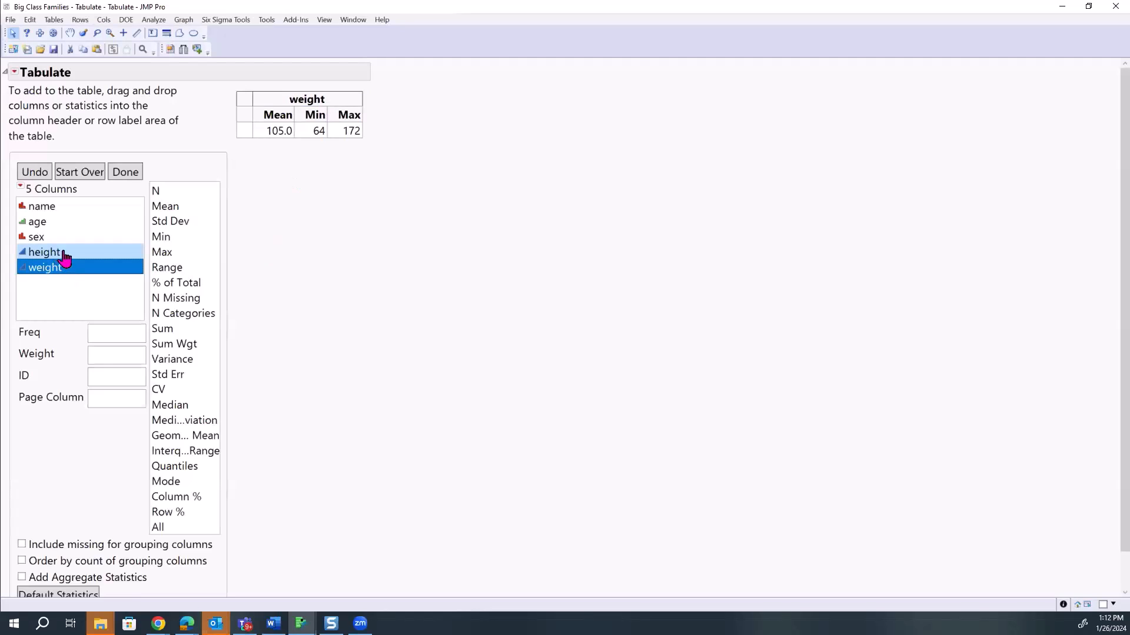
# - Add height as a Sum column (2502) beside weight's Mean, Min and Max
pyautogui.click(44, 252)
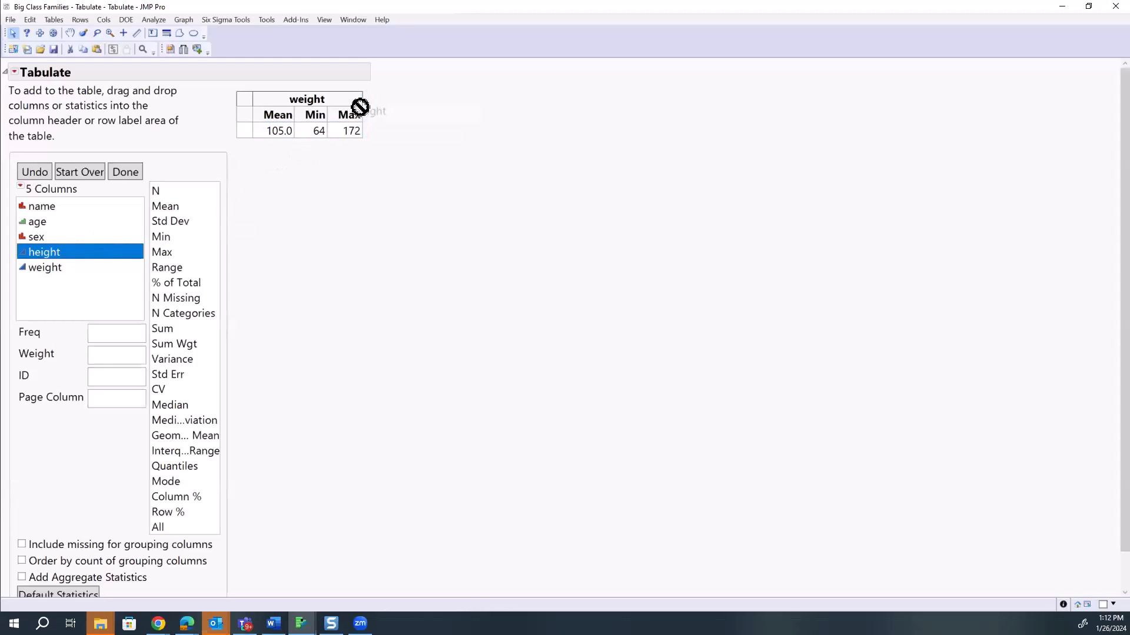
pyautogui.moveTo(43, 252); pyautogui.dragTo(377, 99)
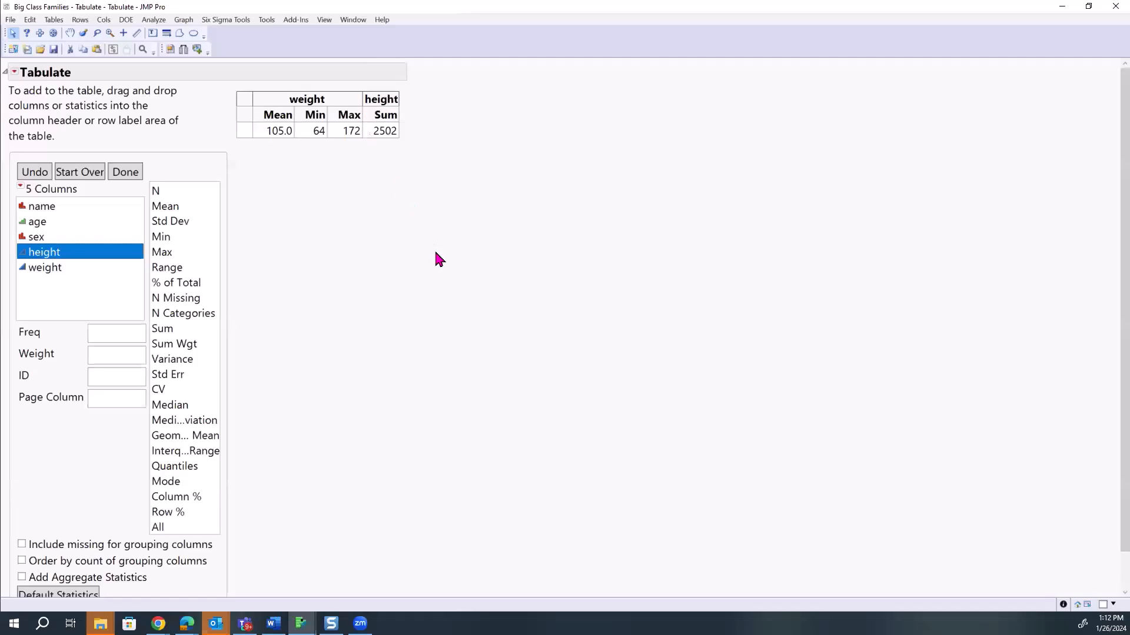
pyautogui.moveTo(425, 279)
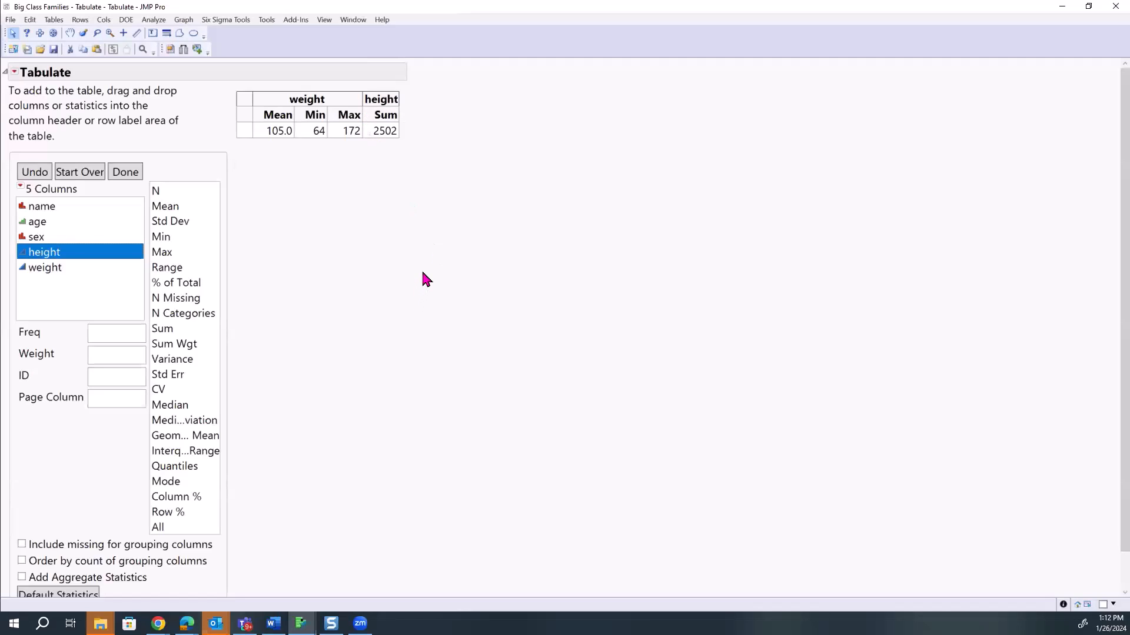
pyautogui.moveTo(353, 185)
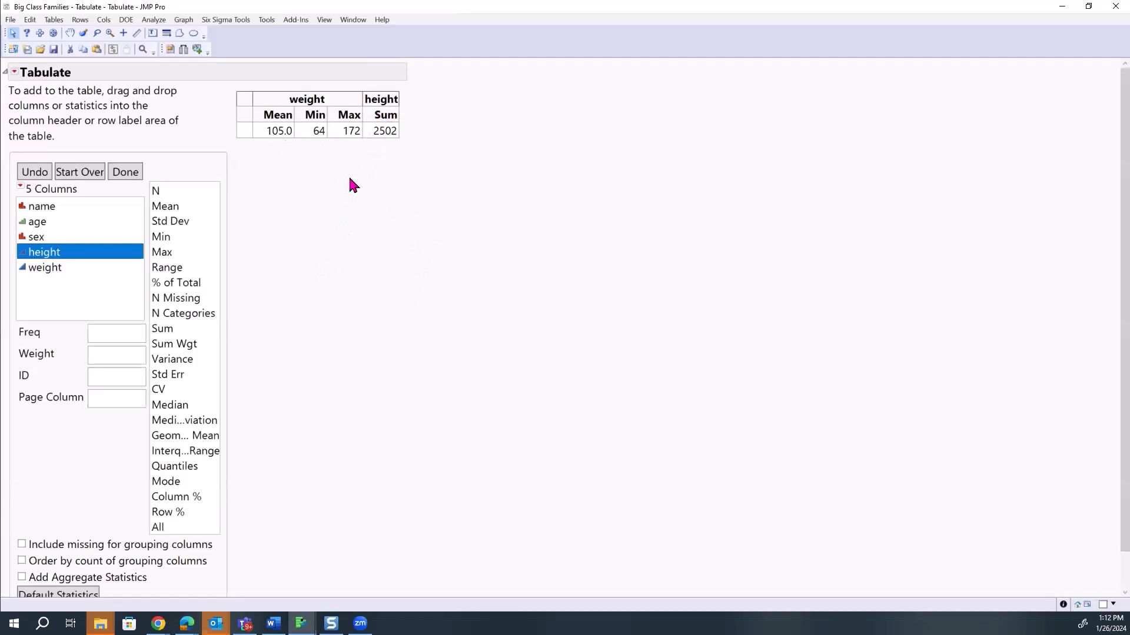
pyautogui.moveTo(315, 119)
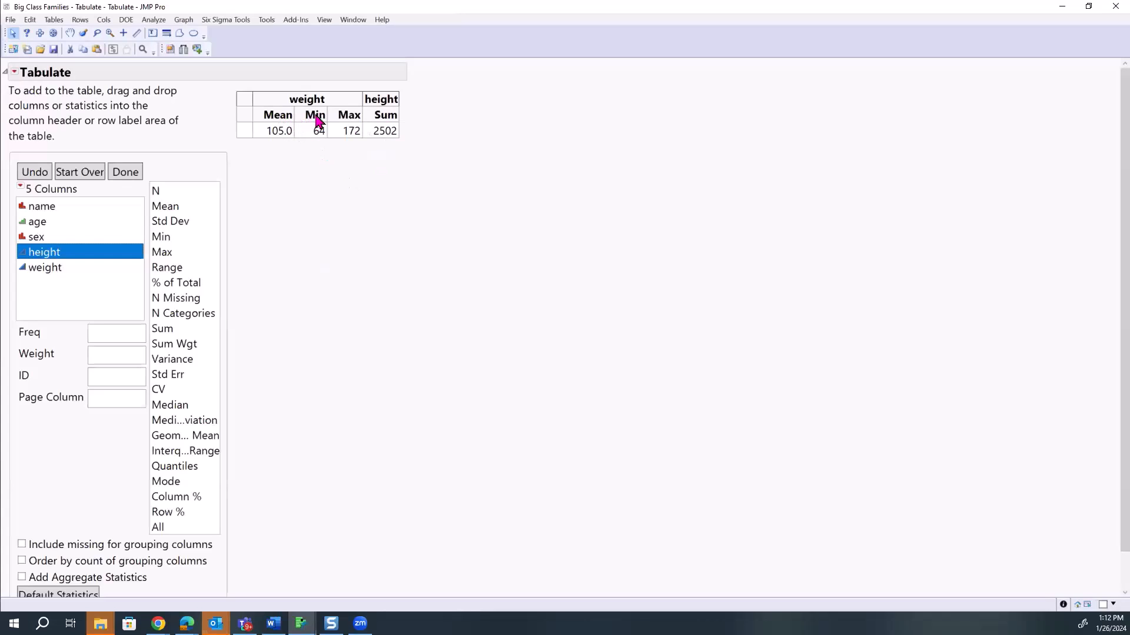
pyautogui.moveTo(351, 116)
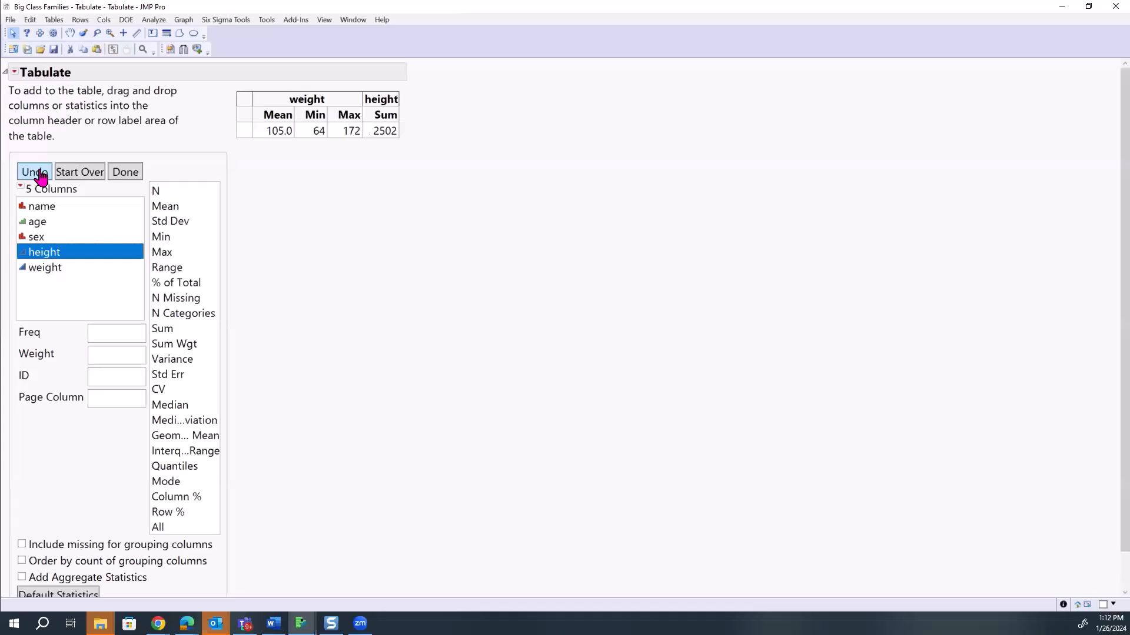
pyautogui.moveTo(394, 122)
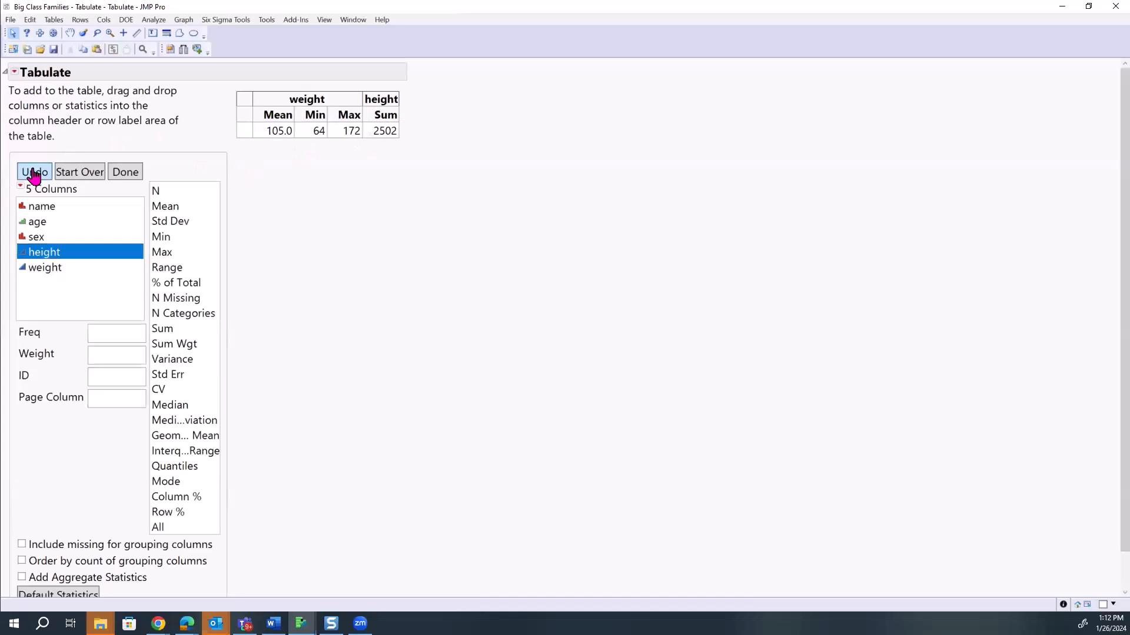
pyautogui.click(34, 172)
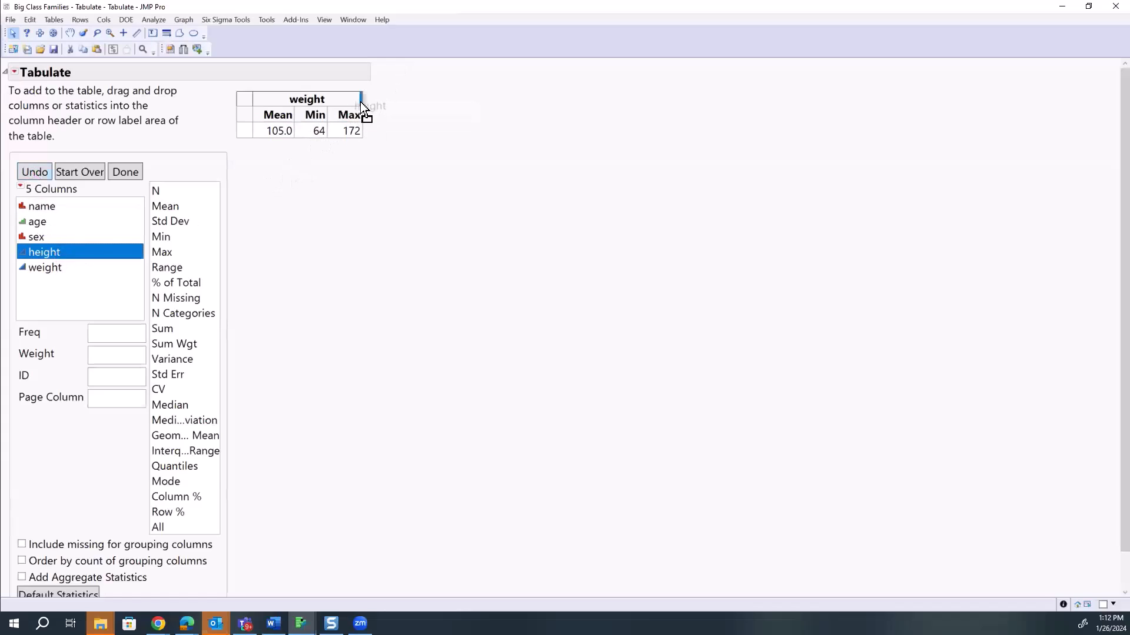
pyautogui.moveTo(44, 252); pyautogui.dragTo(367, 99)
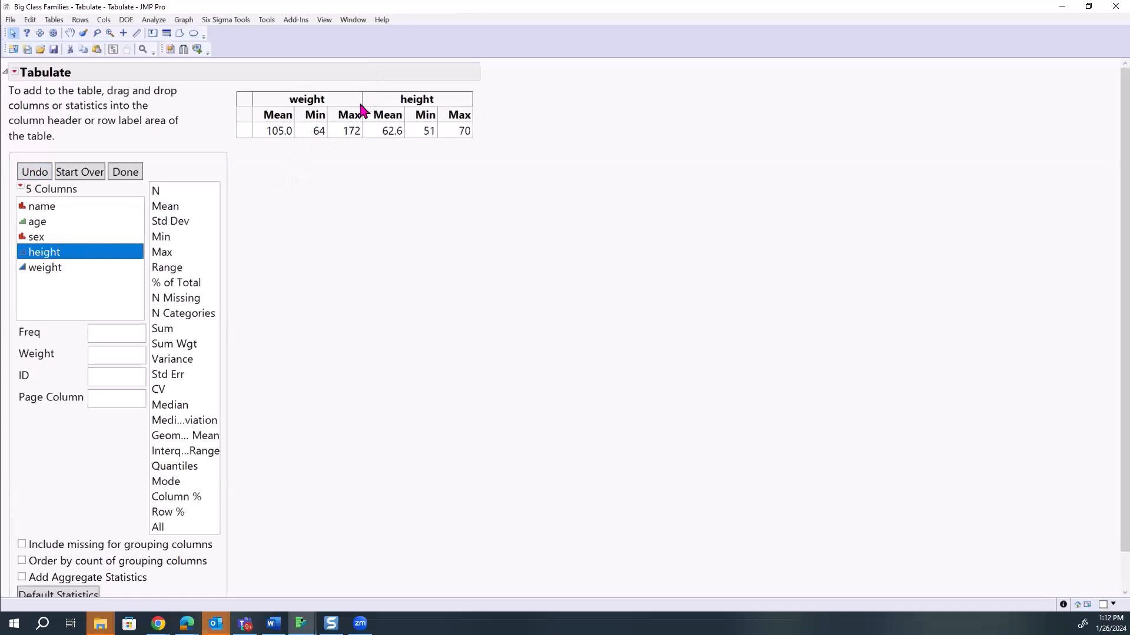
pyautogui.click(34, 171)
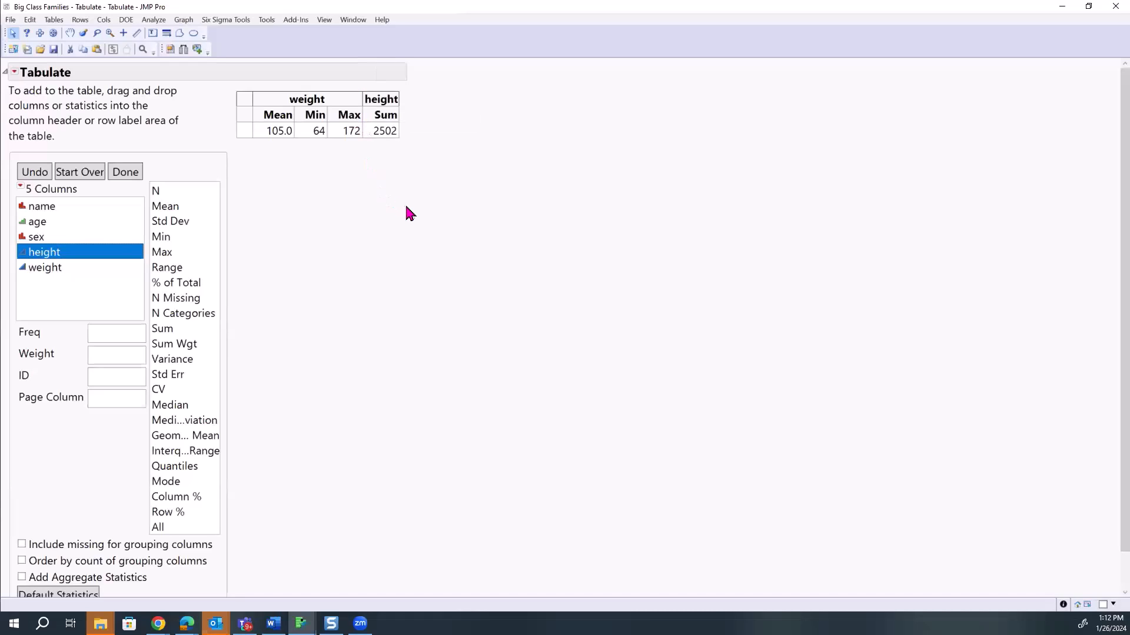
pyautogui.moveTo(391, 126)
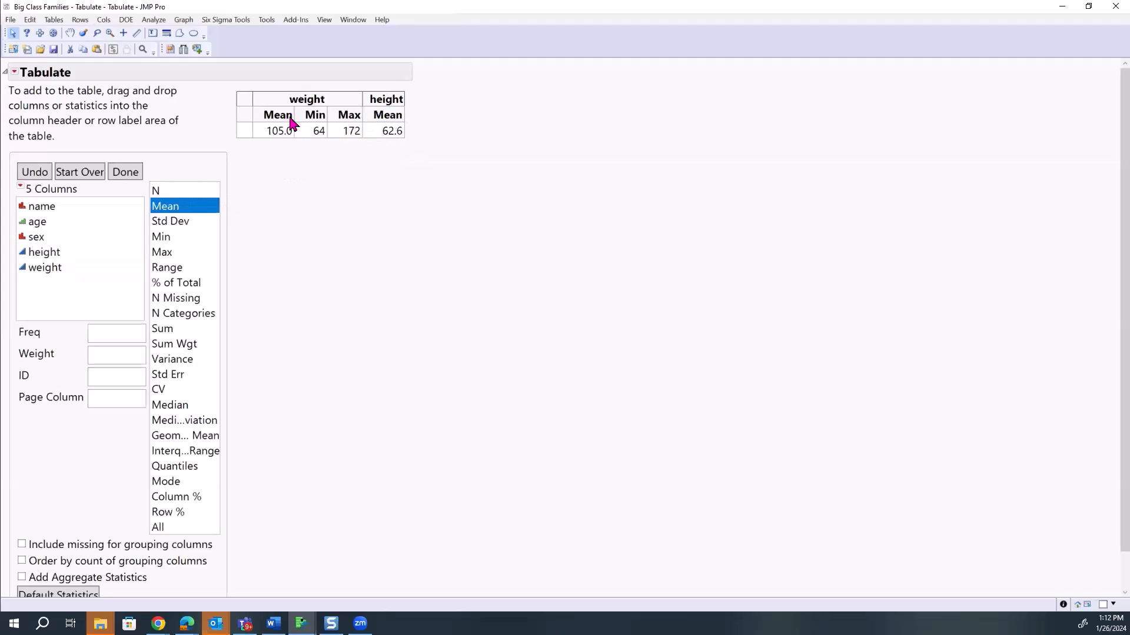
pyautogui.moveTo(399, 123)
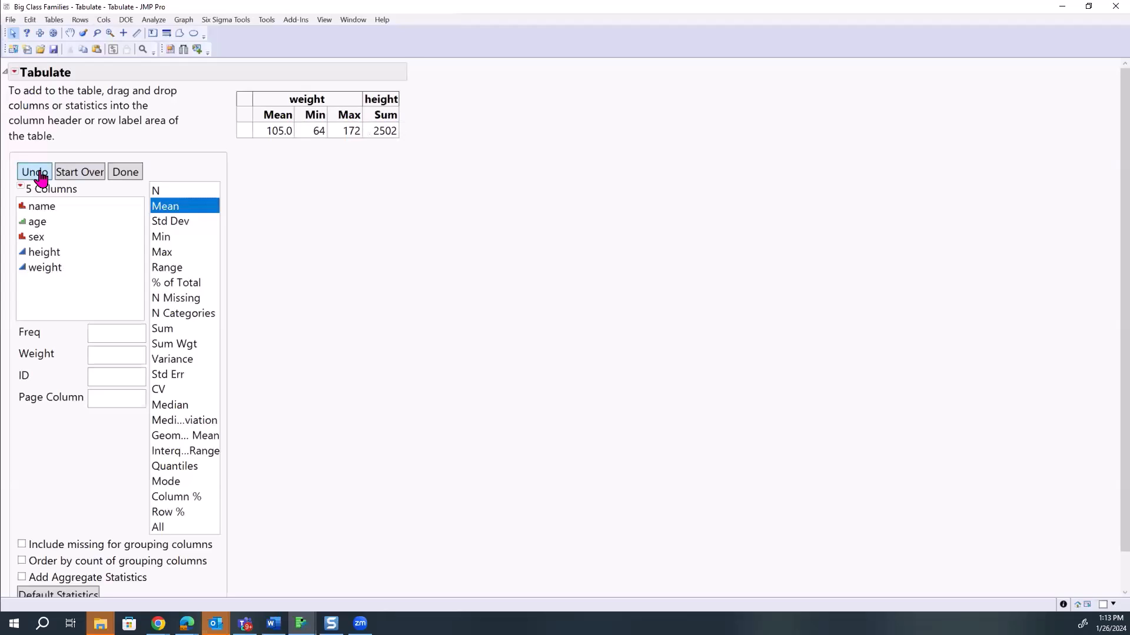
pyautogui.click(33, 172)
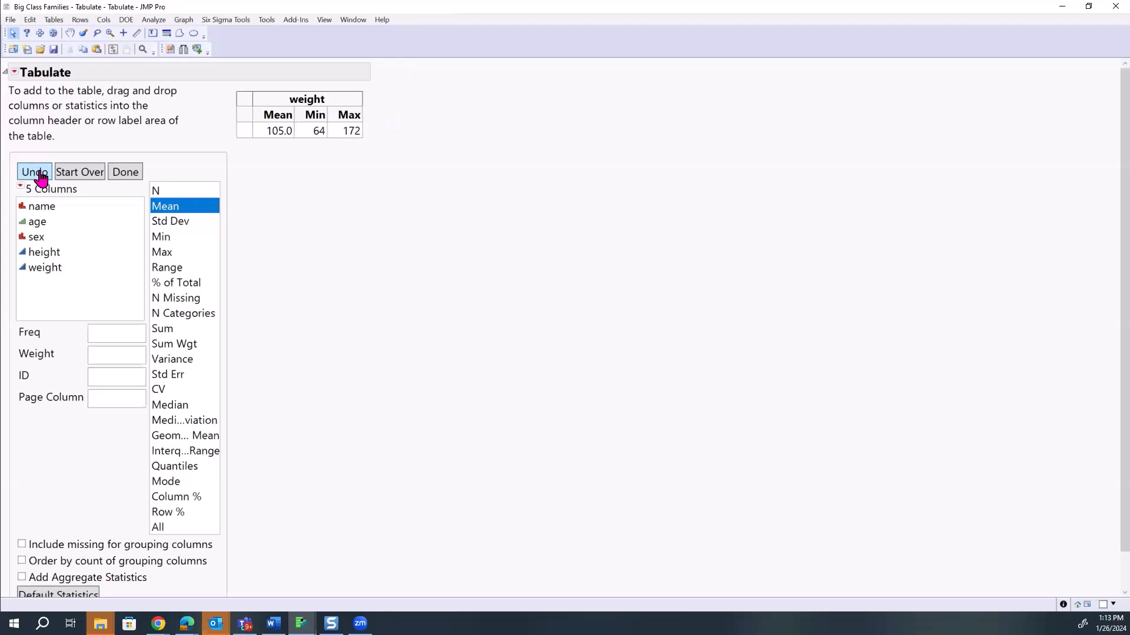
pyautogui.click(44, 267)
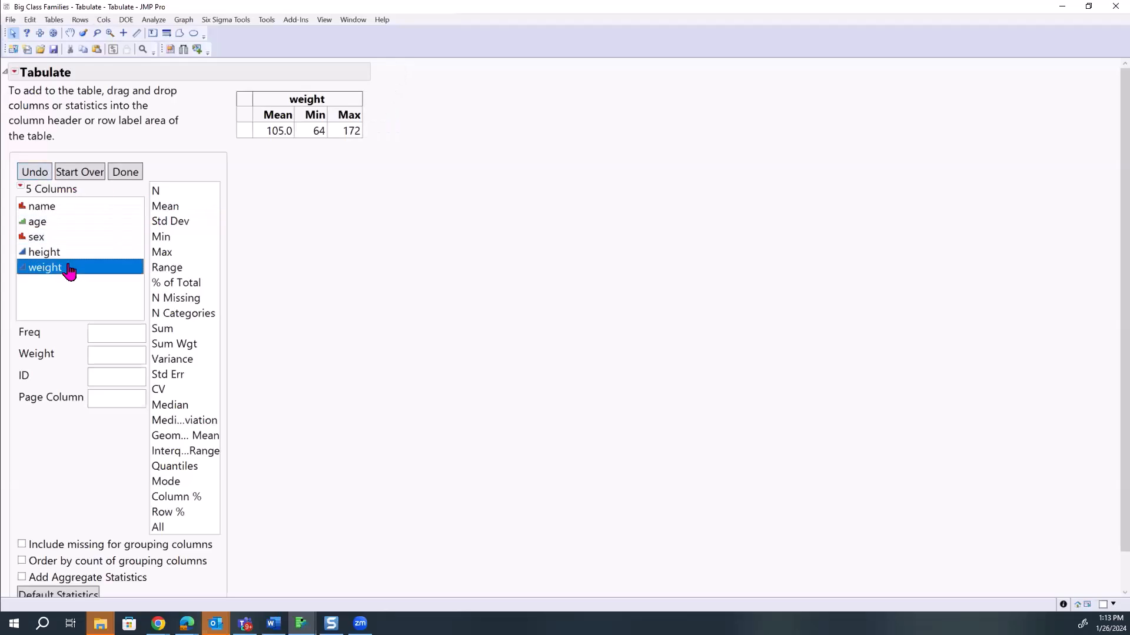
# - Drop height onto the weight header's right edge so its Mean 62.6, Min 51, Max 70 appear
pyautogui.moveTo(44, 252); pyautogui.dragTo(352, 143)
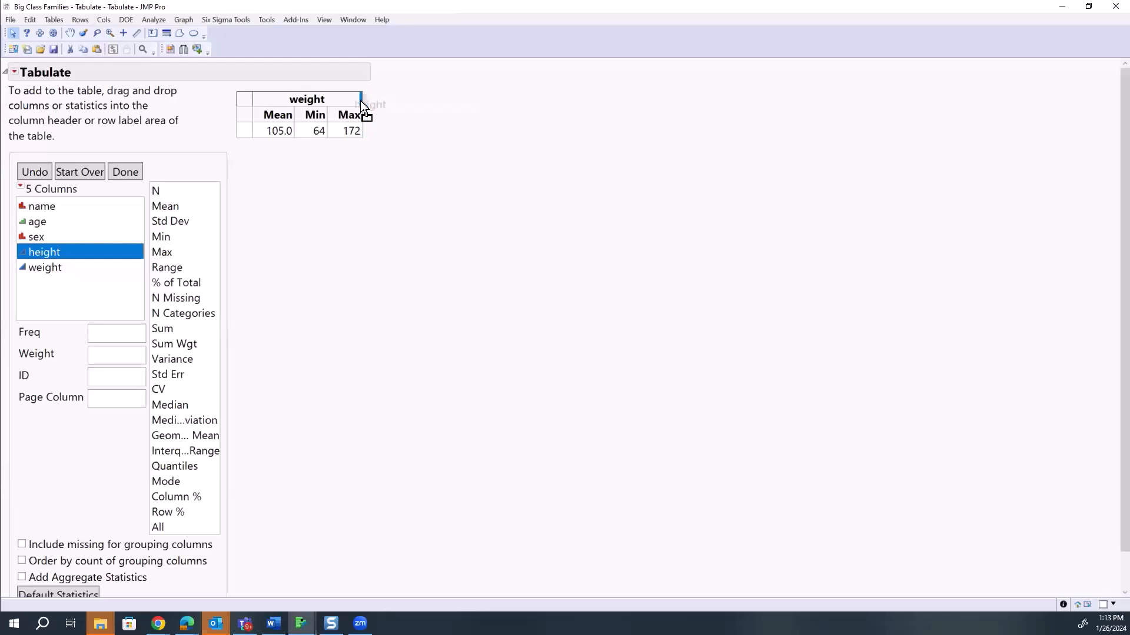
pyautogui.moveTo(43, 252); pyautogui.dragTo(417, 98)
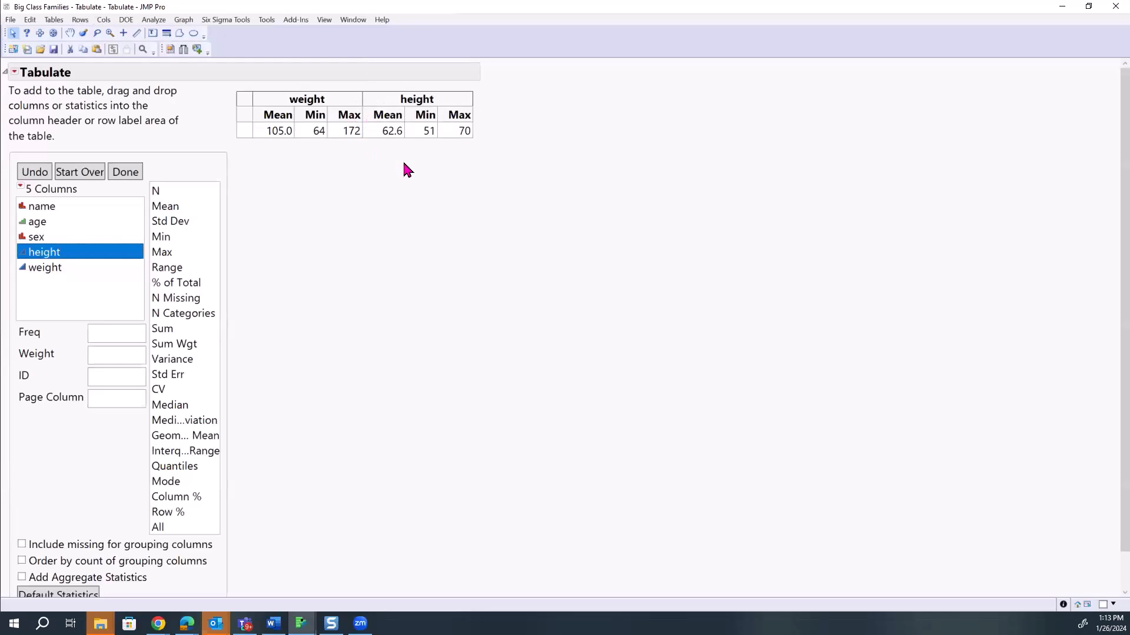
pyautogui.moveTo(422, 166)
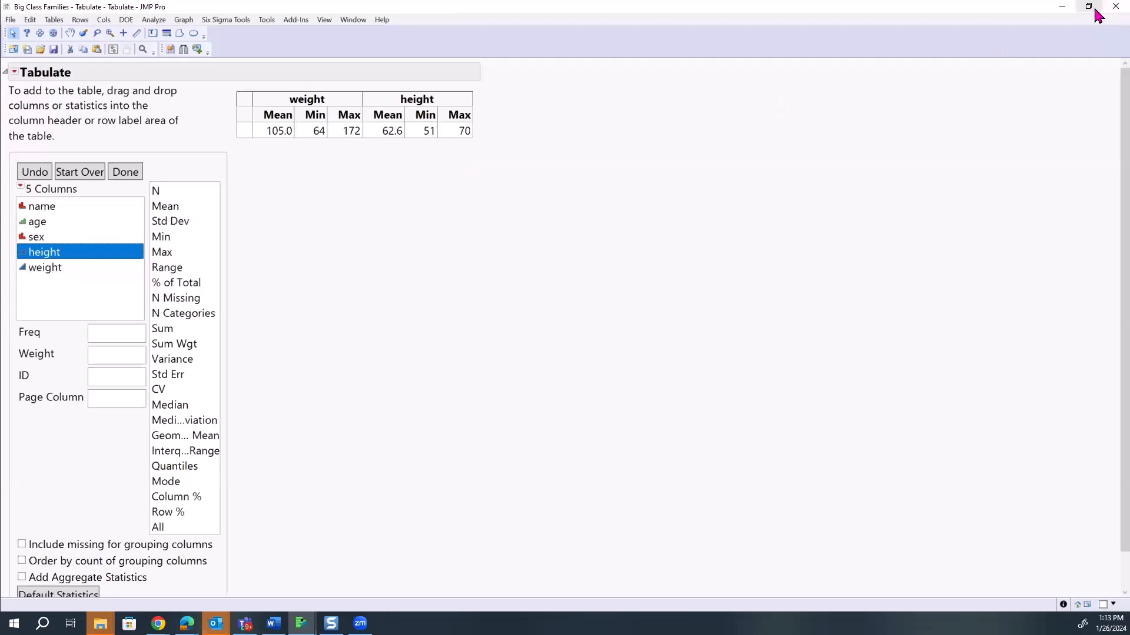
pyautogui.click(1088, 7)
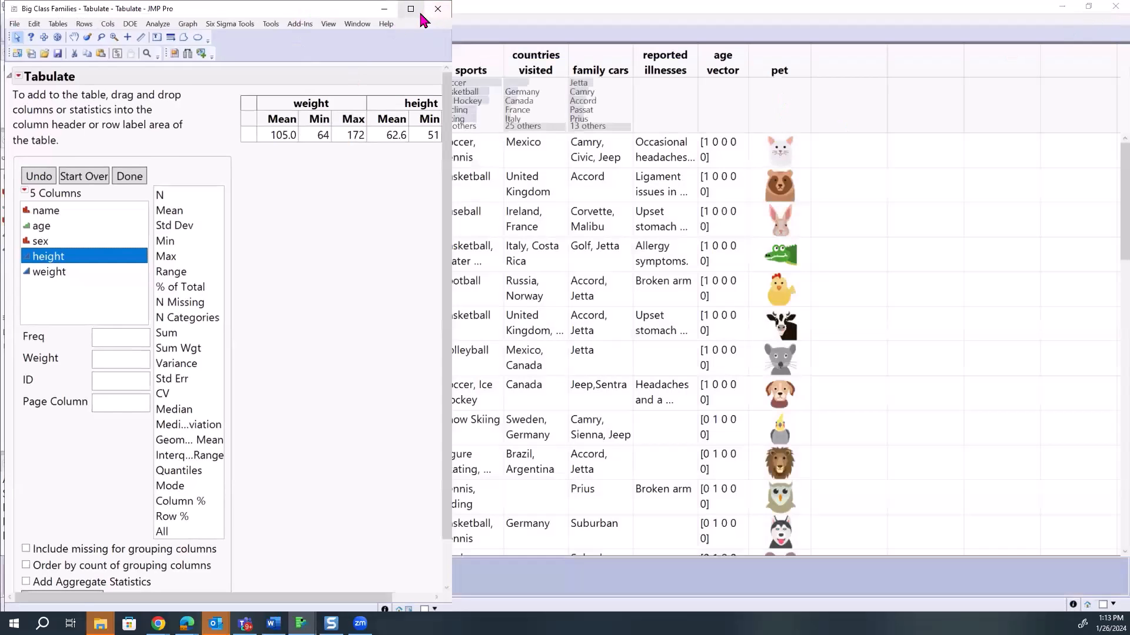
pyautogui.click(411, 8)
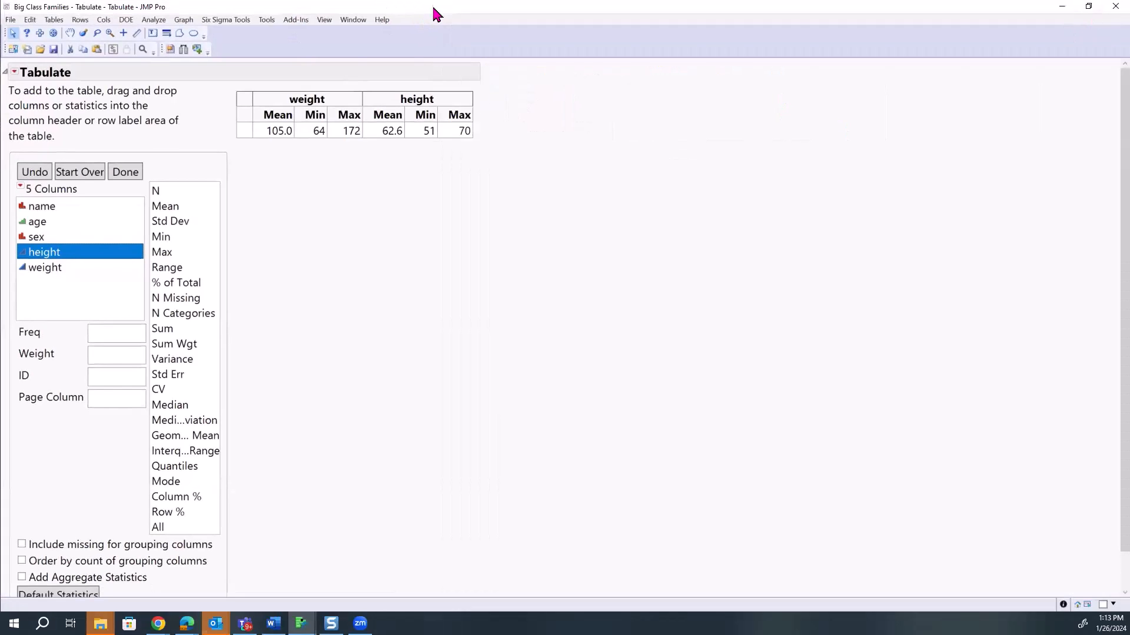
pyautogui.click(1088, 7)
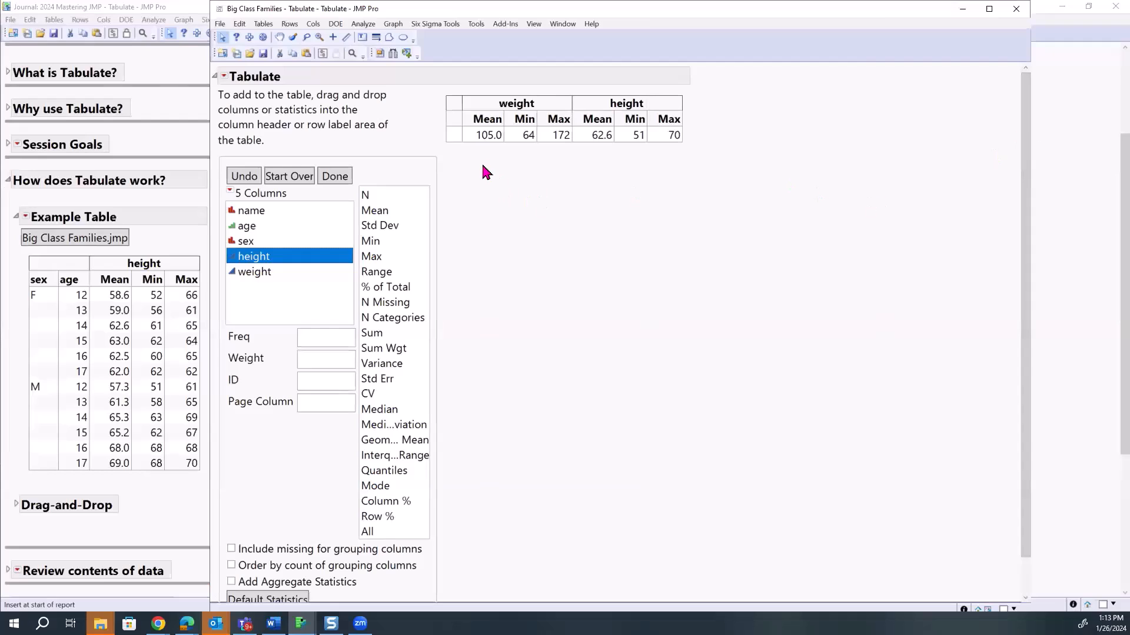
pyautogui.moveTo(515, 152)
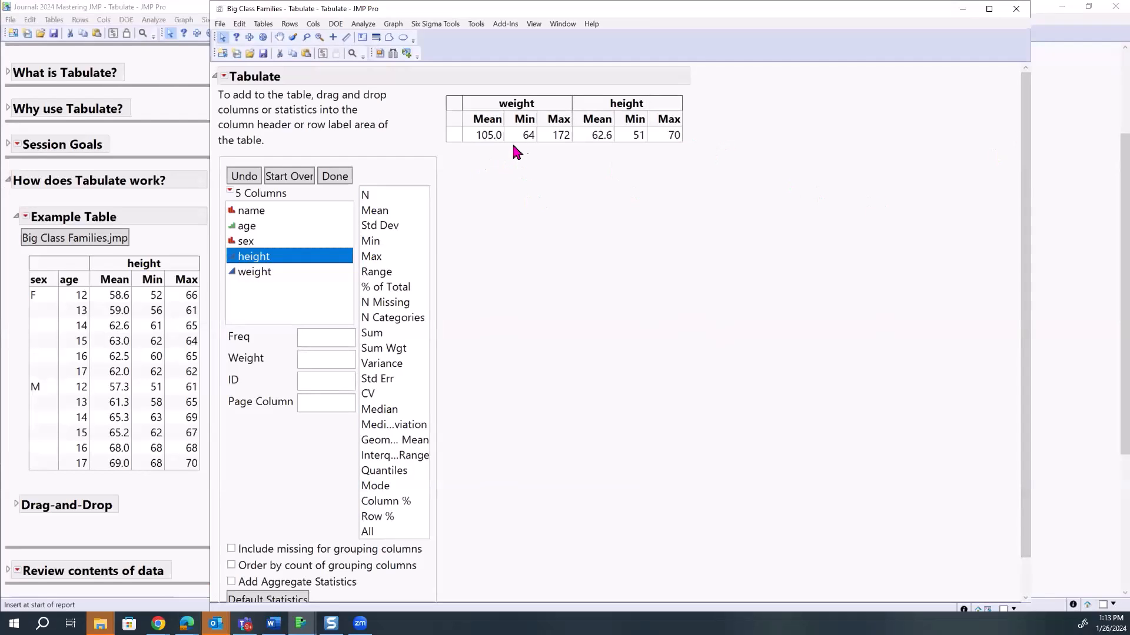
pyautogui.moveTo(493, 159)
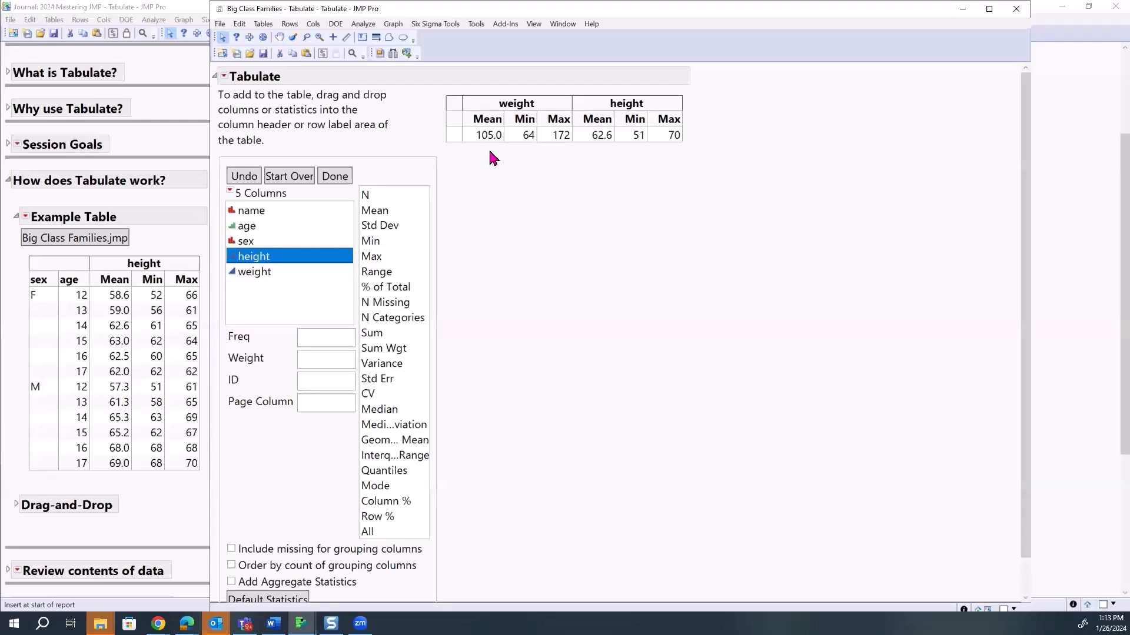
pyautogui.moveTo(612, 217)
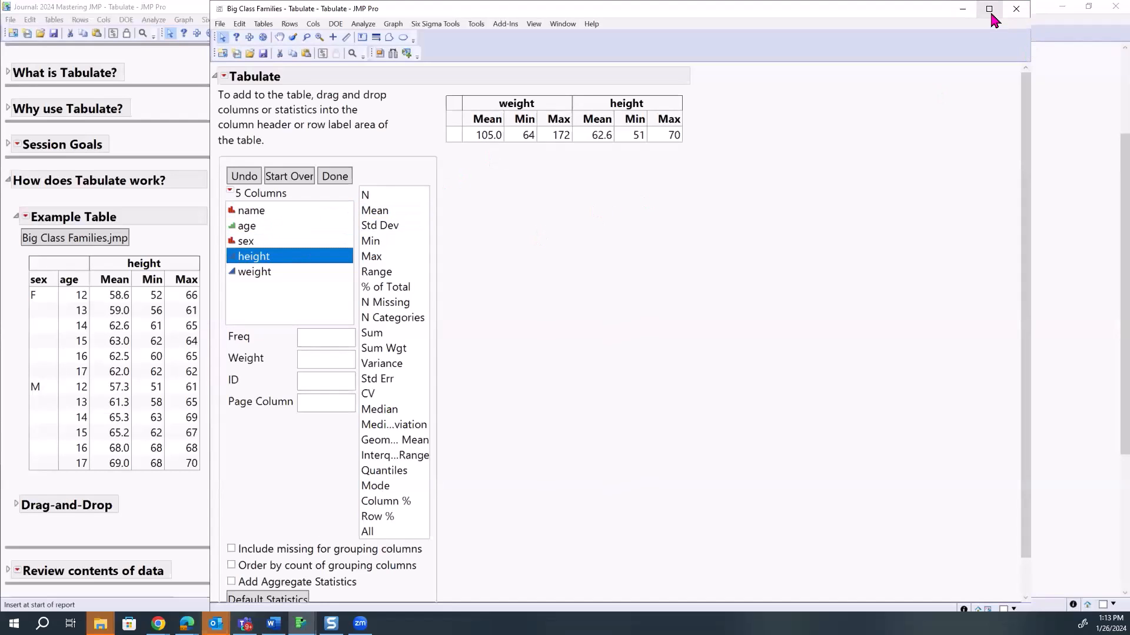
pyautogui.click(989, 8)
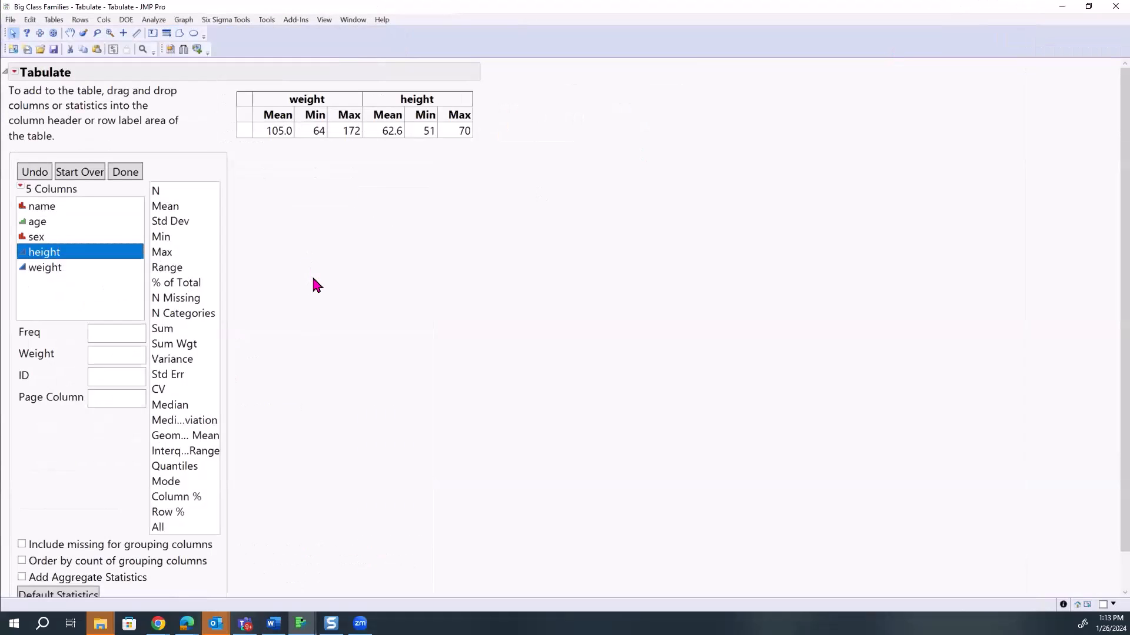
# - Drag sex into the row labels so the statistics split into F and M rows
pyautogui.click(36, 236)
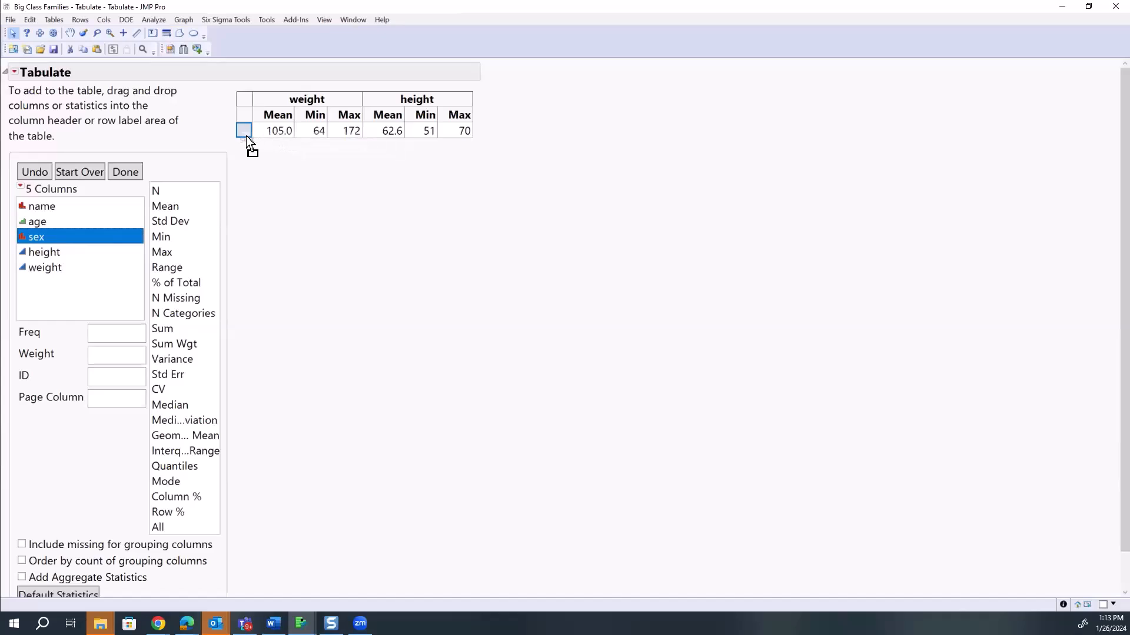
pyautogui.moveTo(37, 237); pyautogui.dragTo(245, 130)
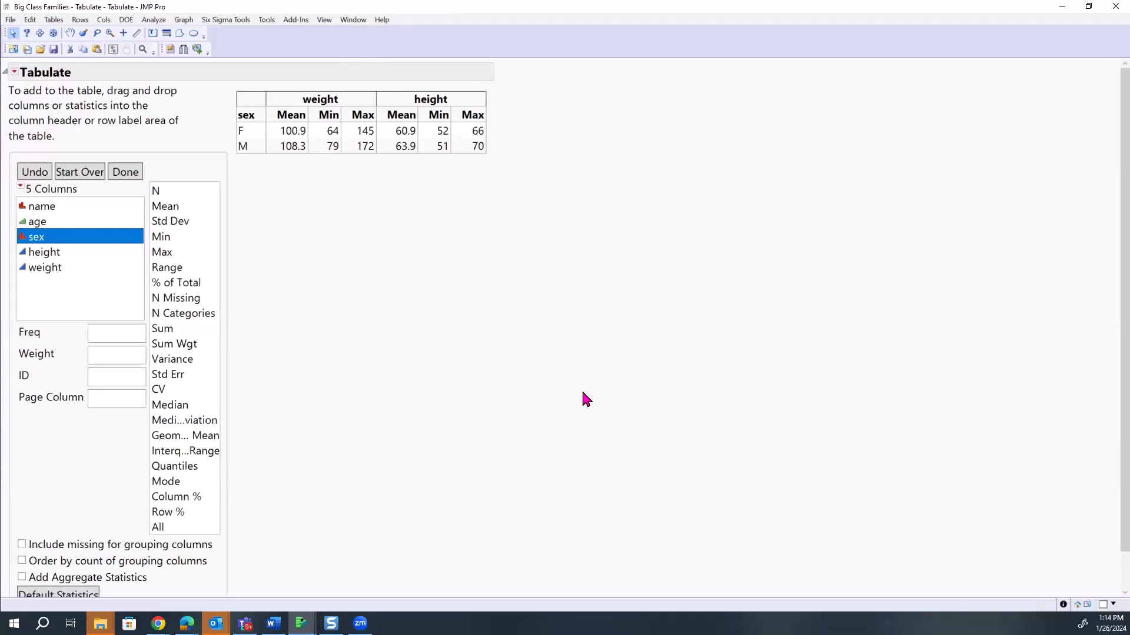
pyautogui.moveTo(558, 460)
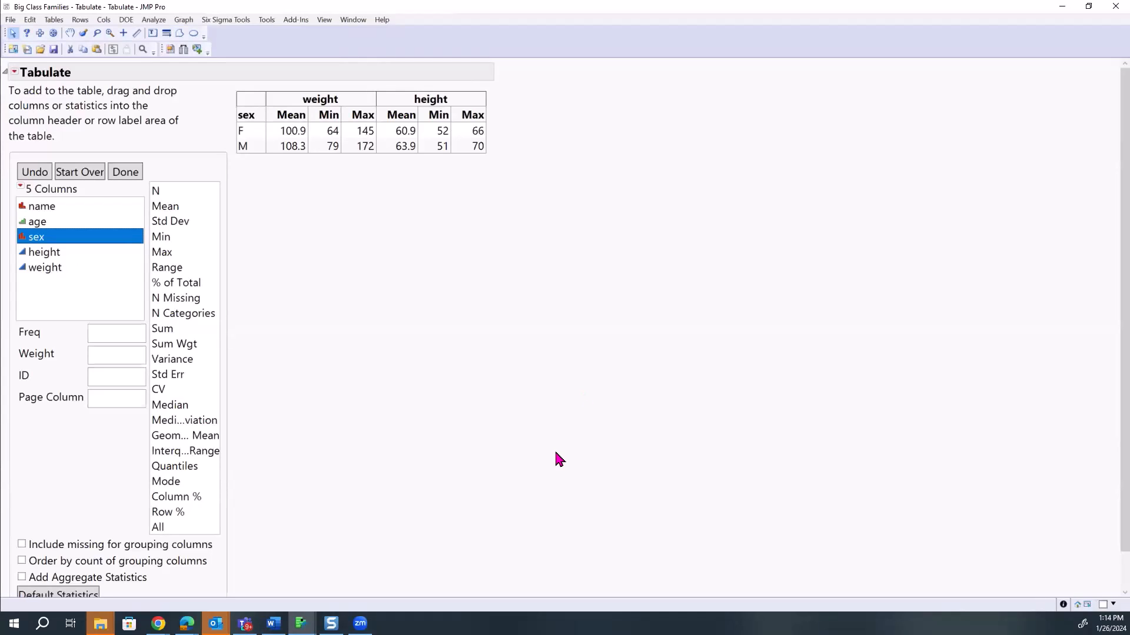
pyautogui.moveTo(422, 380)
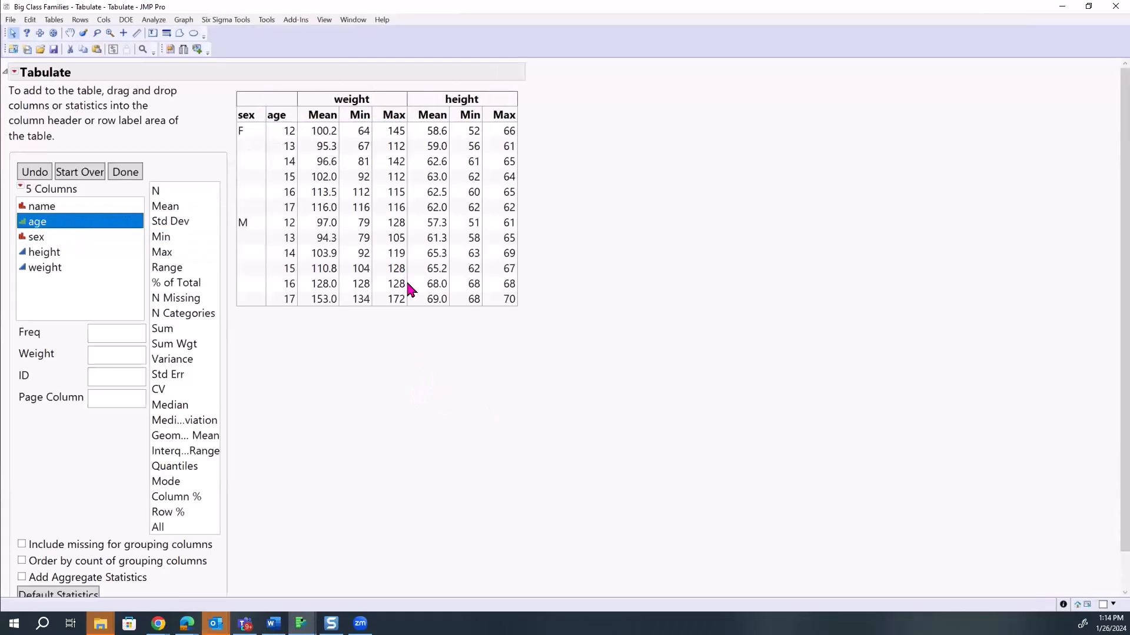
pyautogui.moveTo(267, 123)
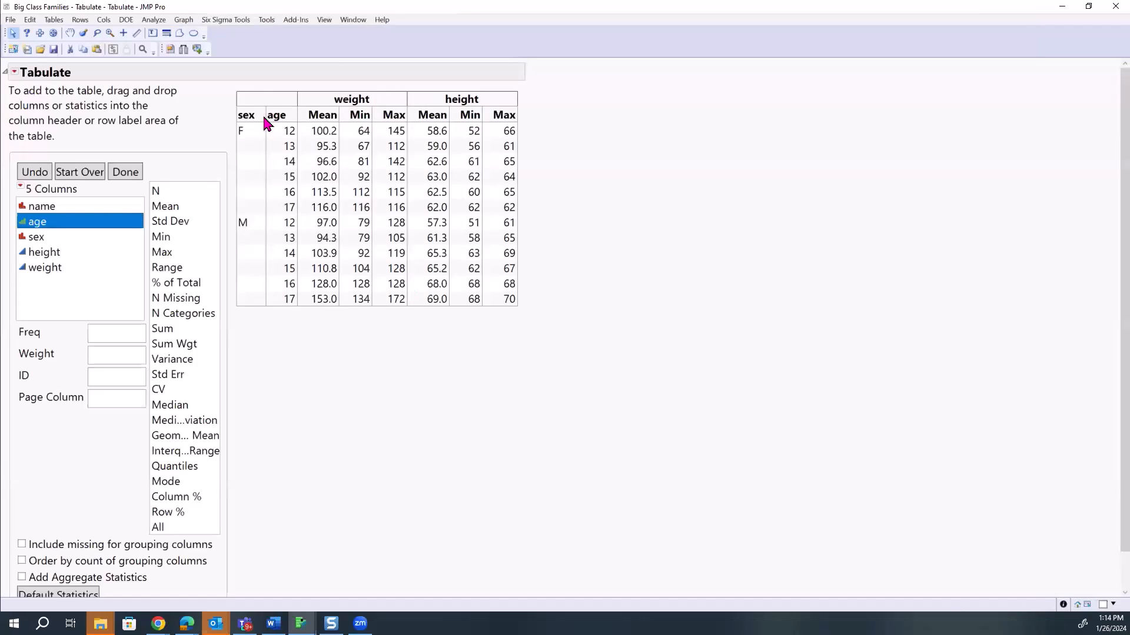
pyautogui.moveTo(273, 124)
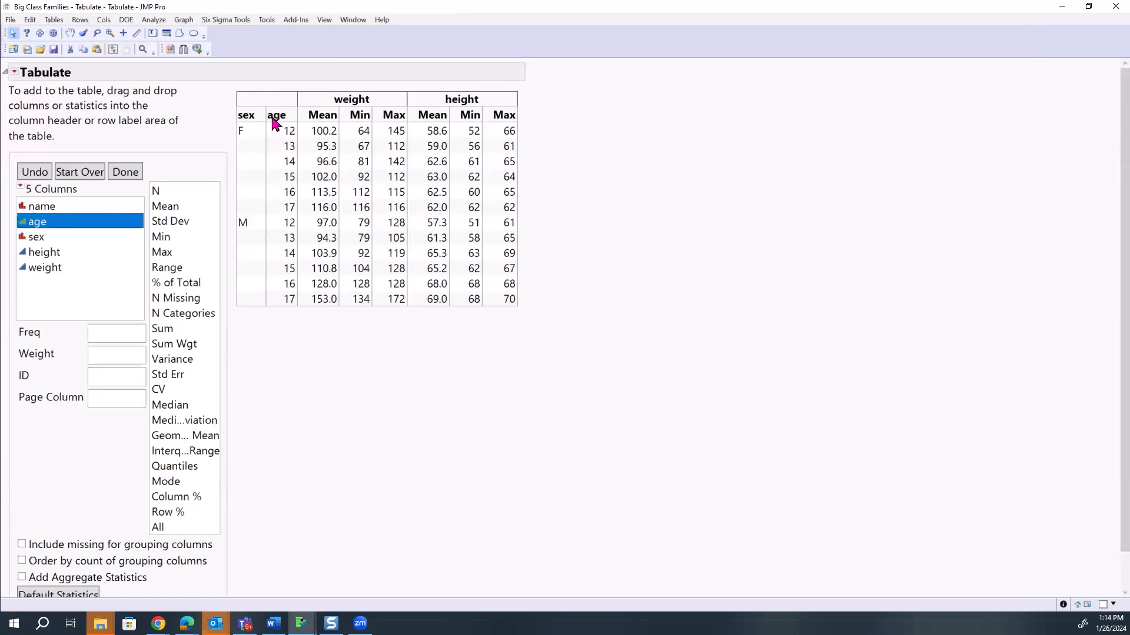
pyautogui.moveTo(298, 388)
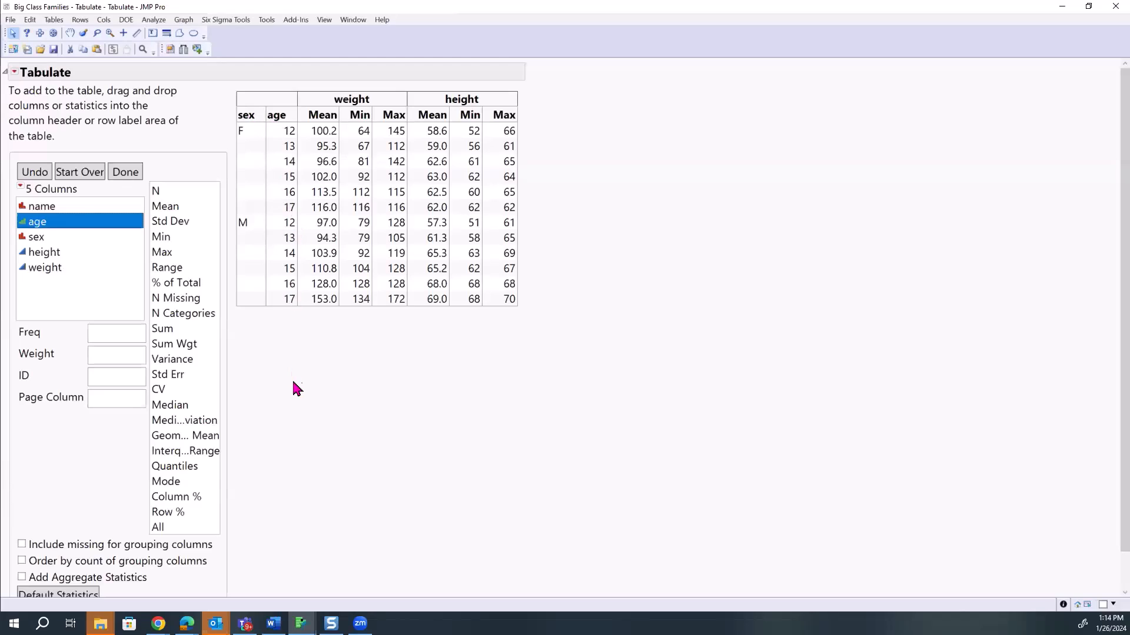
pyautogui.moveTo(259, 141)
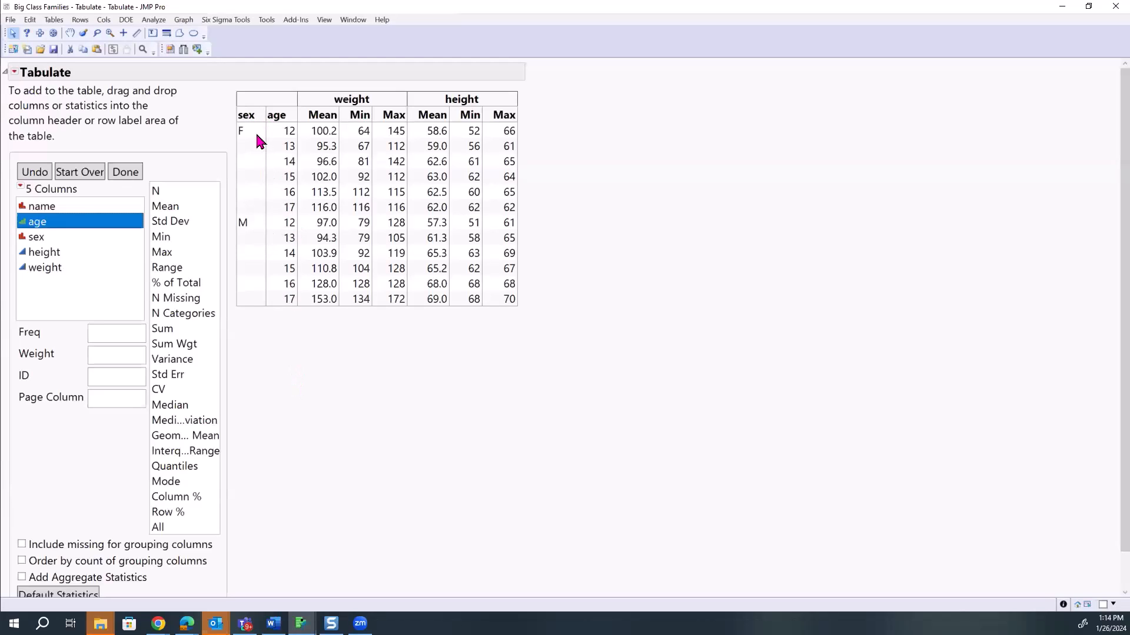
pyautogui.moveTo(296, 174)
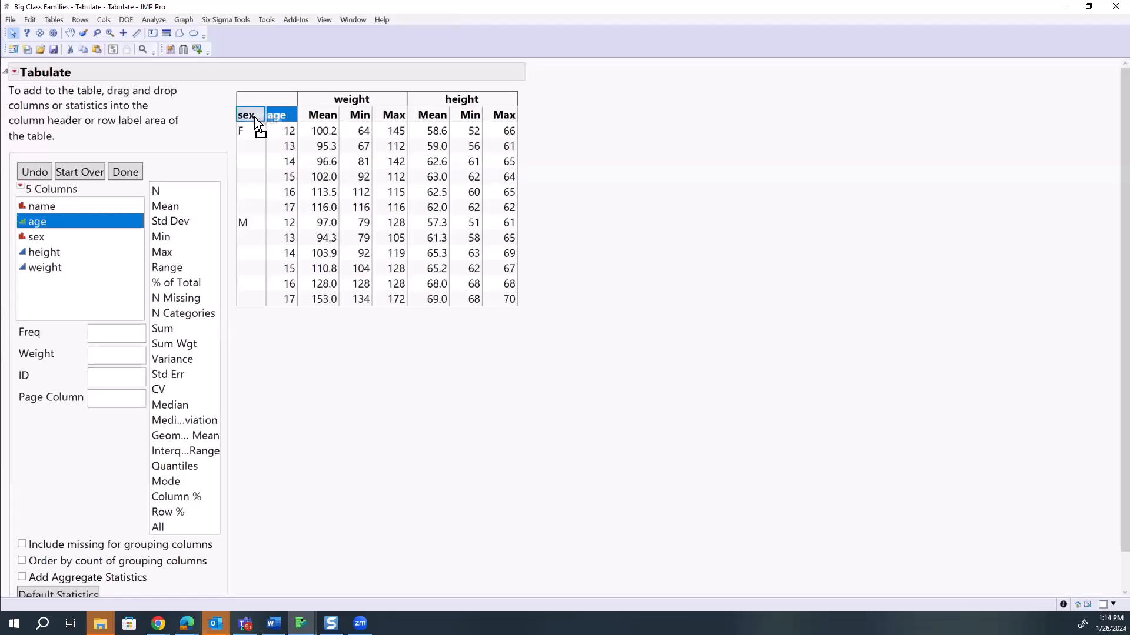
# - Reorder the row groupings so ages 12–17 nest under sex F and M
pyautogui.moveTo(275, 114); pyautogui.dragTo(246, 114)
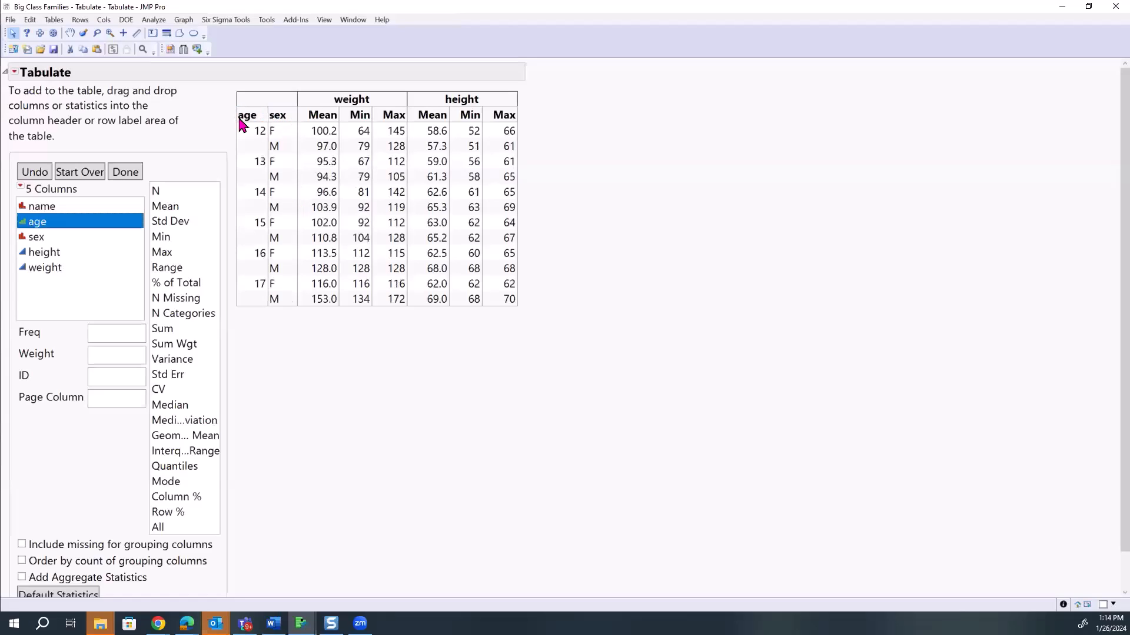
pyautogui.moveTo(267, 272)
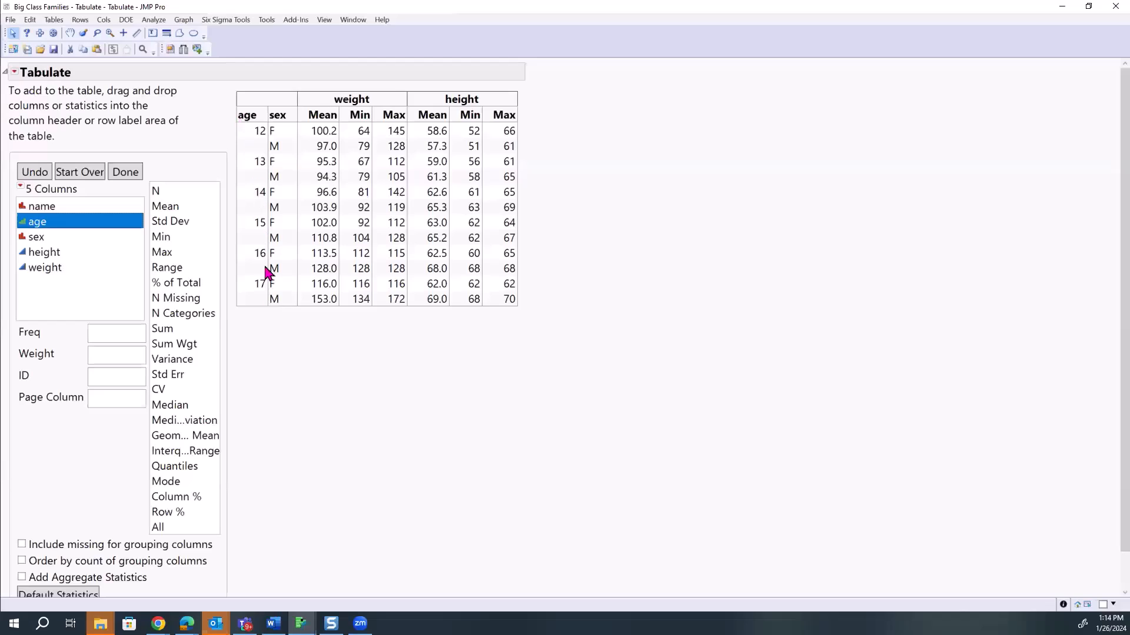
pyautogui.moveTo(292, 329)
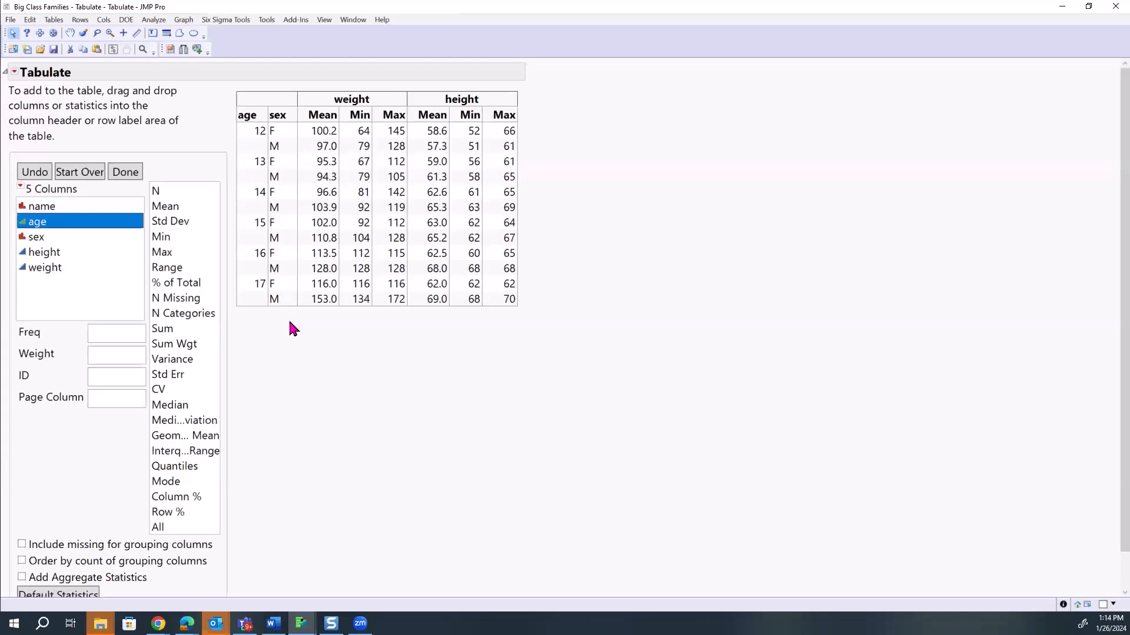
pyautogui.moveTo(288, 167)
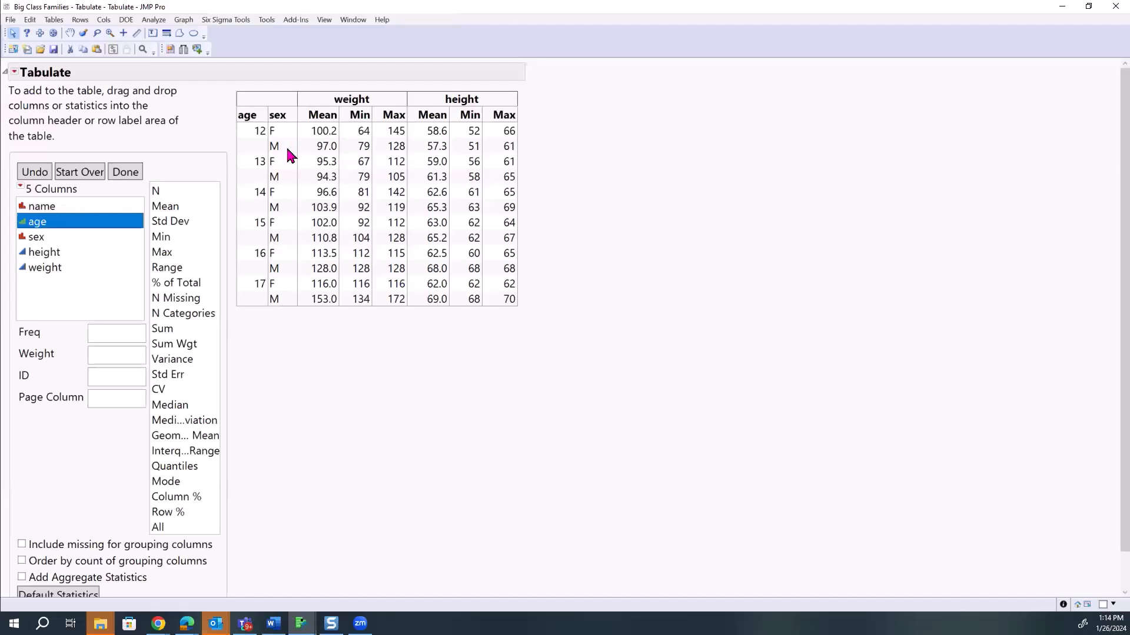
pyautogui.click(246, 114)
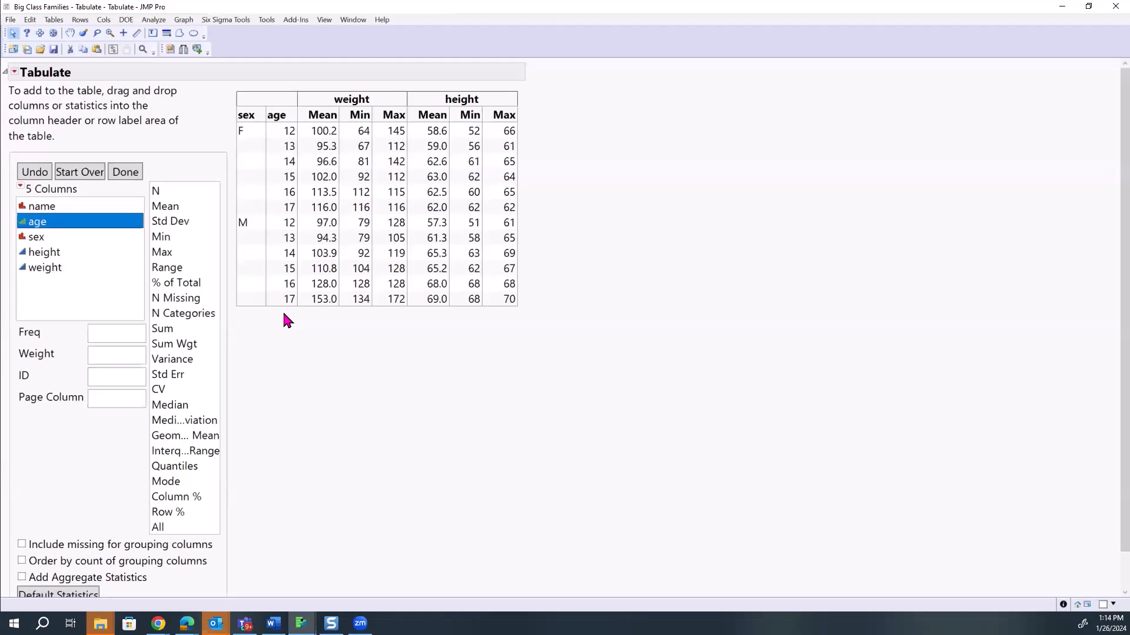
pyautogui.moveTo(319, 332)
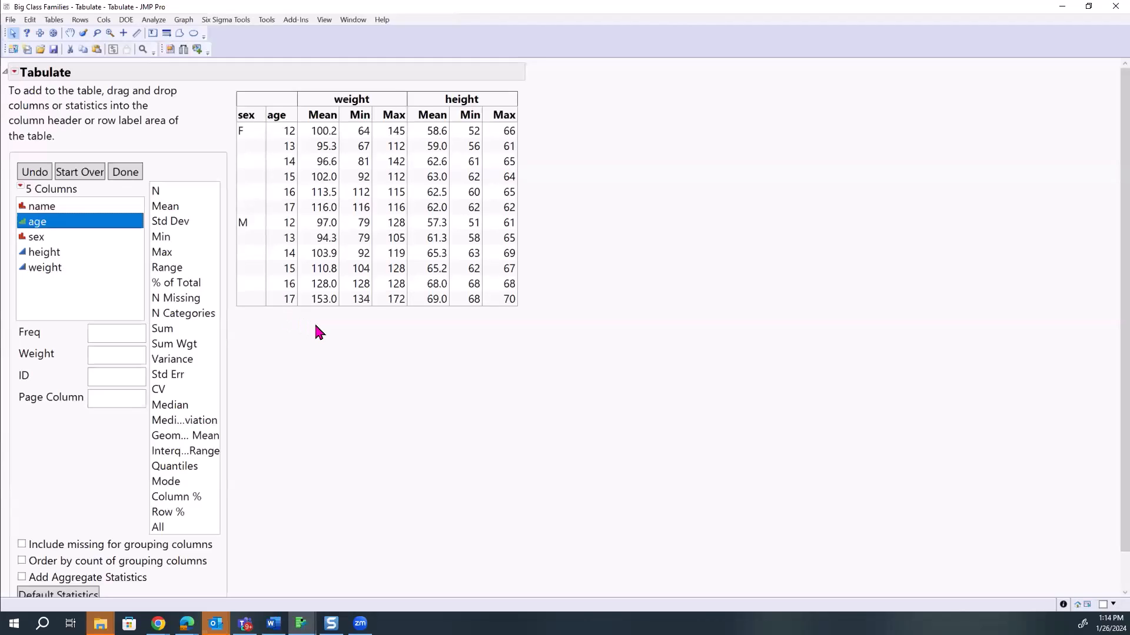
pyautogui.moveTo(333, 374)
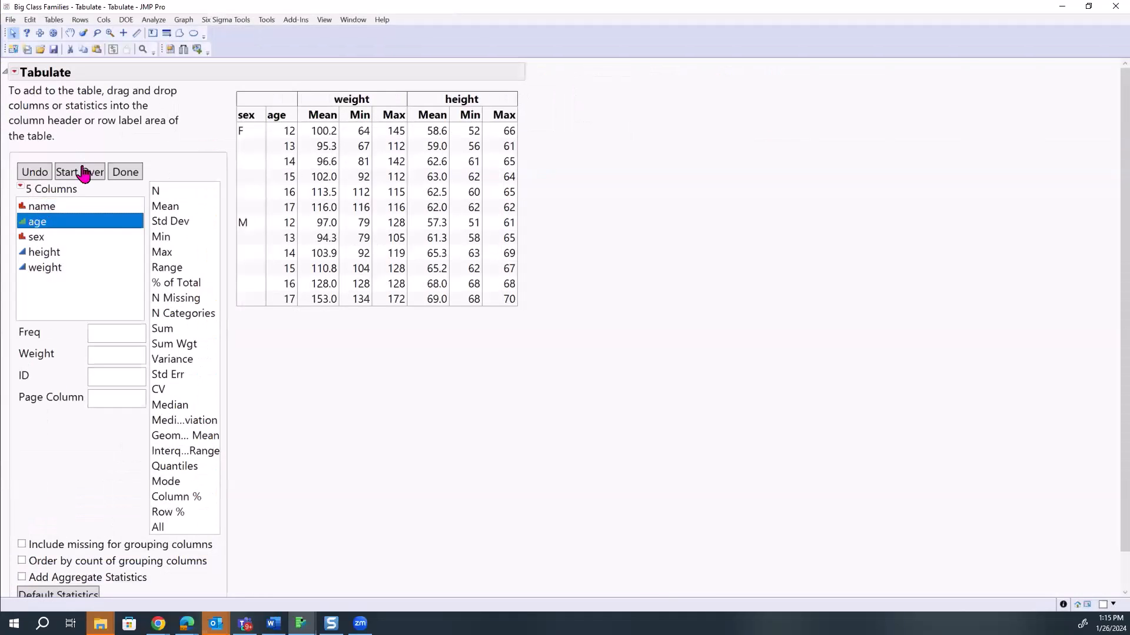
pyautogui.moveTo(287, 119)
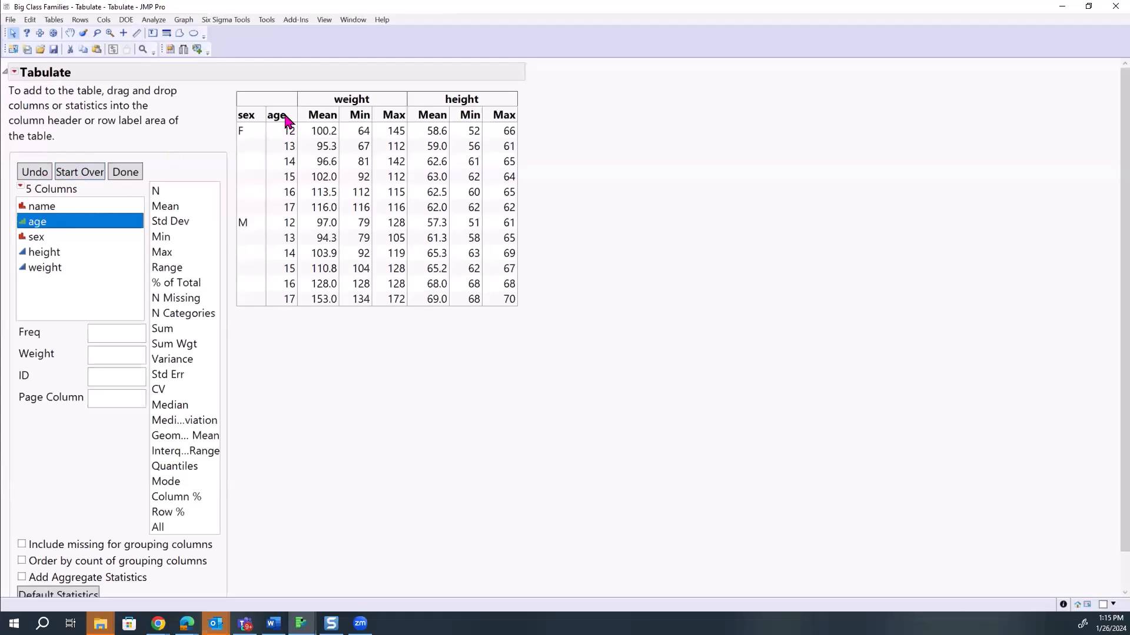
# - Remove age from the row grouping and change its modeling type to Continuous
pyautogui.moveTo(277, 114); pyautogui.dragTo(78, 222)
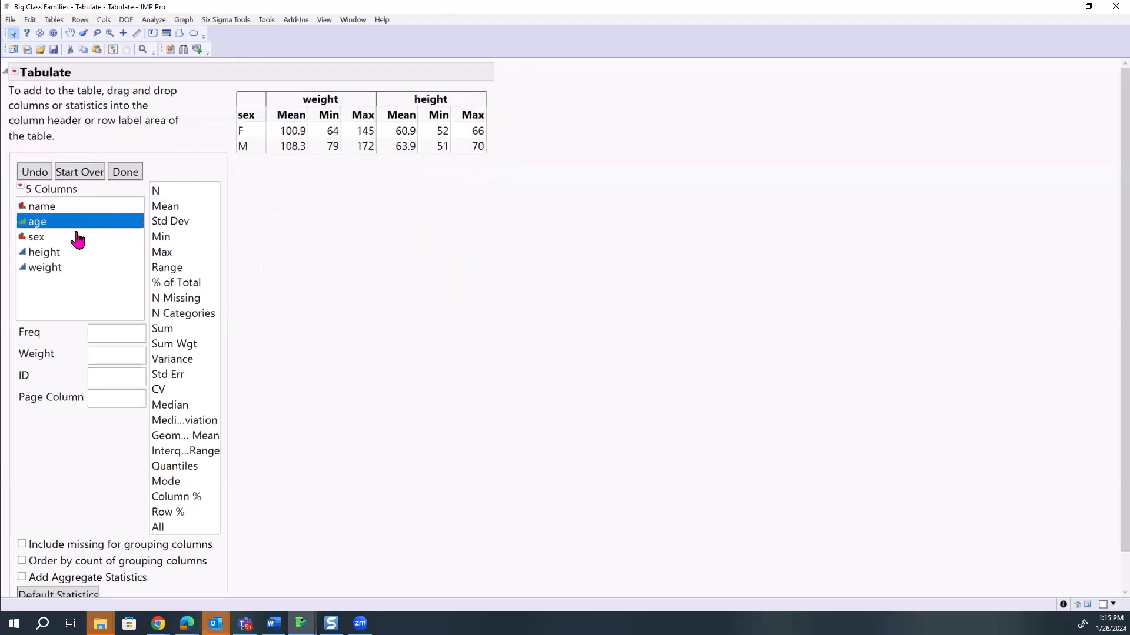
pyautogui.click(22, 221)
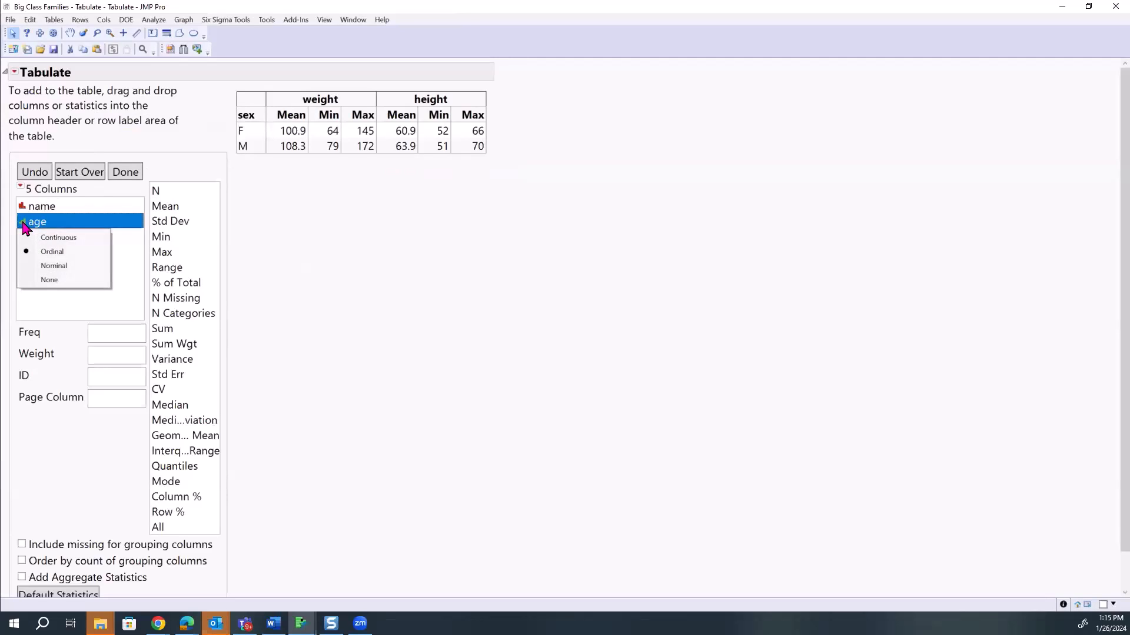
pyautogui.click(37, 237)
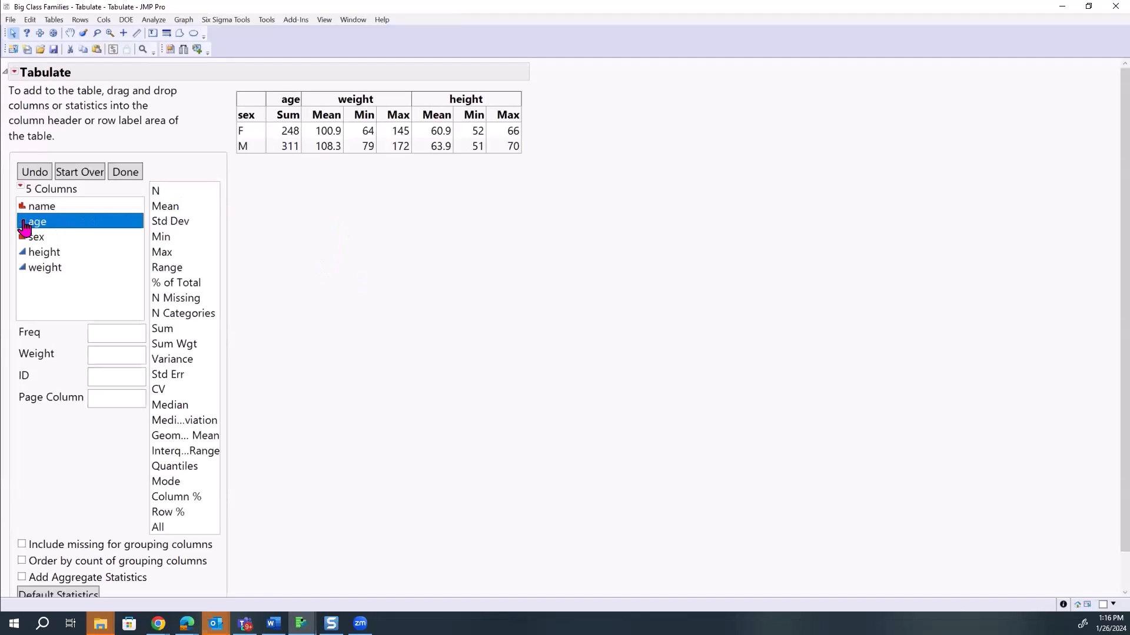
# - Set age back to Ordinal and drag it into the row labels as a grouping under sex
pyautogui.click(36, 221)
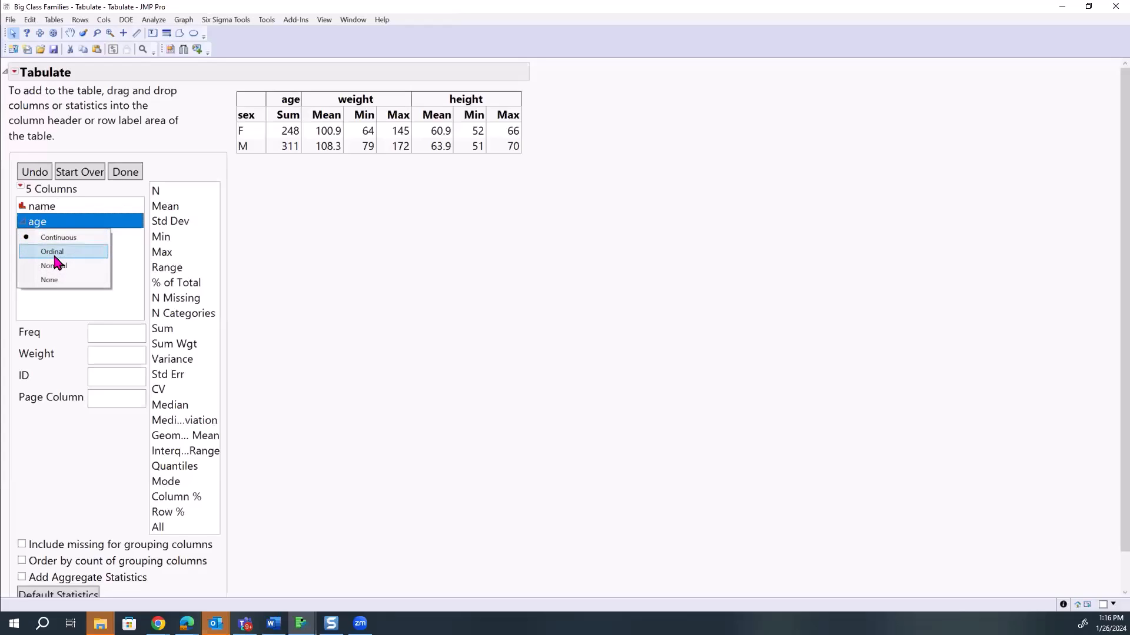
pyautogui.click(51, 250)
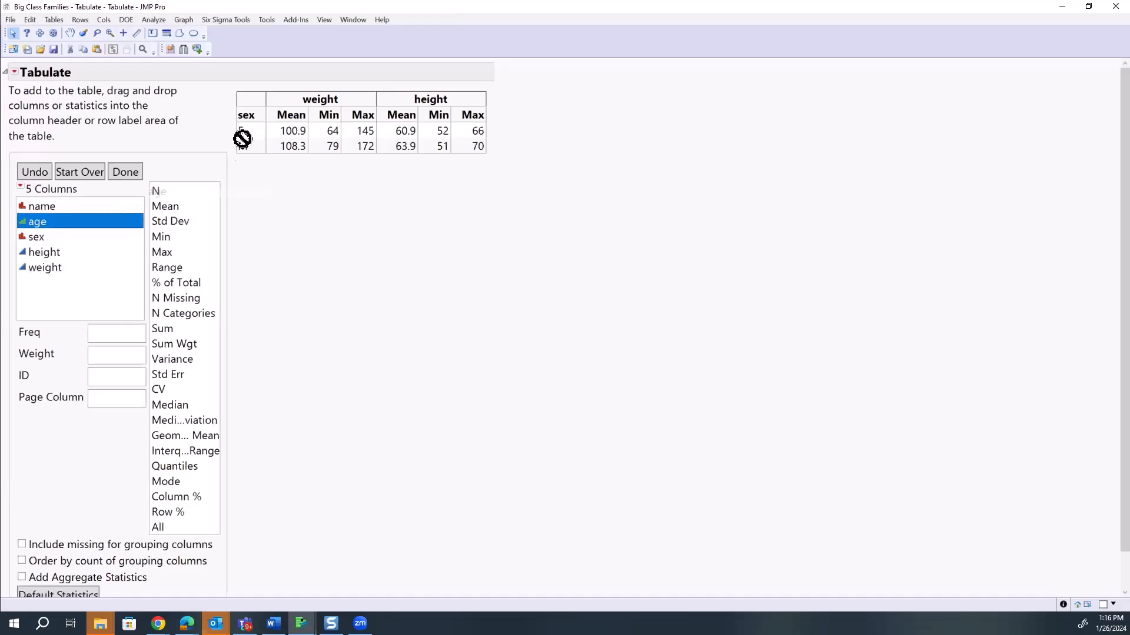
pyautogui.moveTo(36, 222); pyautogui.dragTo(277, 114)
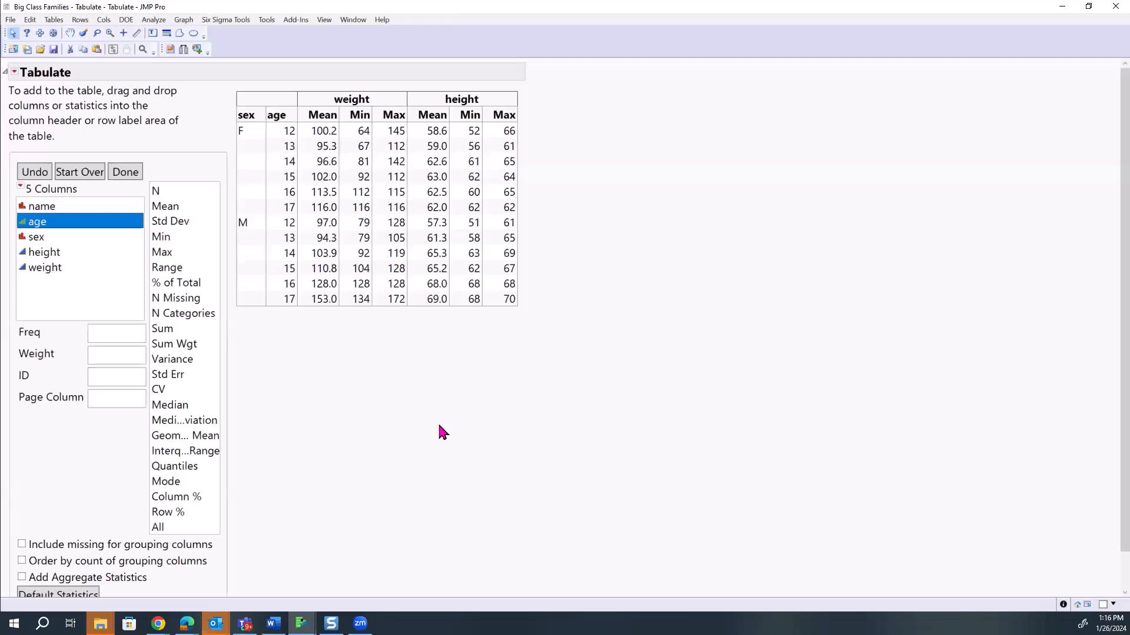
pyautogui.moveTo(262, 268)
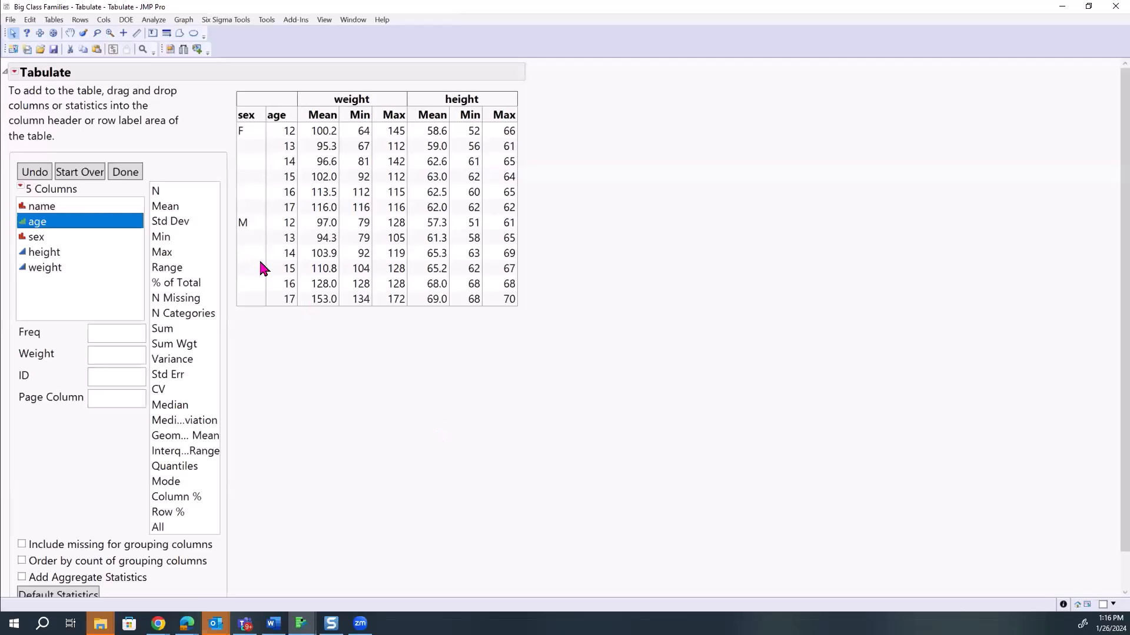
pyautogui.moveTo(293, 90)
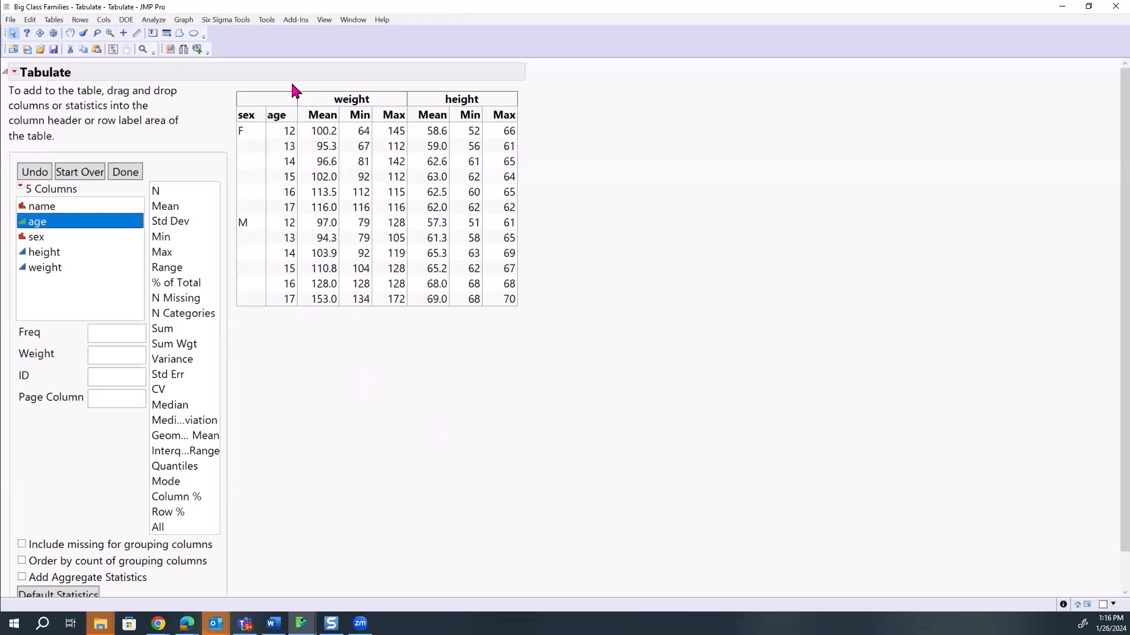
pyautogui.moveTo(293, 153)
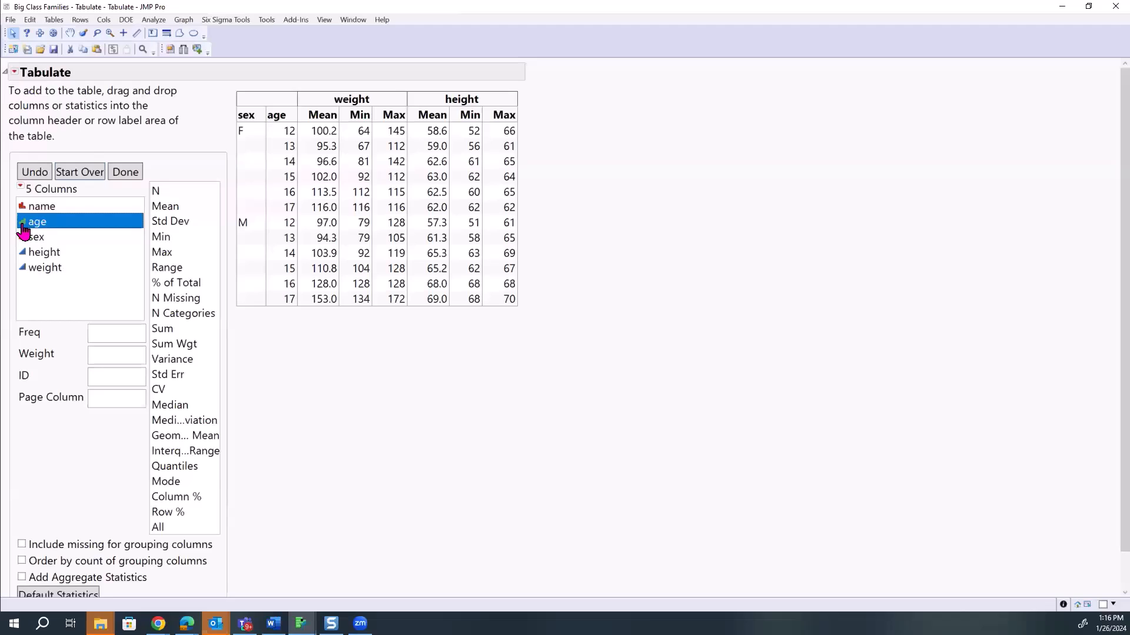
pyautogui.moveTo(183, 161)
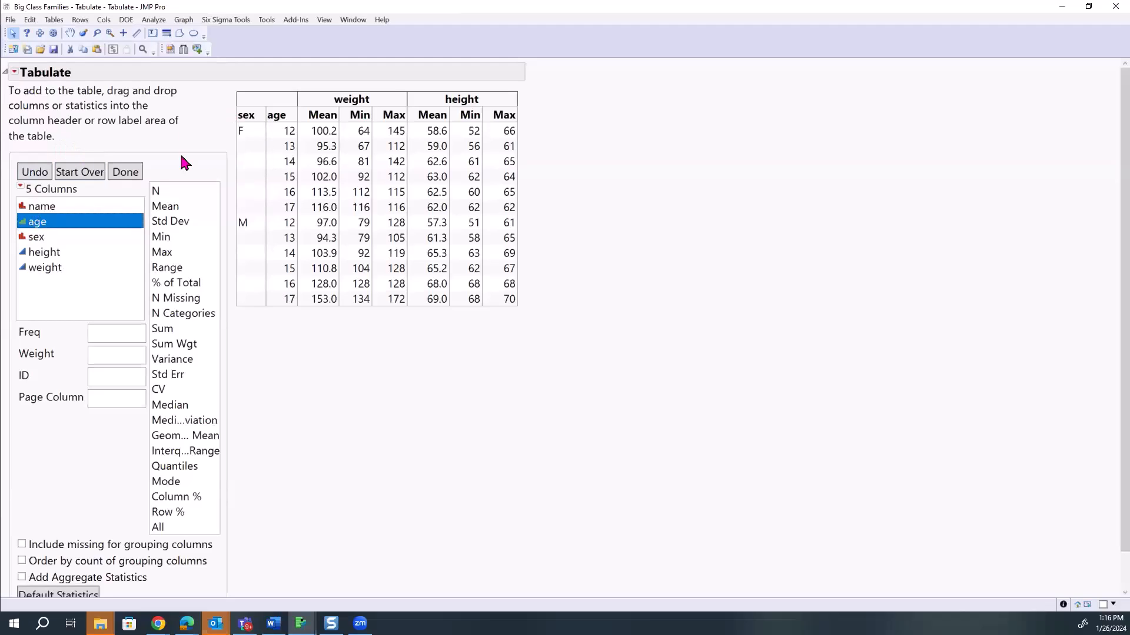
pyautogui.moveTo(250, 294)
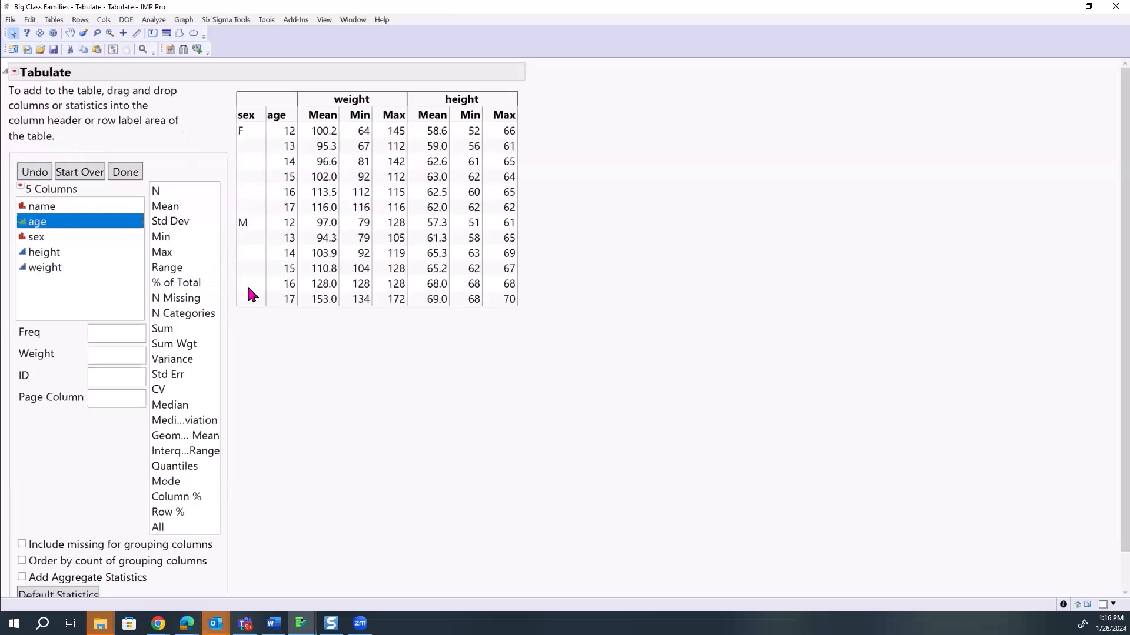
pyautogui.moveTo(256, 320)
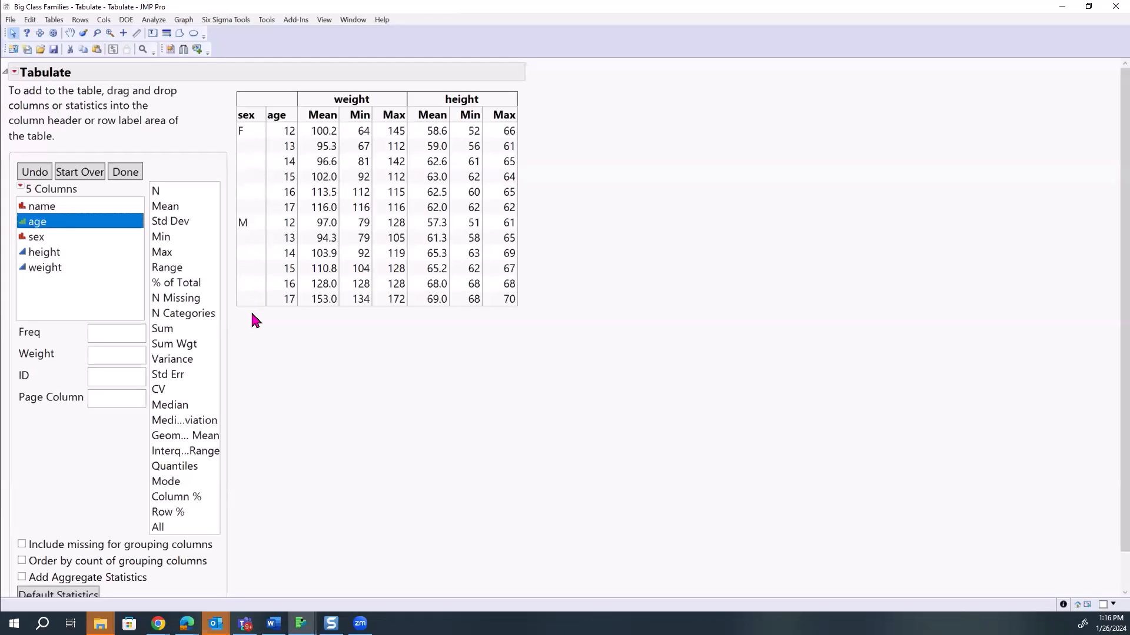
pyautogui.moveTo(250, 139)
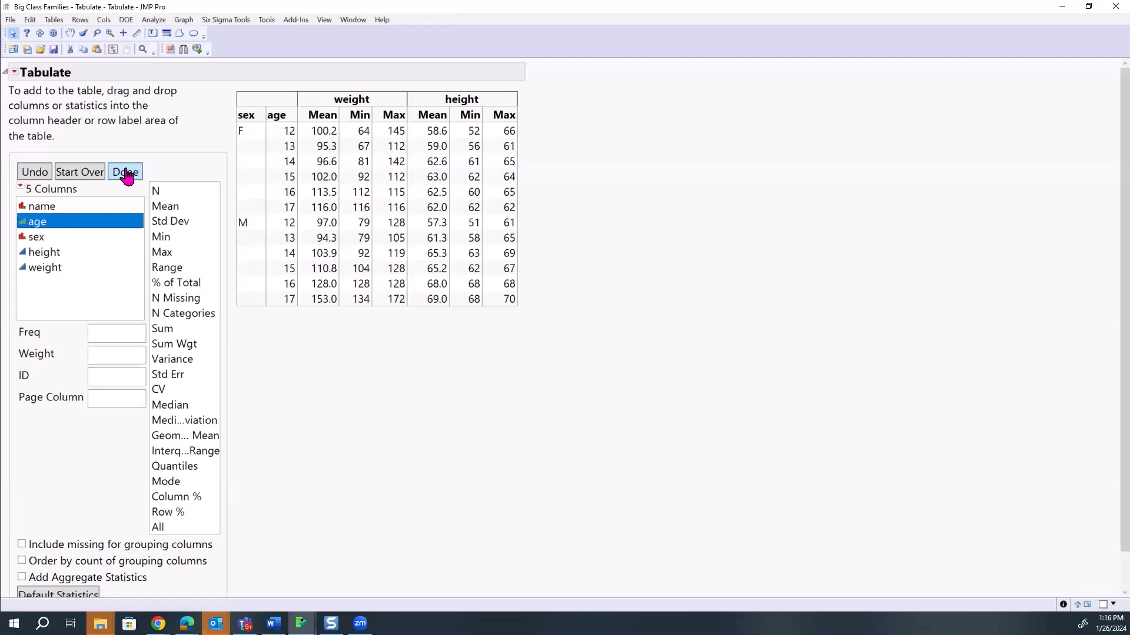
# - Finish the table with Done, toggling the Tabulate disclosure so the control panel ends hidden
pyautogui.click(124, 172)
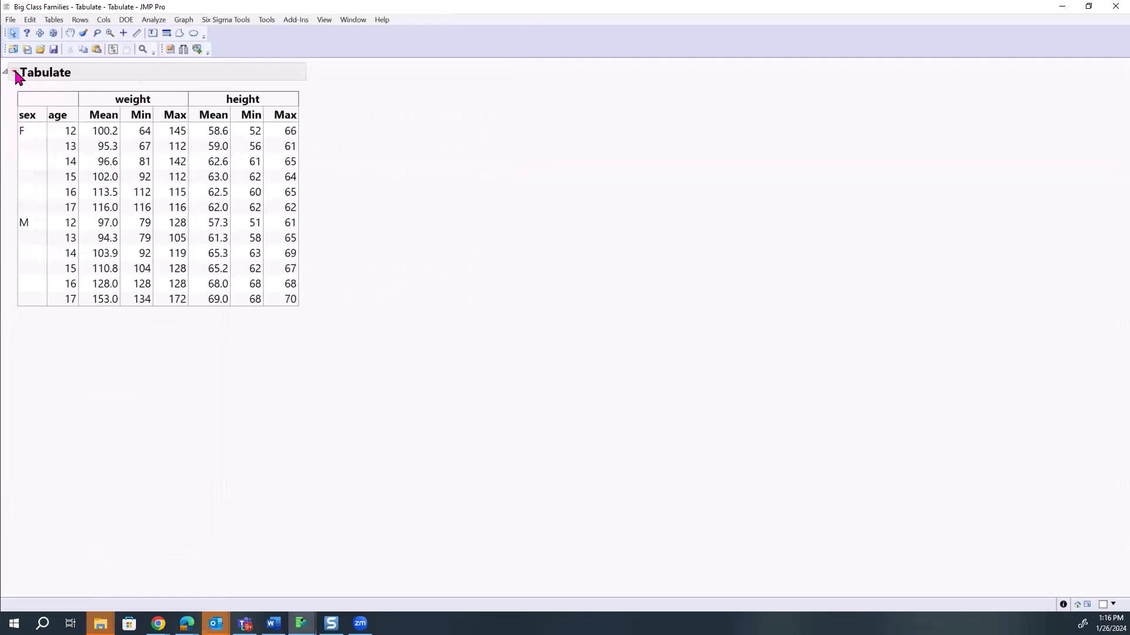
pyautogui.click(6, 72)
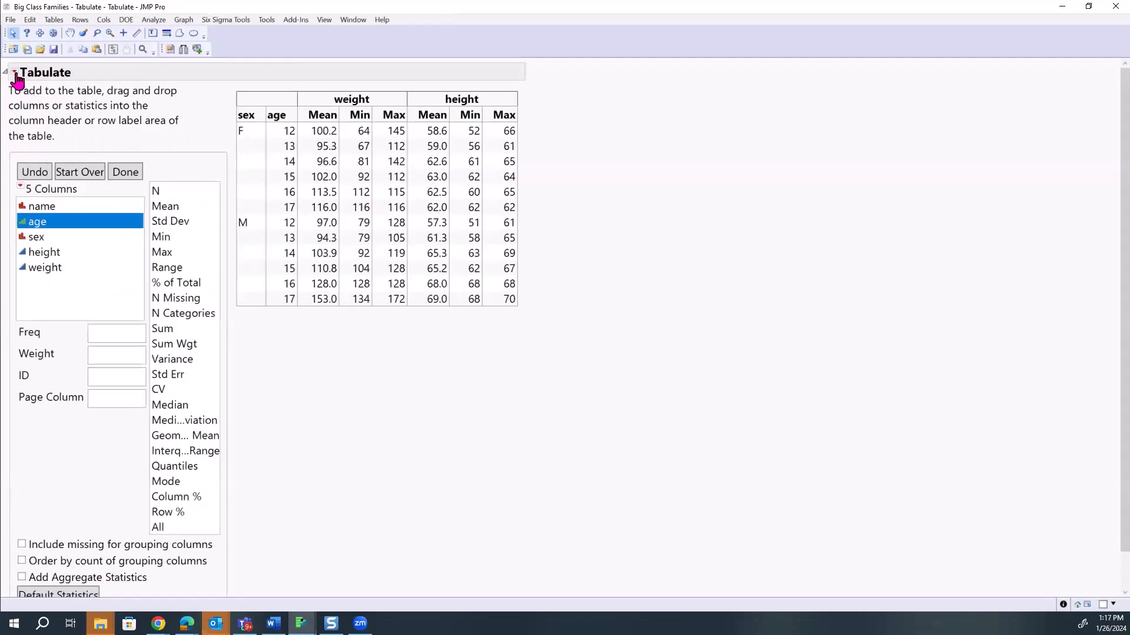
pyautogui.click(8, 72)
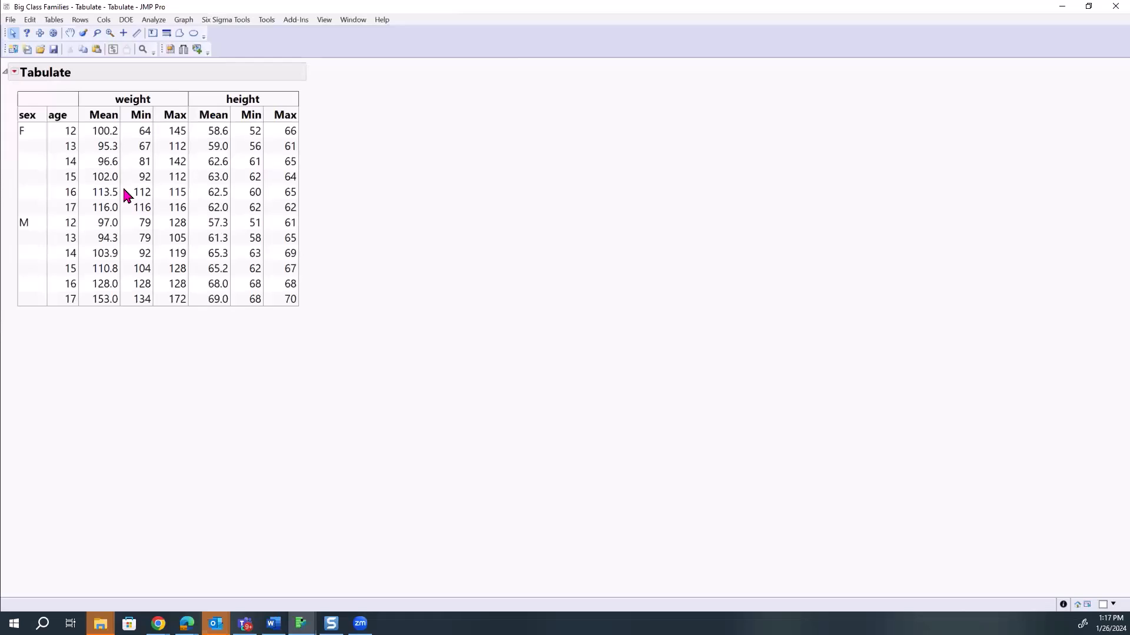
pyautogui.moveTo(521, 182)
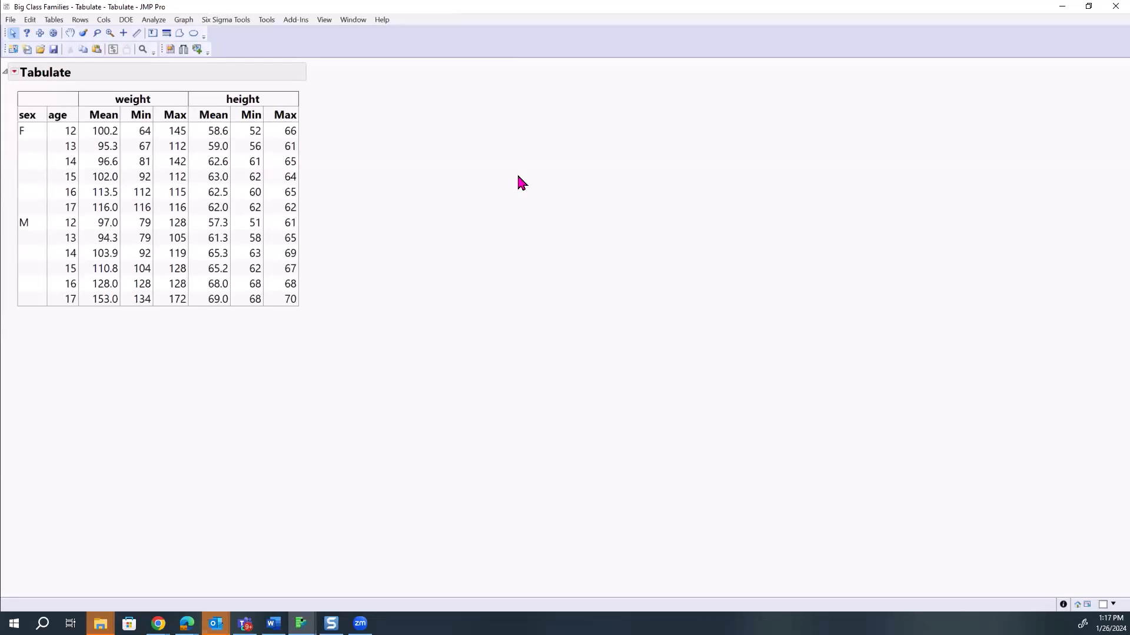
pyautogui.moveTo(854, 119)
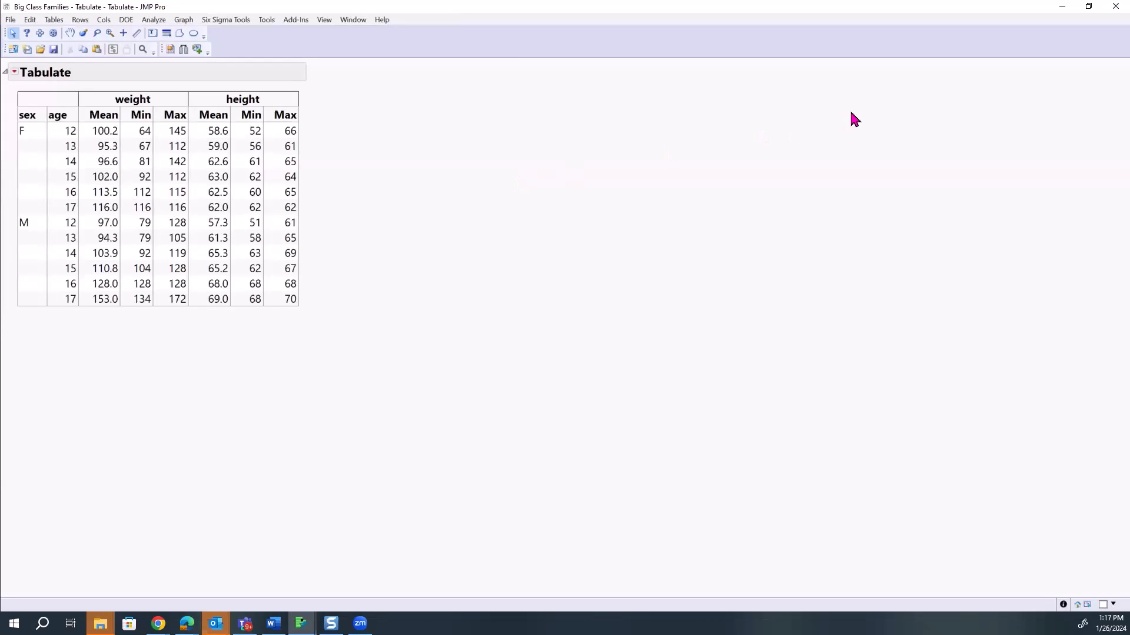
pyautogui.moveTo(1069, 53)
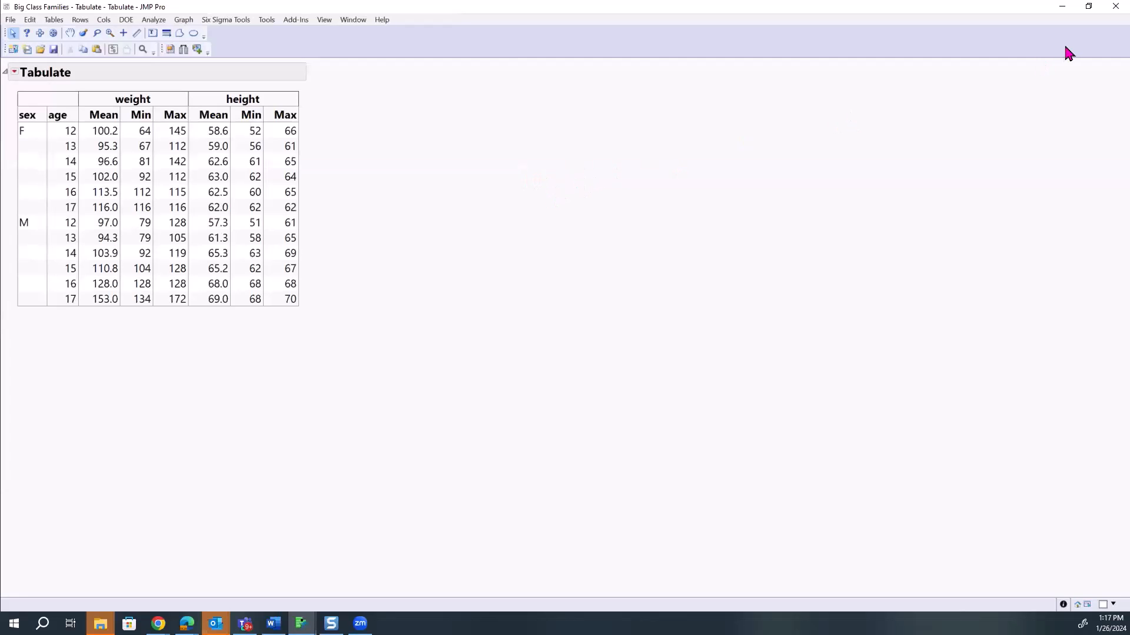